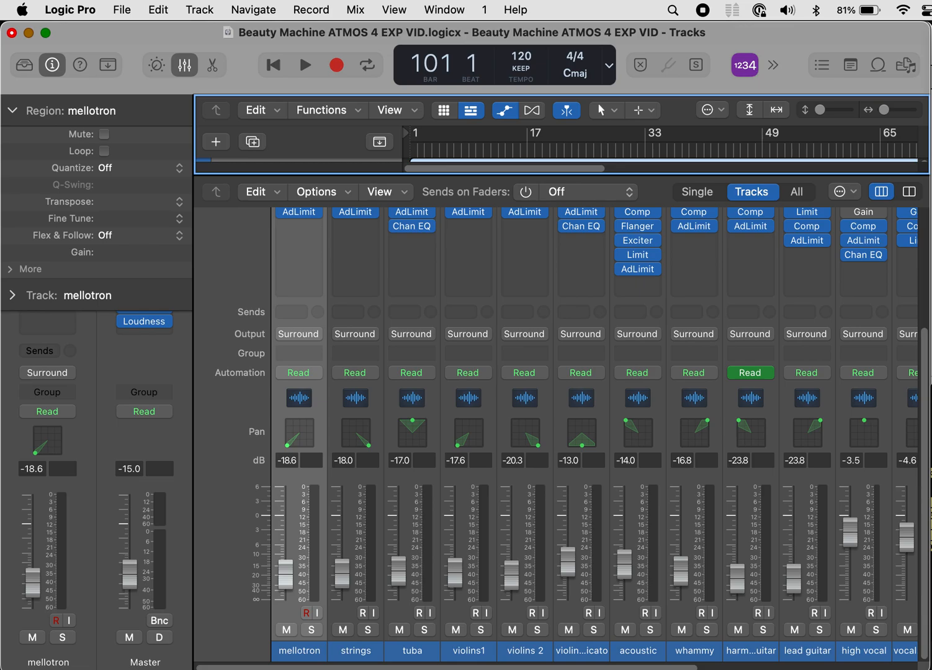
pyautogui.moveTo(255, 15)
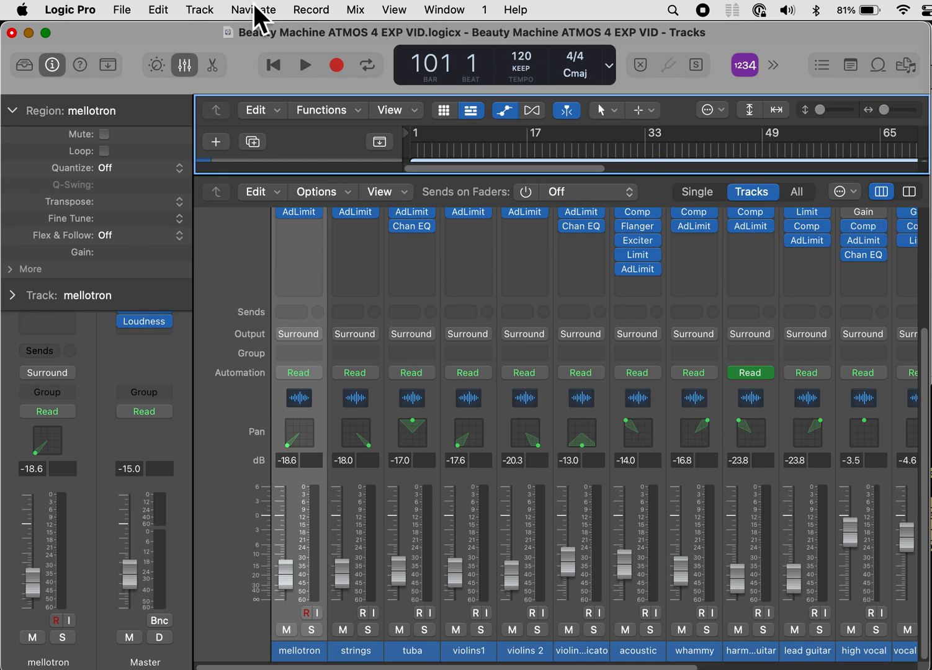
# Step: Open Logic Pro's Settings window on the General project-handling options
pyautogui.click(69, 10)
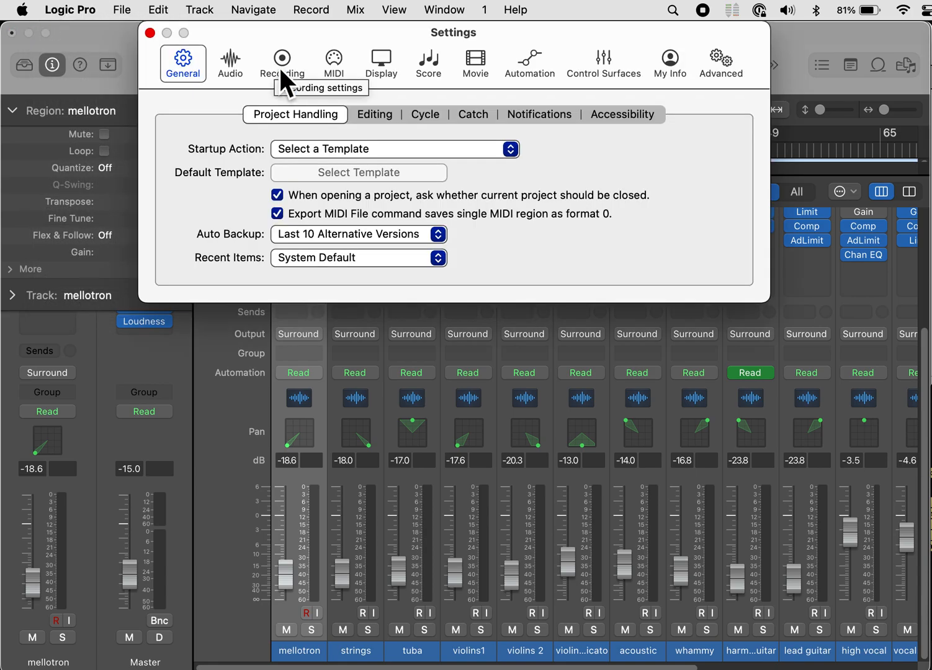
pyautogui.moveTo(335, 177)
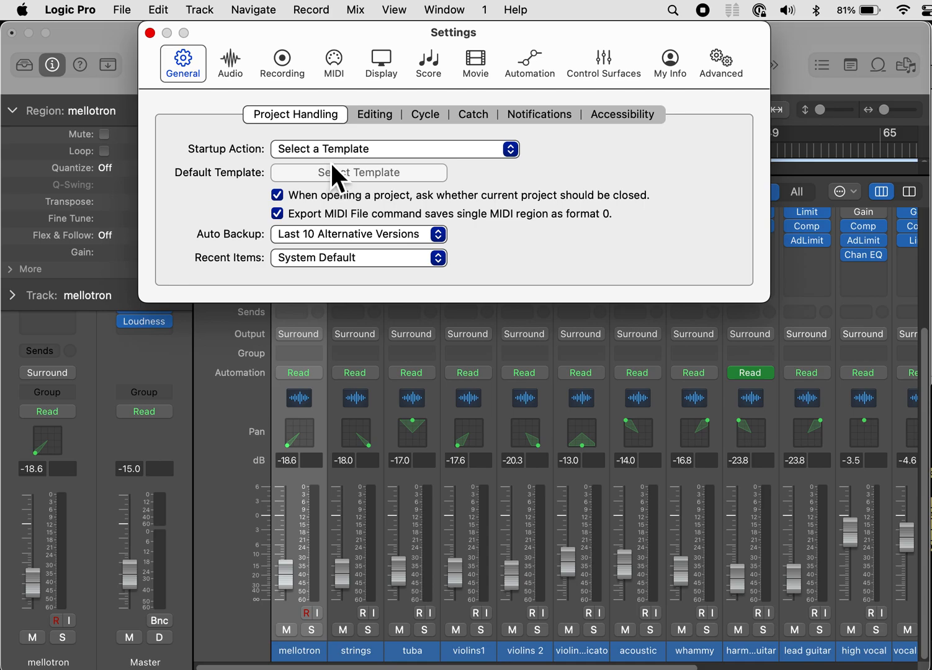
pyautogui.moveTo(372, 163)
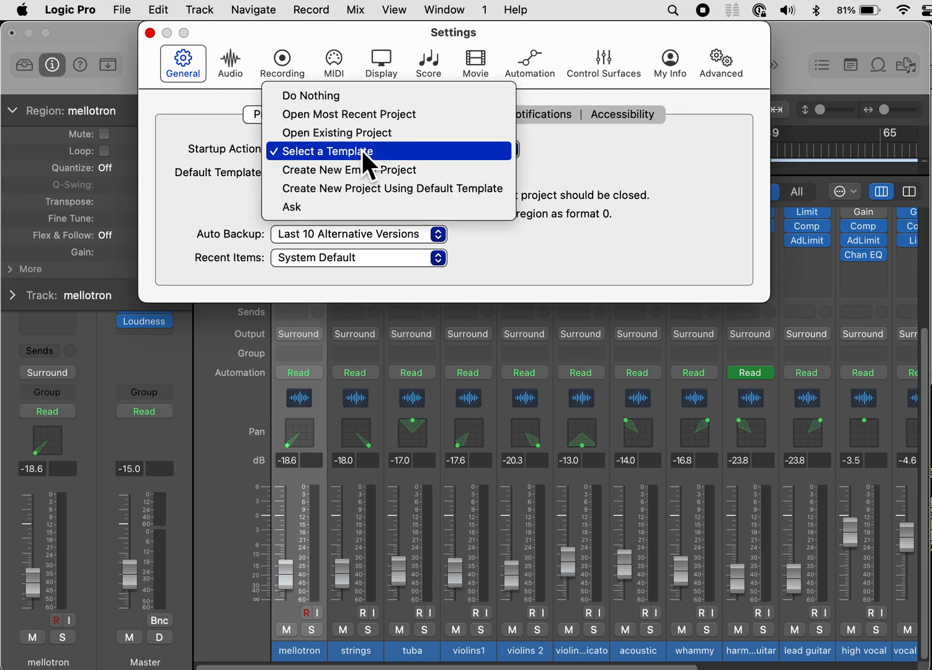
pyautogui.moveTo(355, 96)
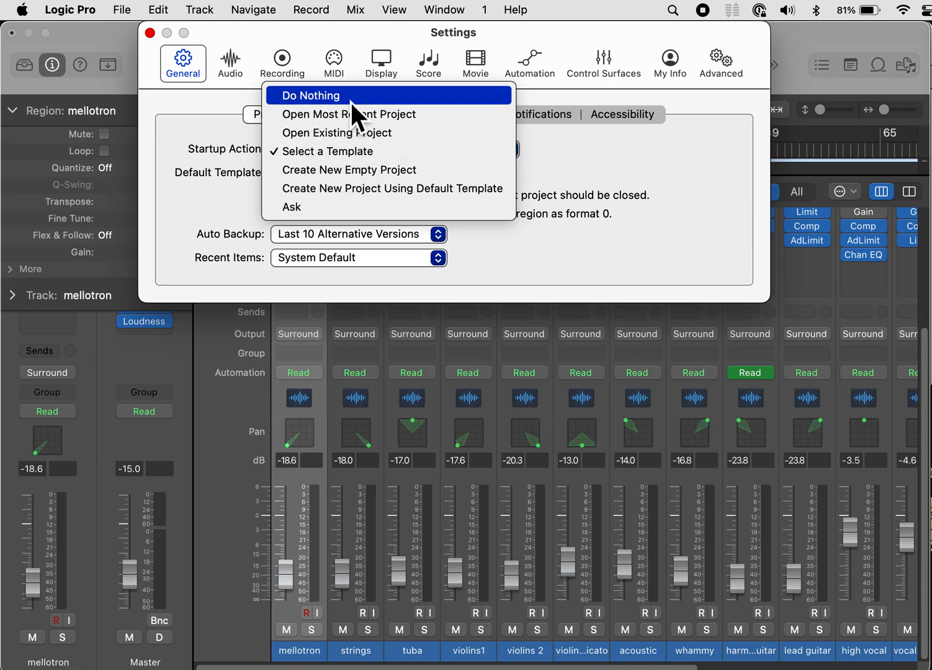
pyautogui.moveTo(373, 180)
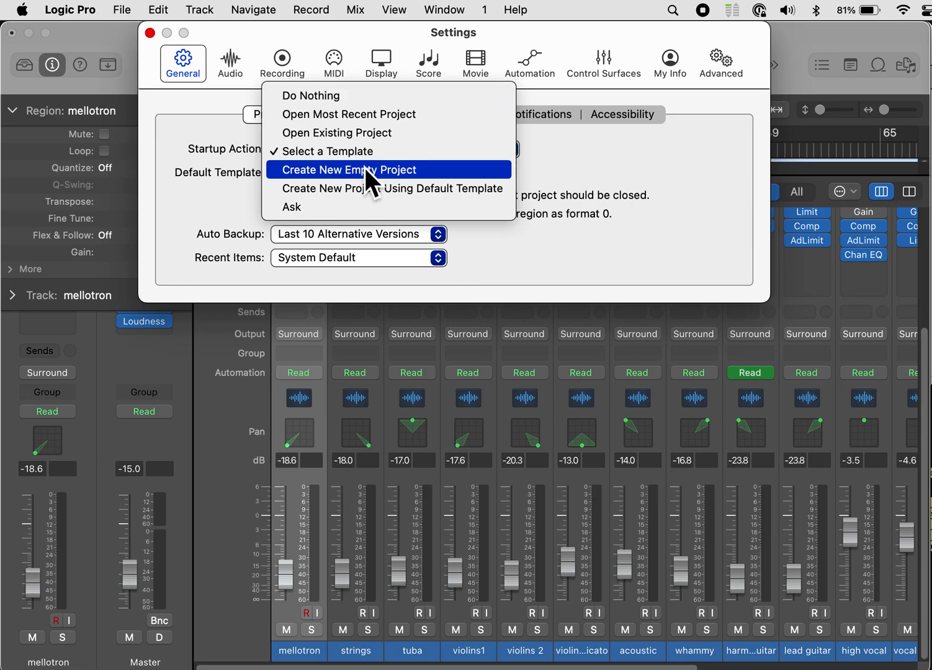
pyautogui.moveTo(350, 132)
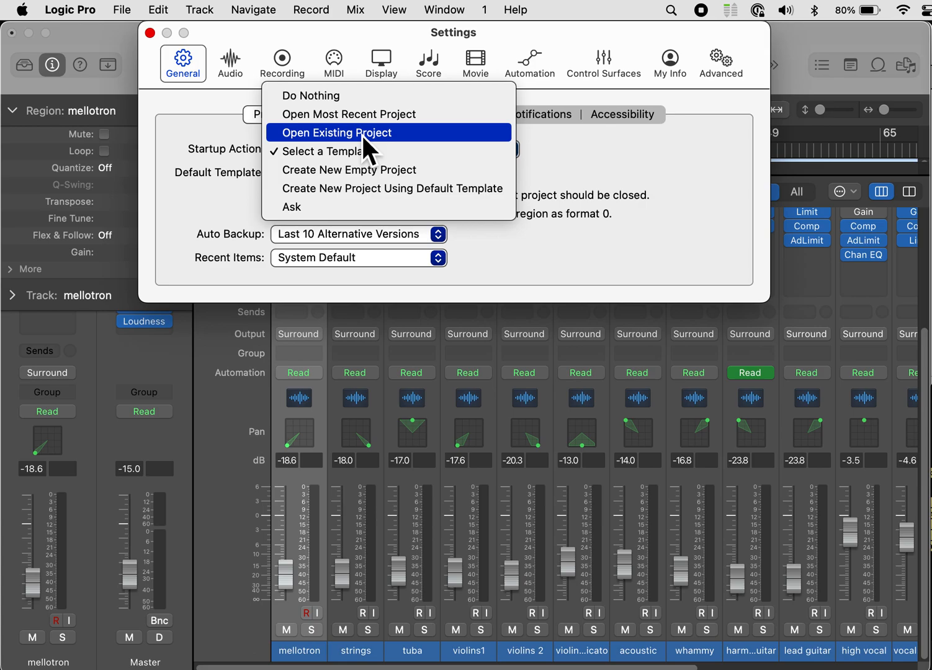
pyautogui.moveTo(349, 114)
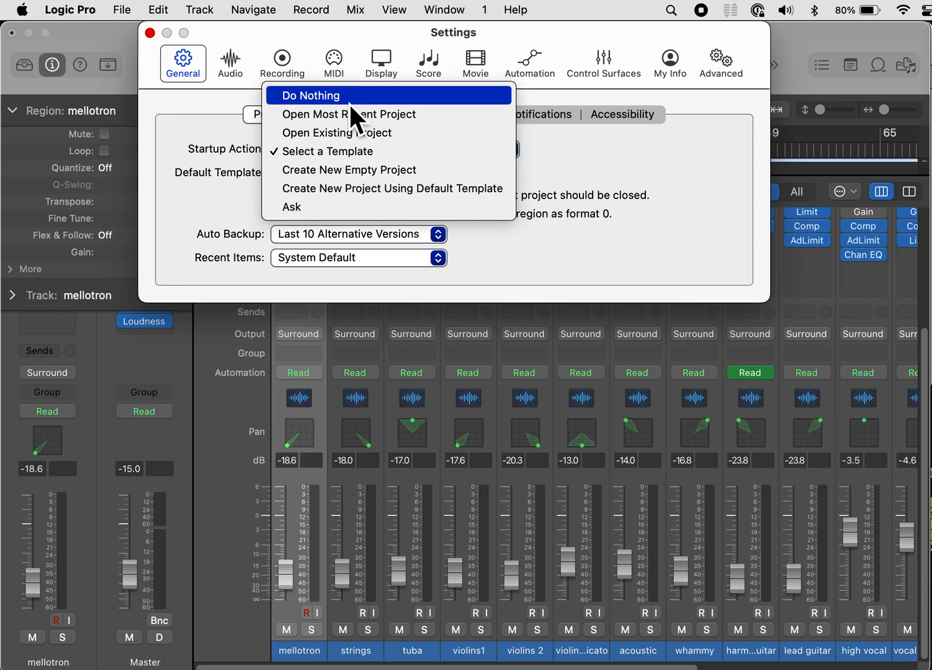
# Step: Set the Startup Action to Do Nothing instead of Select a Template
pyautogui.click(310, 95)
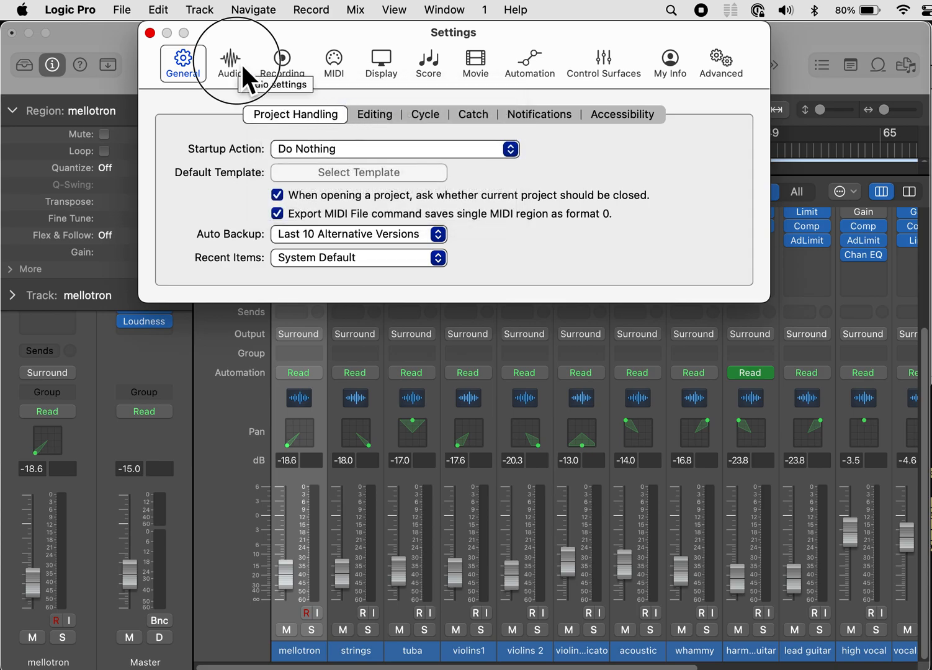
# Step: In Audio settings, set I/O Buffer Size to 1024 samples and Process Buffer Range to Medium
pyautogui.click(230, 63)
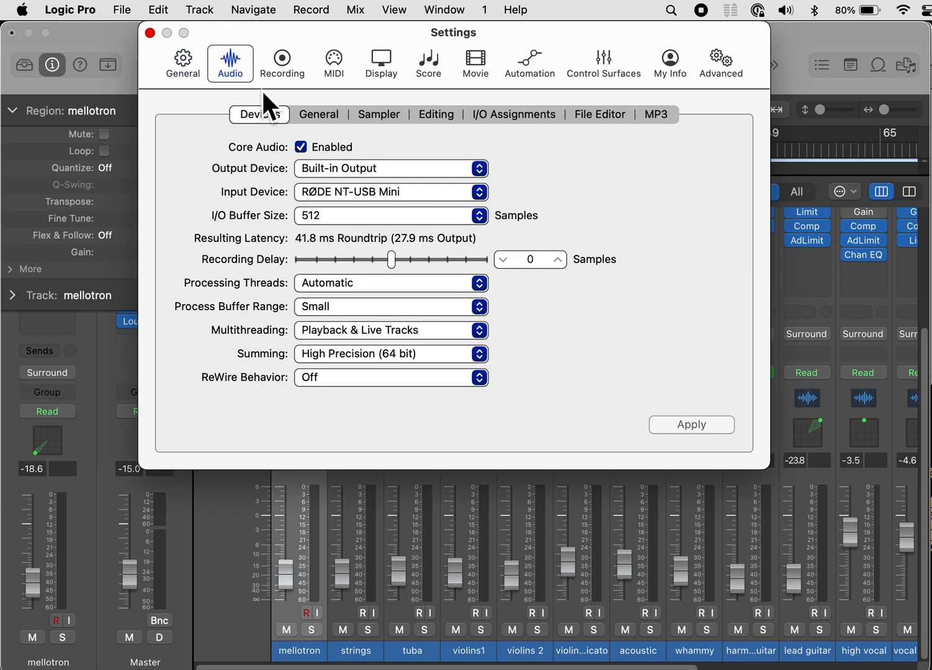
pyautogui.moveTo(314, 158)
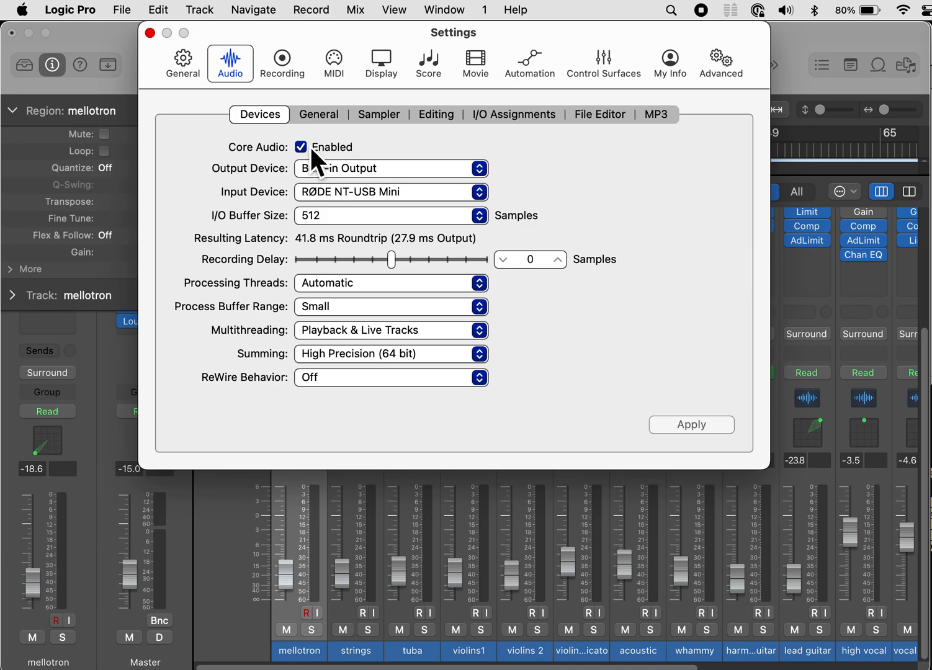
pyautogui.moveTo(323, 168)
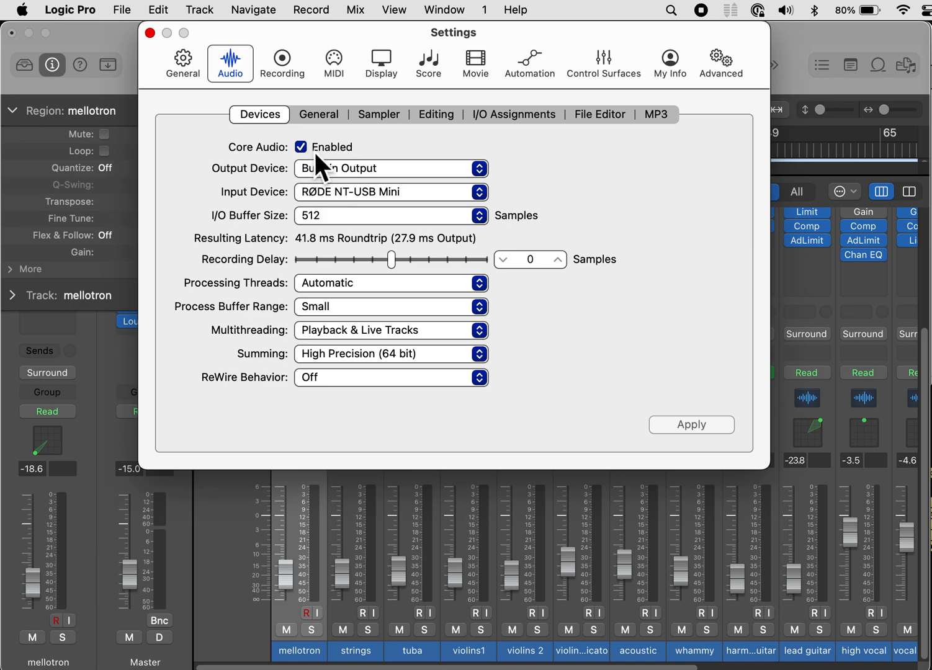
pyautogui.moveTo(340, 186)
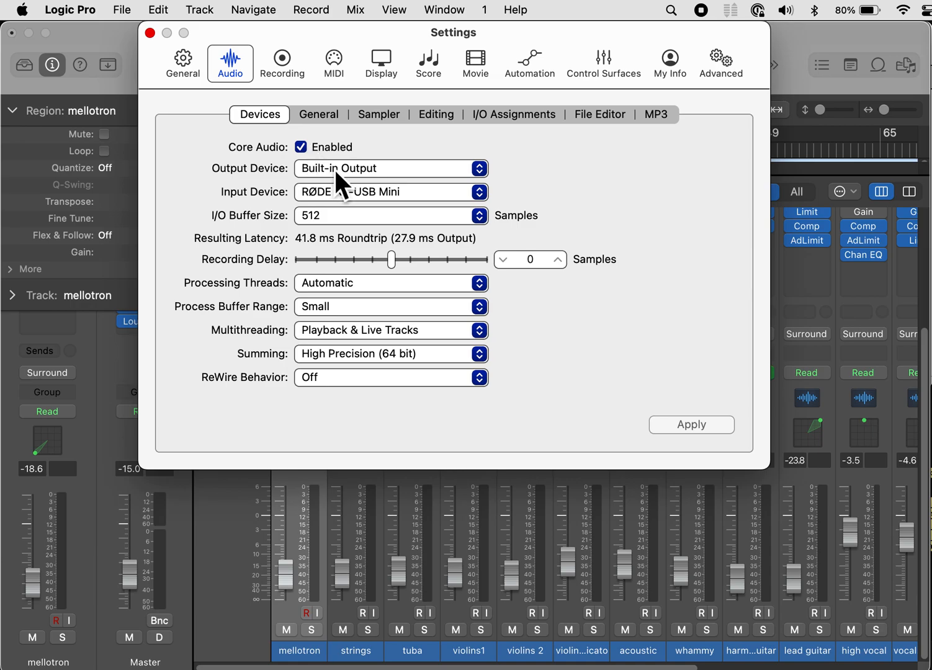
pyautogui.moveTo(372, 198)
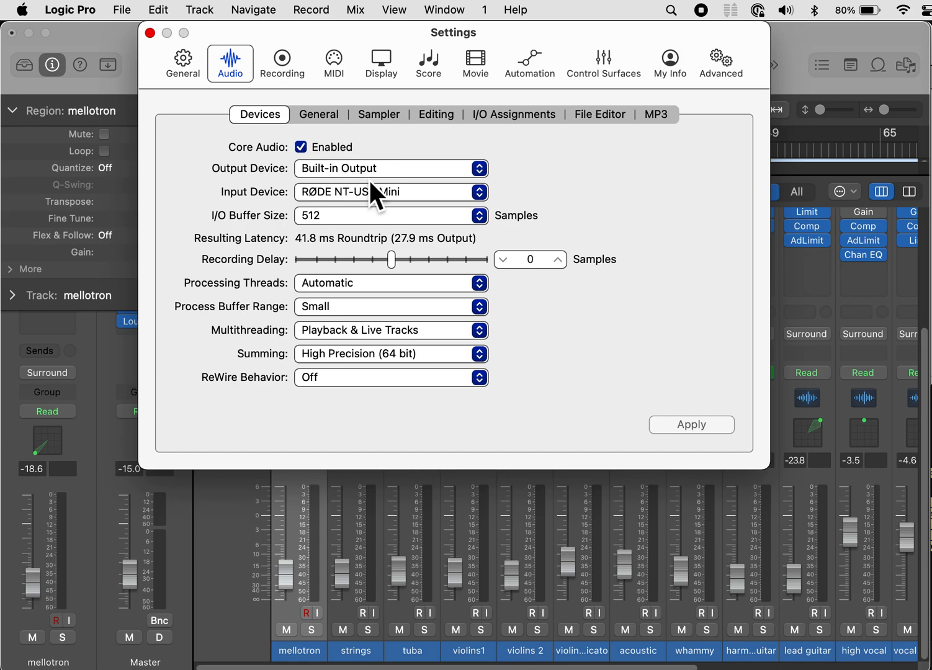
pyautogui.moveTo(397, 214)
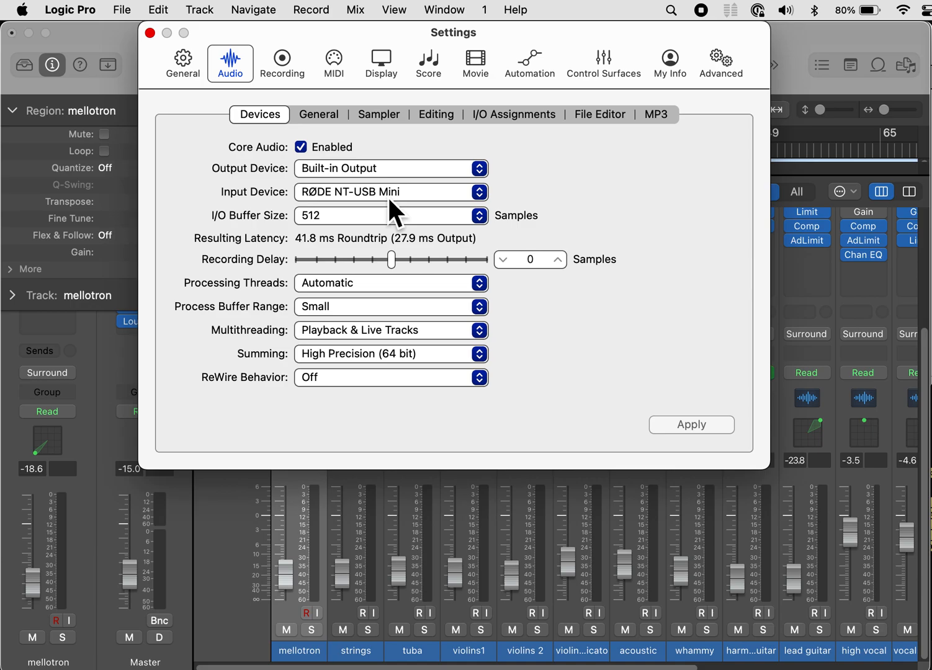
pyautogui.moveTo(397, 239)
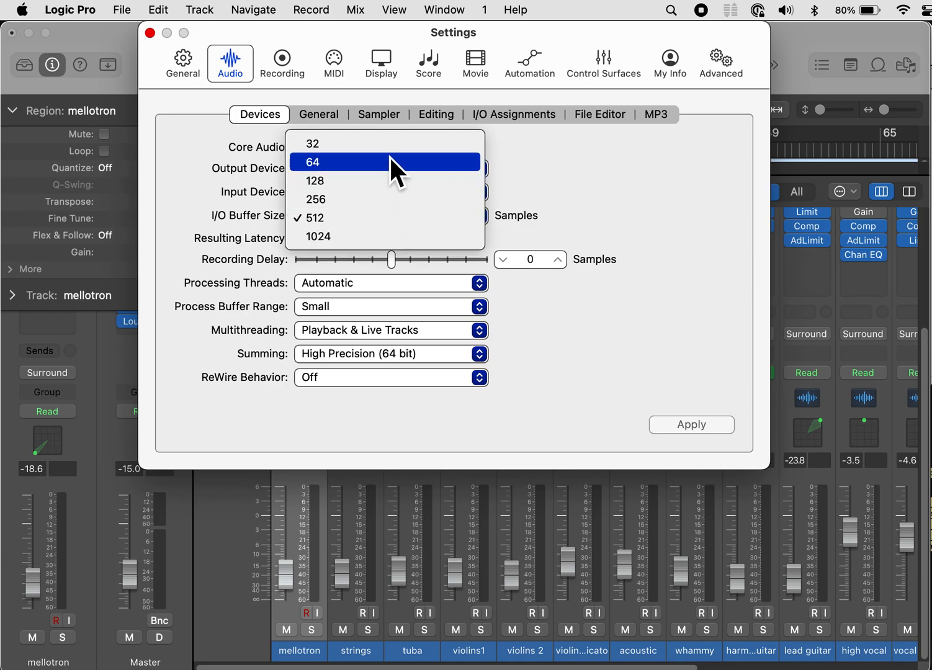
pyautogui.moveTo(388, 143)
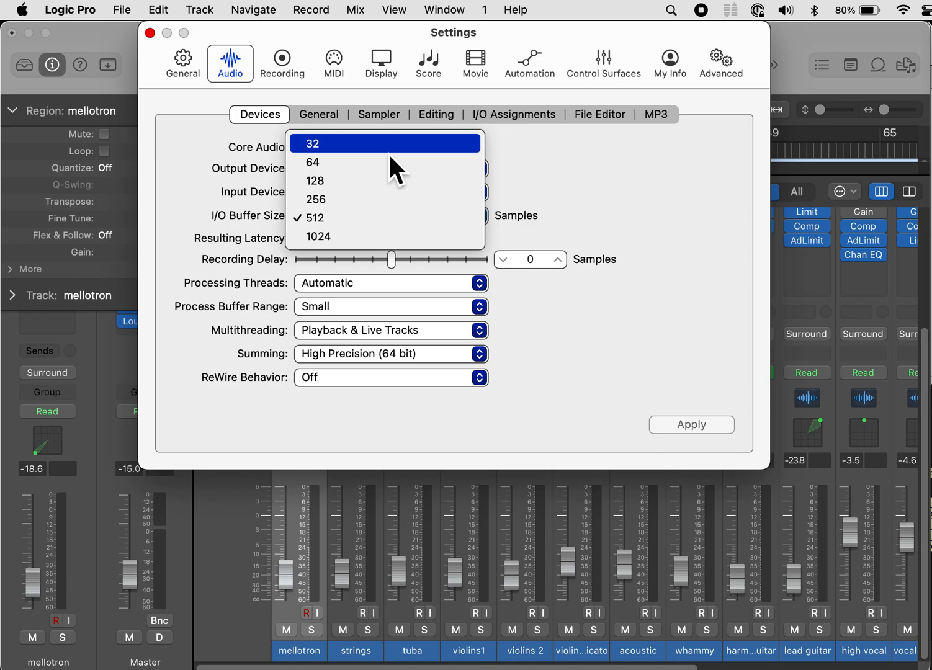
pyautogui.moveTo(395, 175)
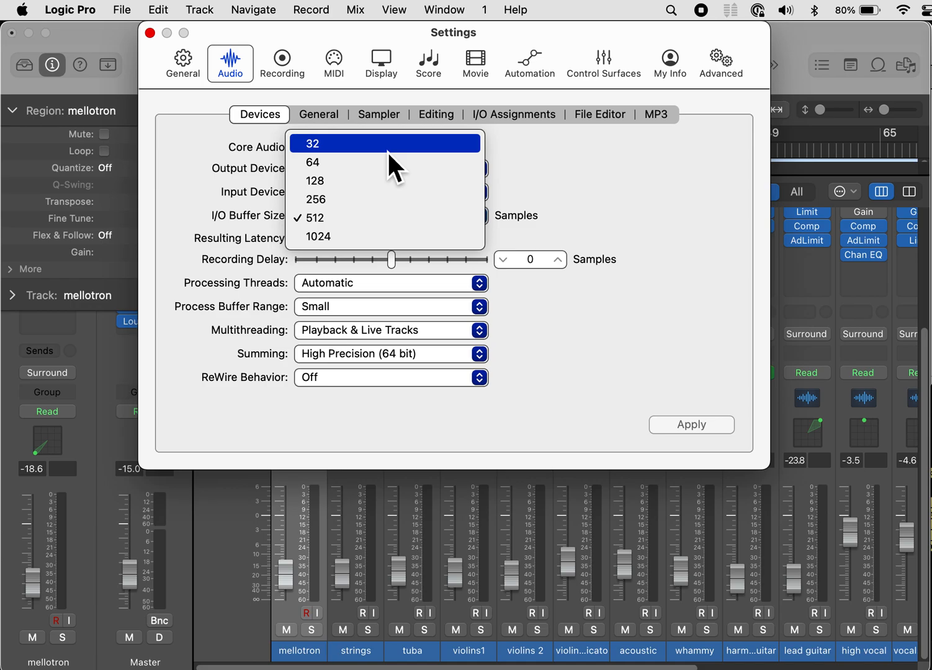
pyautogui.moveTo(394, 180)
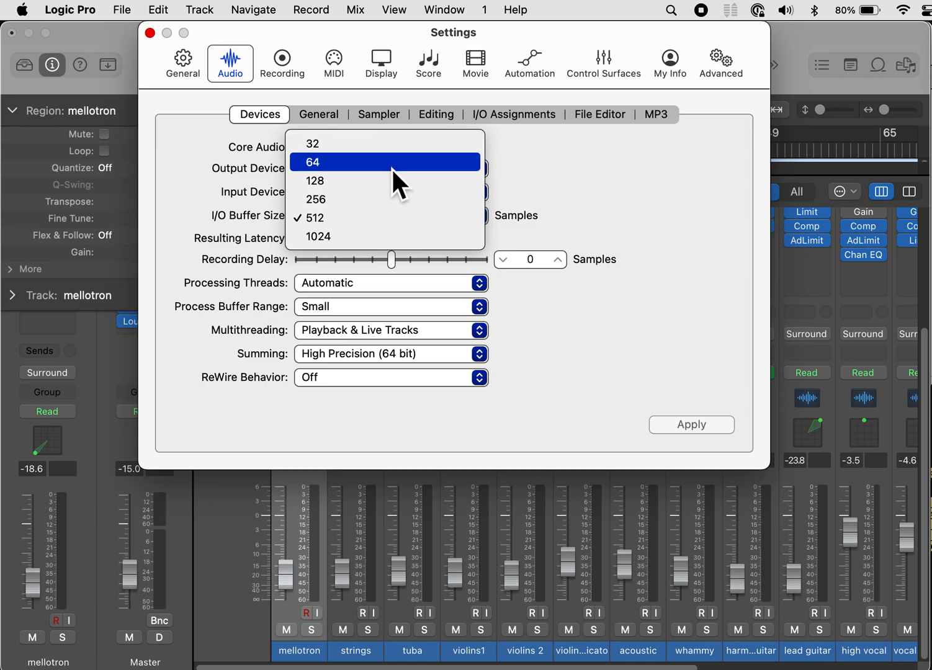
pyautogui.moveTo(403, 254)
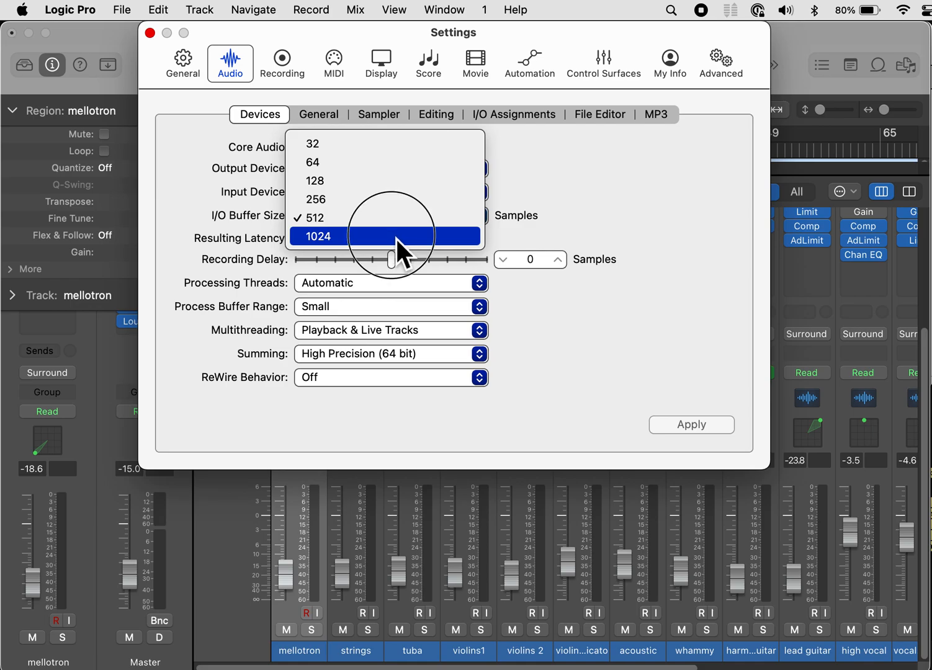
pyautogui.click(317, 236)
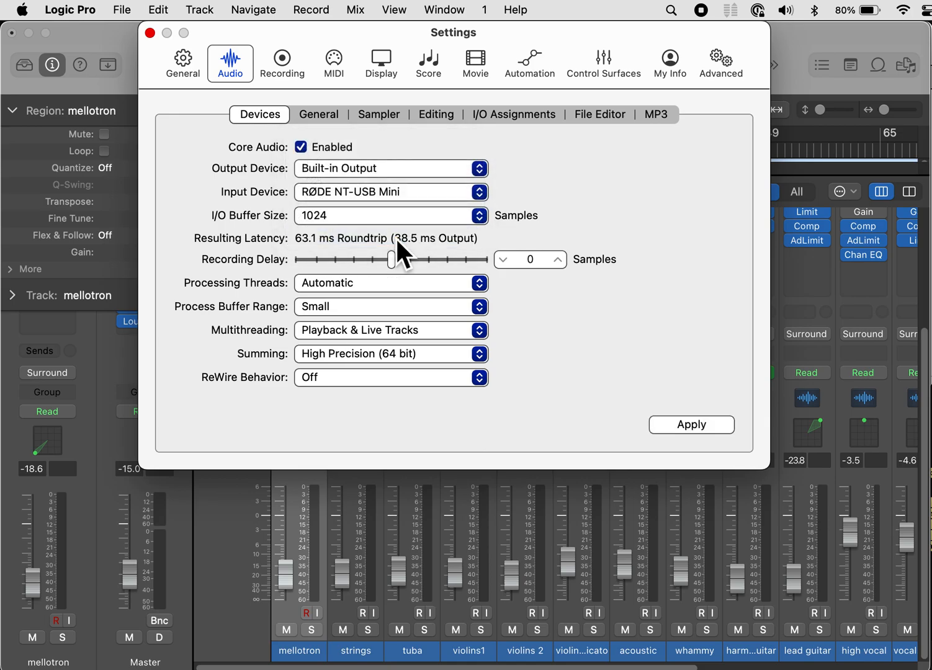
pyautogui.moveTo(413, 292)
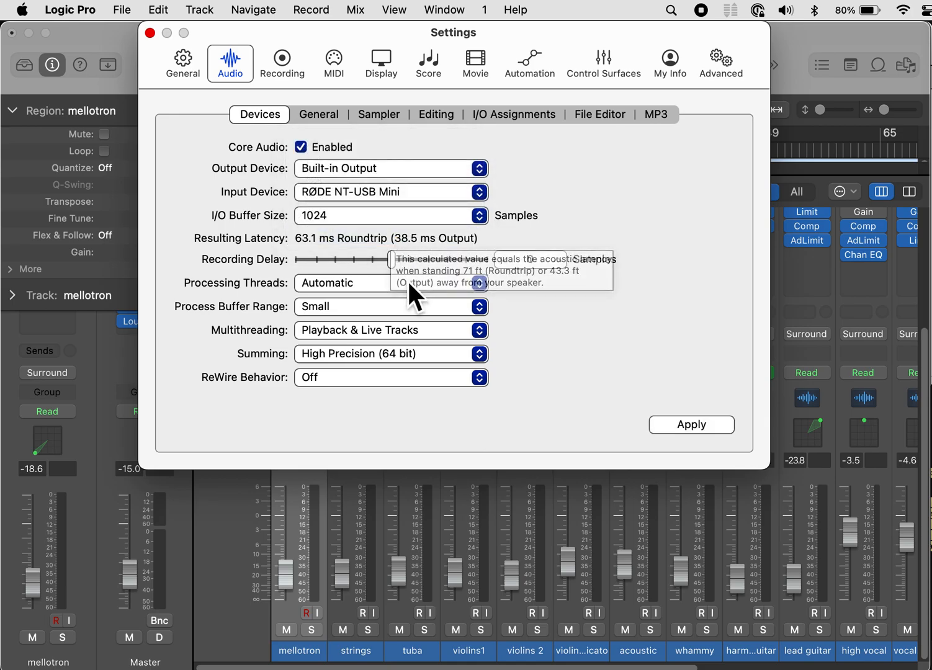
pyautogui.moveTo(419, 341)
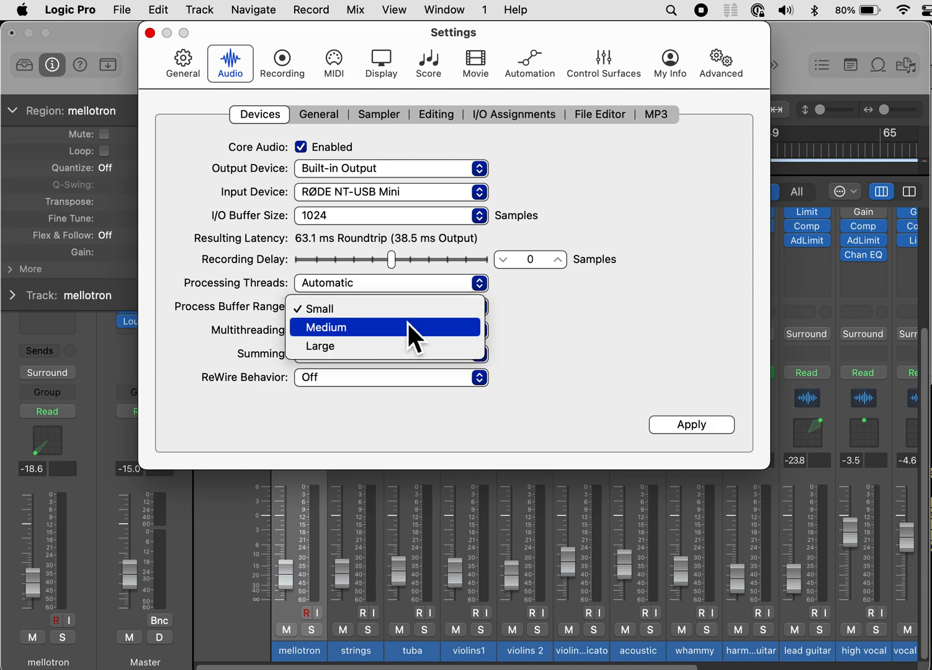
pyautogui.click(327, 328)
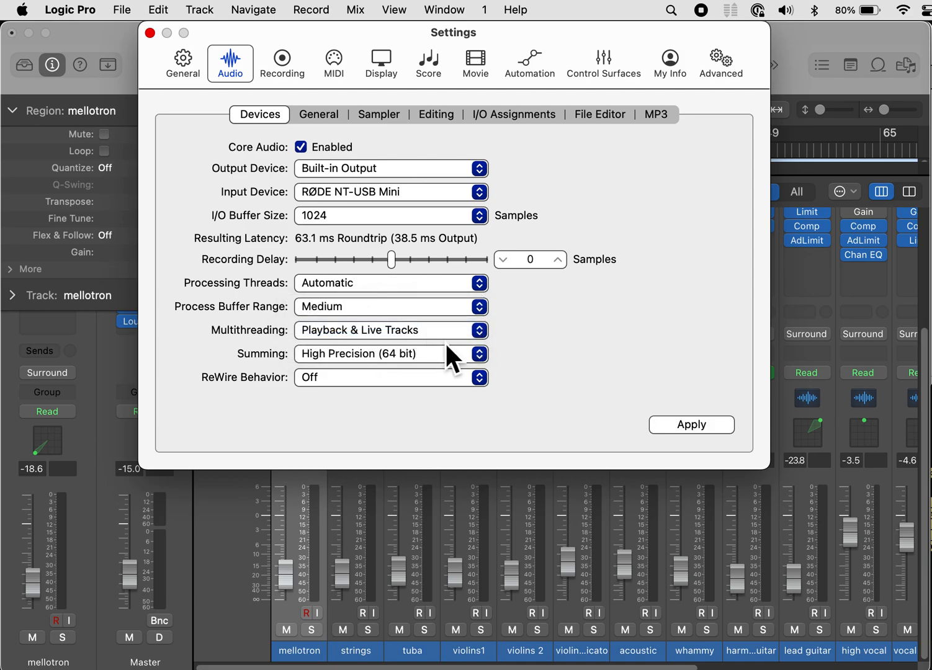
pyautogui.moveTo(491, 316)
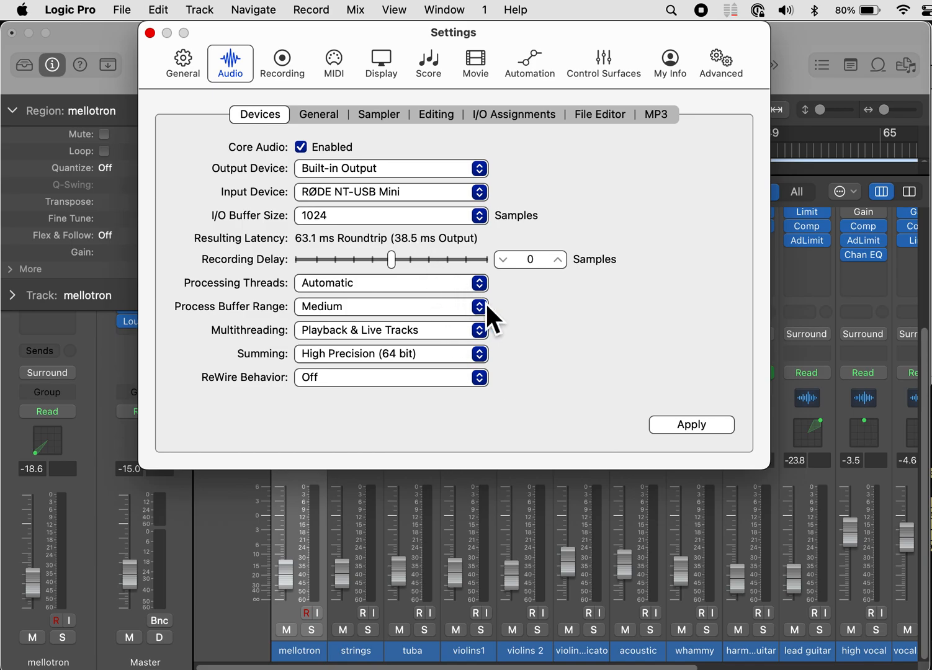
pyautogui.moveTo(401, 199)
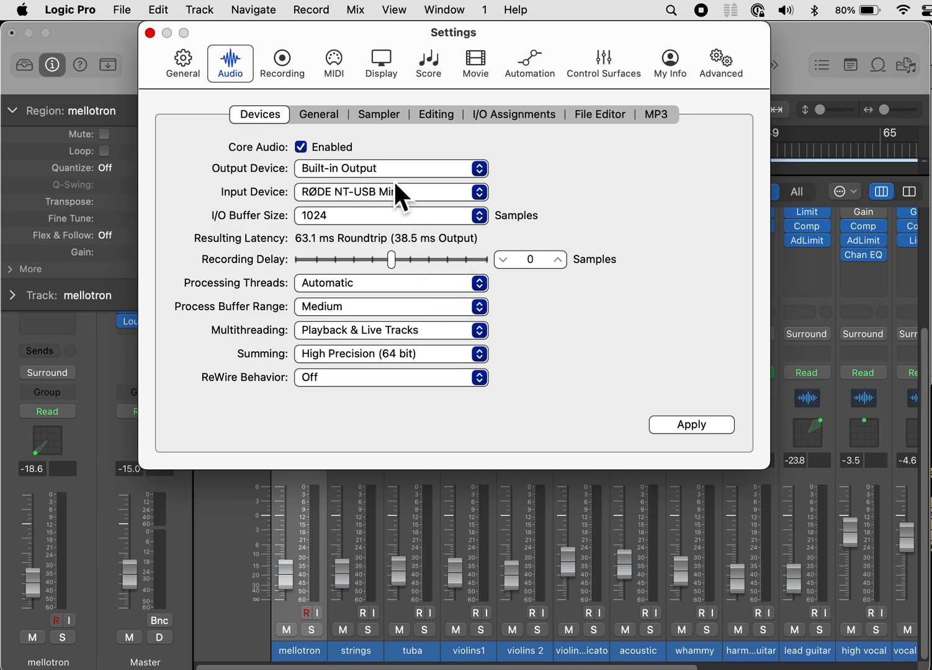
# Step: Reset the 7.1.2 surround output assignments to the default layout via Initialize: Default
pyautogui.click(319, 114)
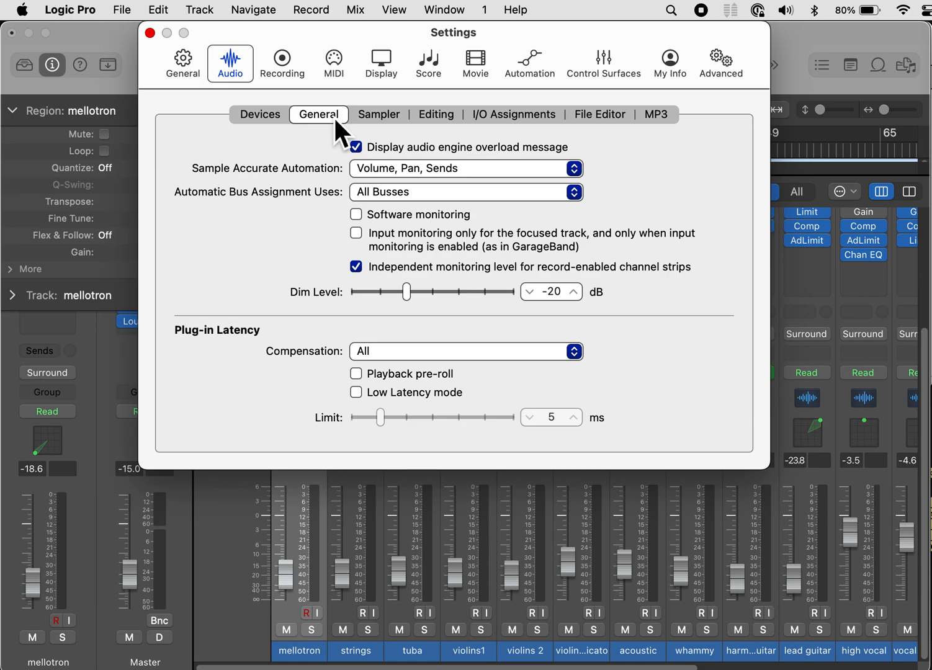
pyautogui.click(379, 114)
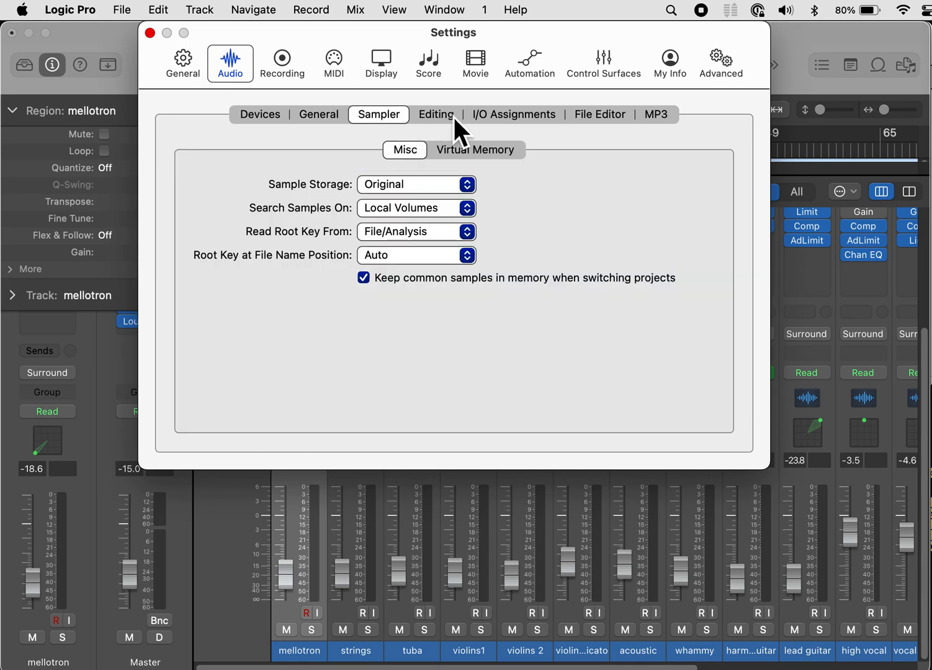
pyautogui.click(436, 114)
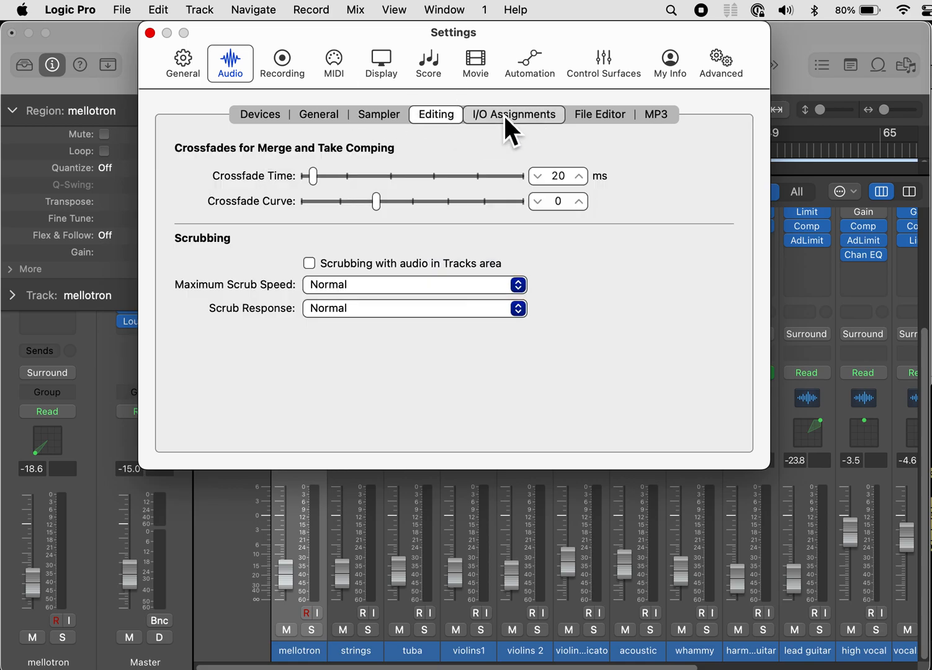
pyautogui.click(514, 115)
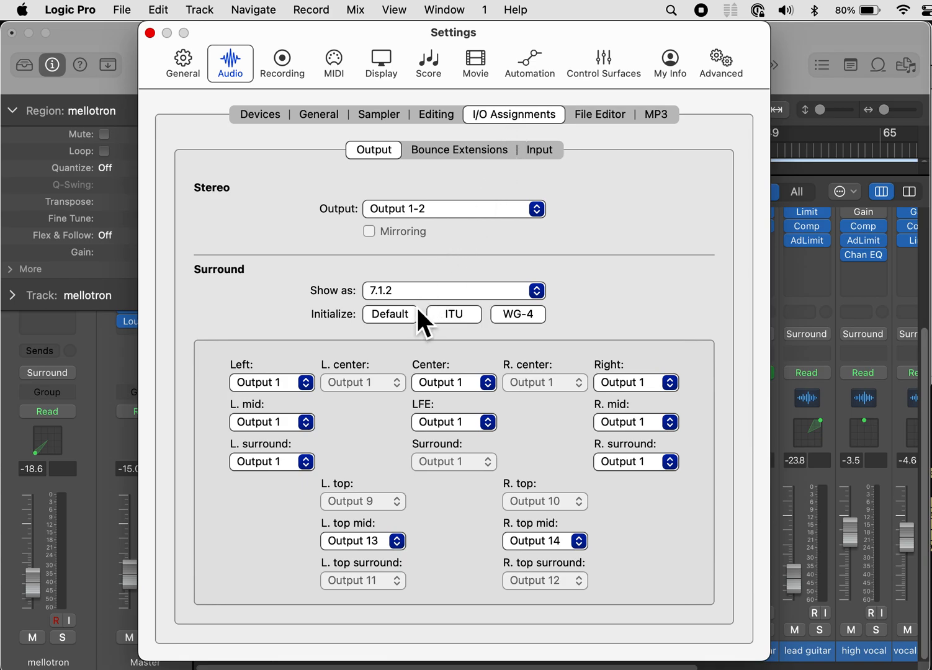
pyautogui.moveTo(410, 338)
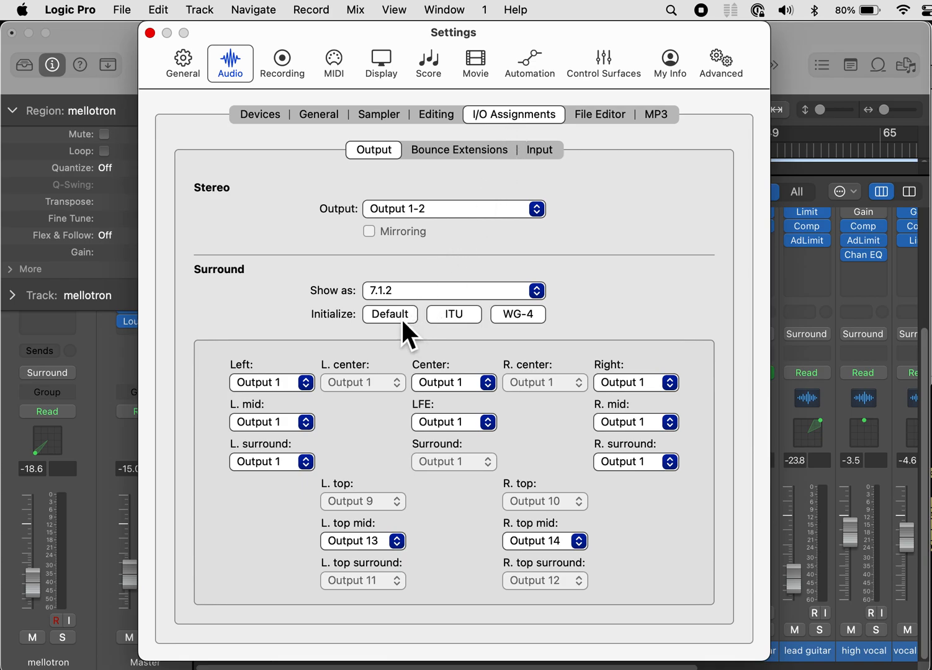
pyautogui.moveTo(412, 320)
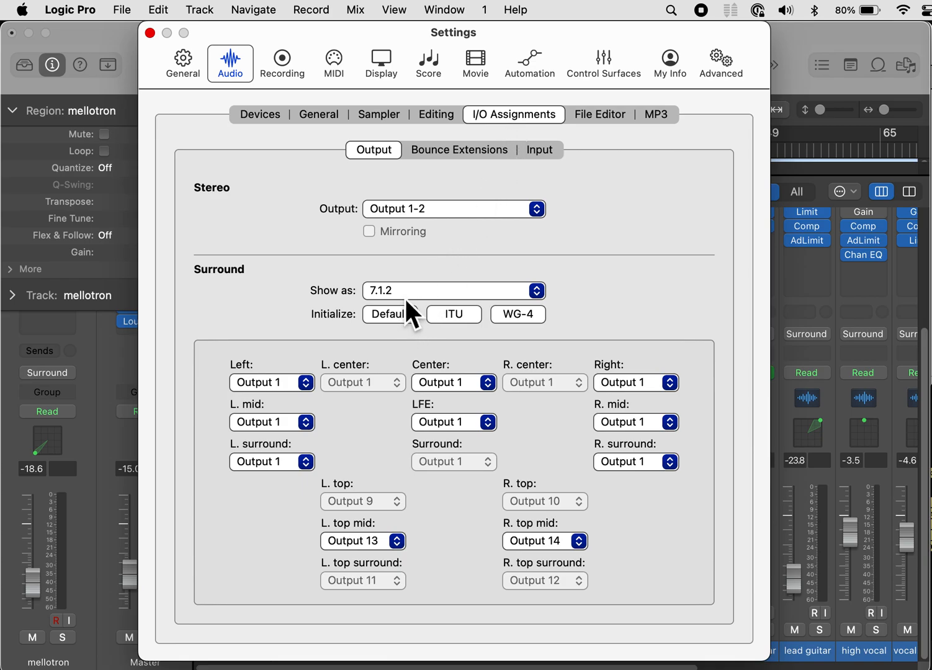
pyautogui.moveTo(409, 335)
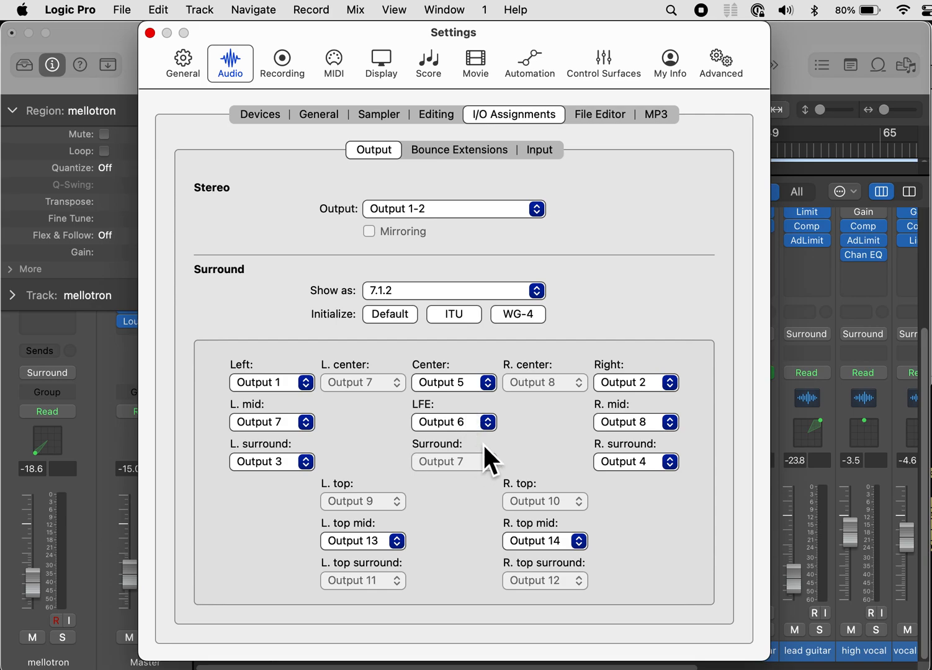
pyautogui.moveTo(614, 260)
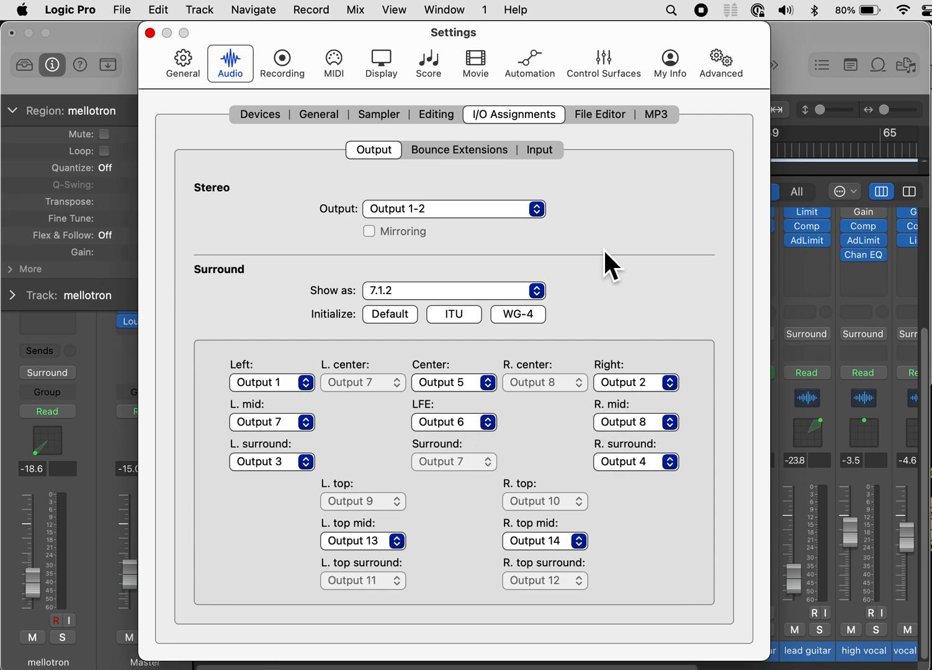
# Step: Set the MP3 export bit rate to 320 kbps for both mono and stereo
pyautogui.click(600, 114)
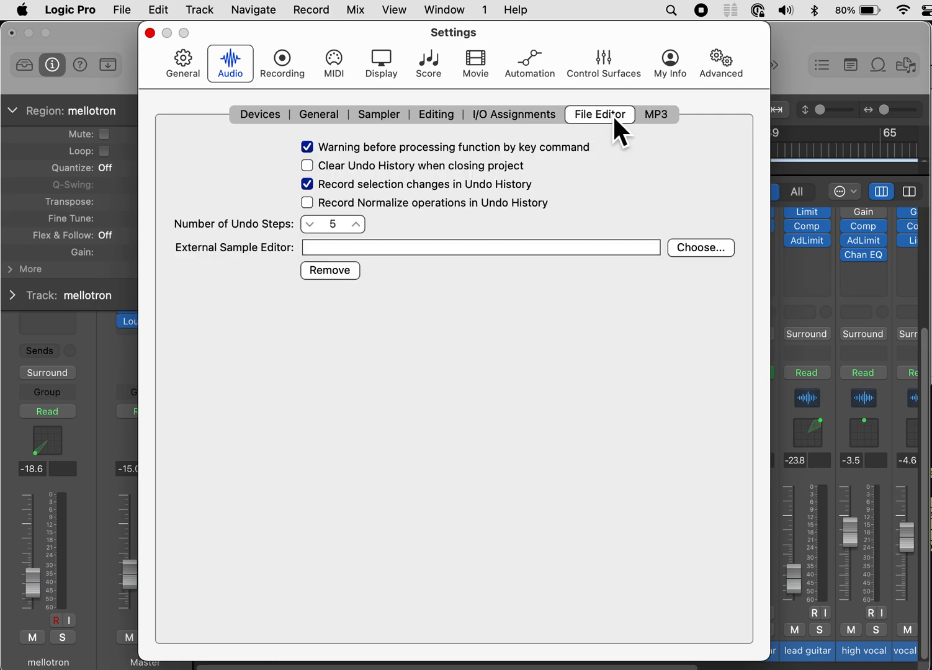
pyautogui.click(656, 114)
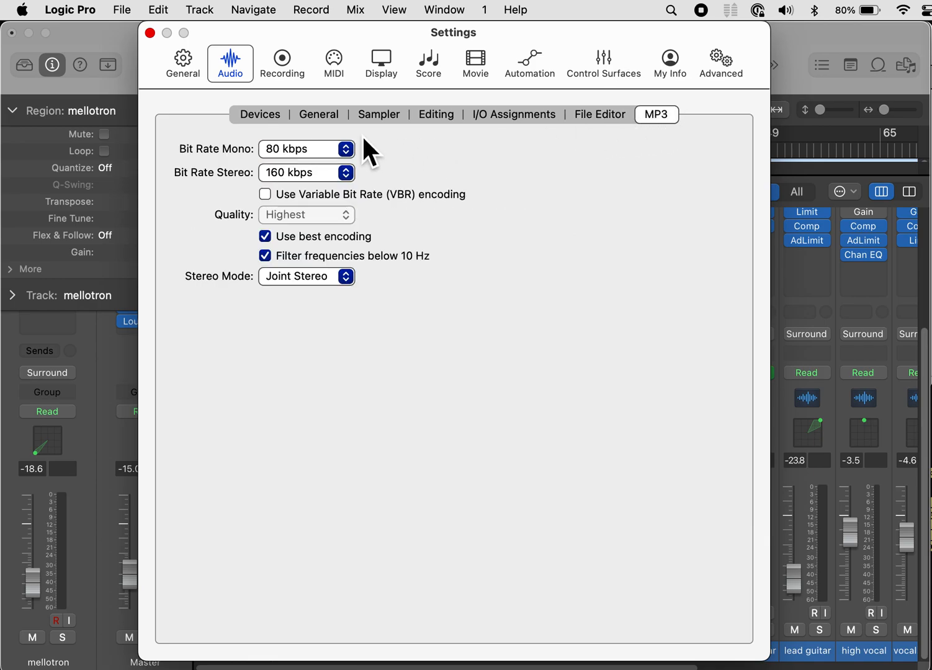
pyautogui.moveTo(347, 168)
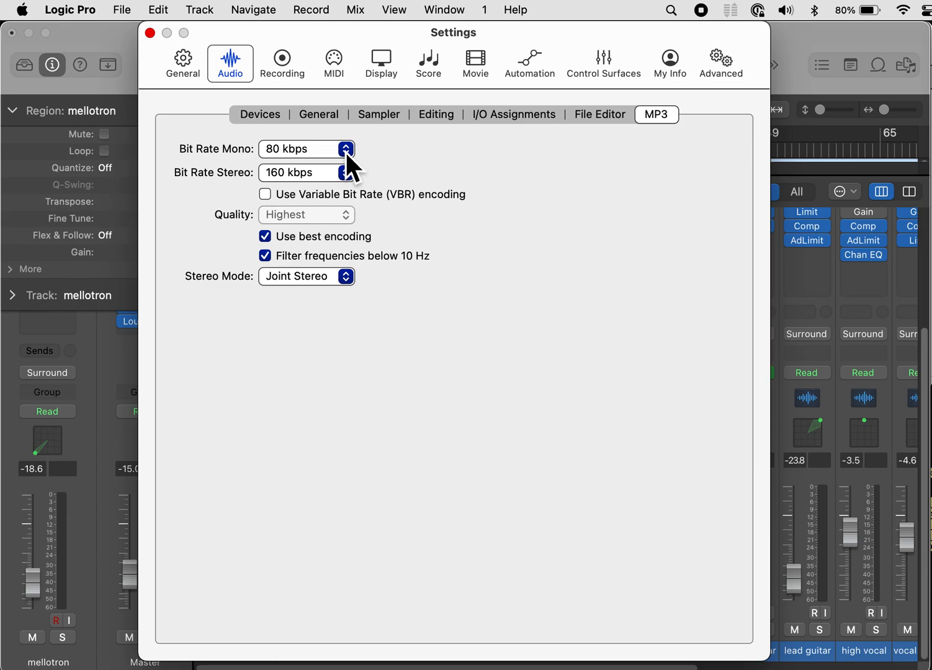
pyautogui.click(346, 149)
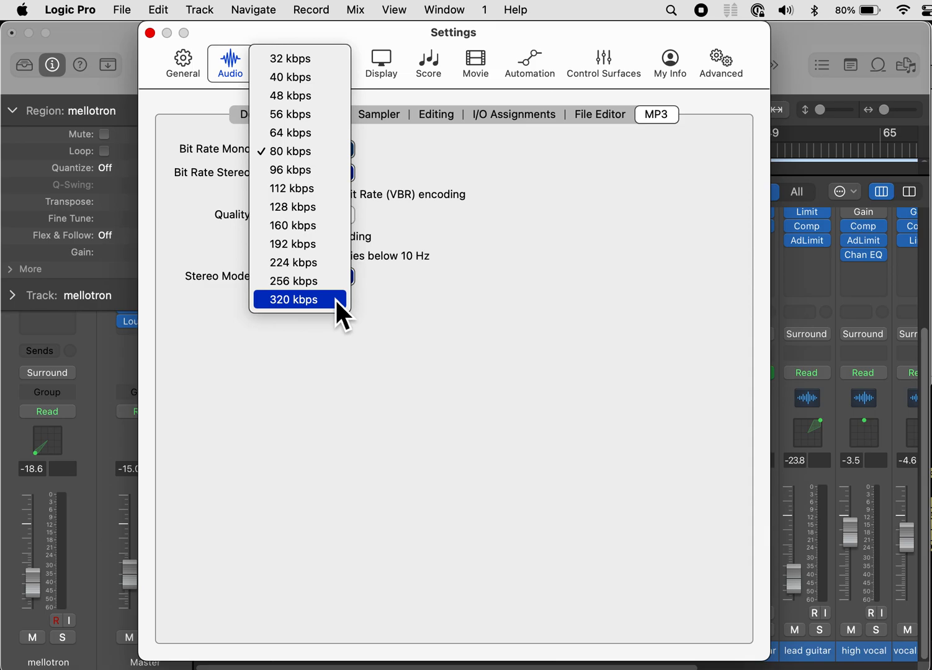
pyautogui.click(297, 300)
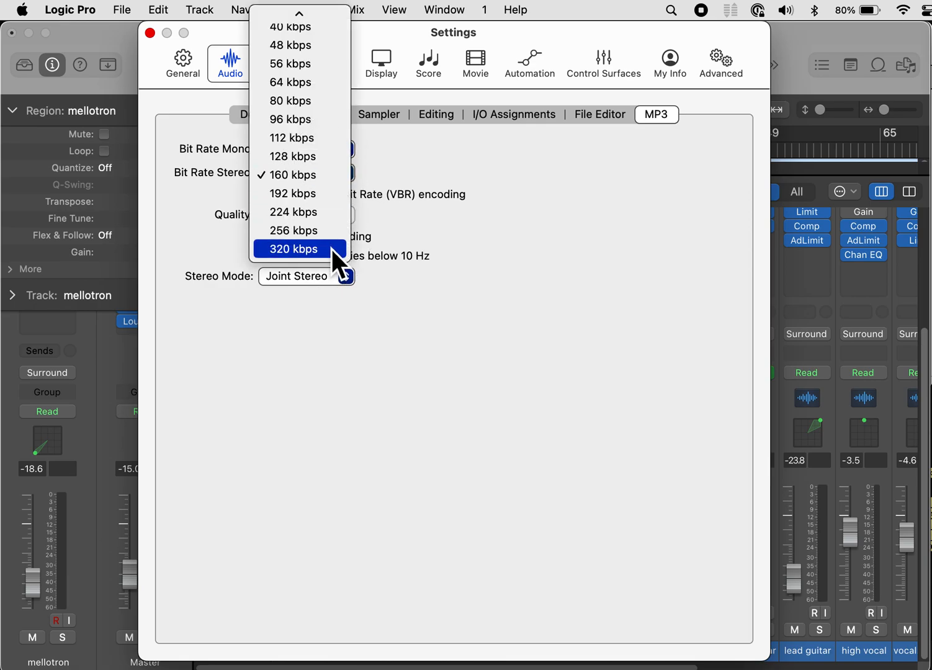
pyautogui.click(294, 249)
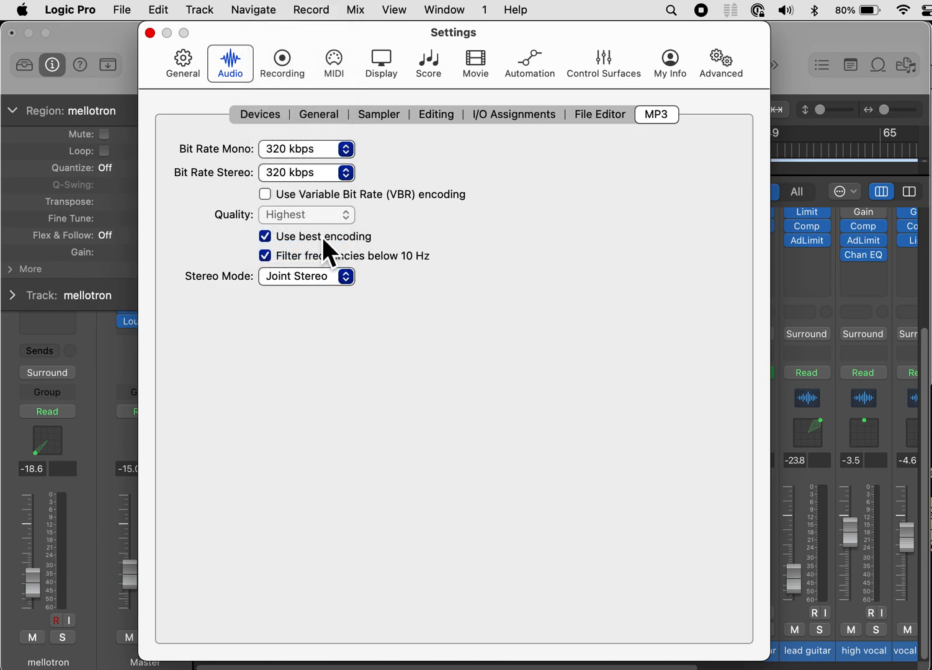
pyautogui.moveTo(323, 217)
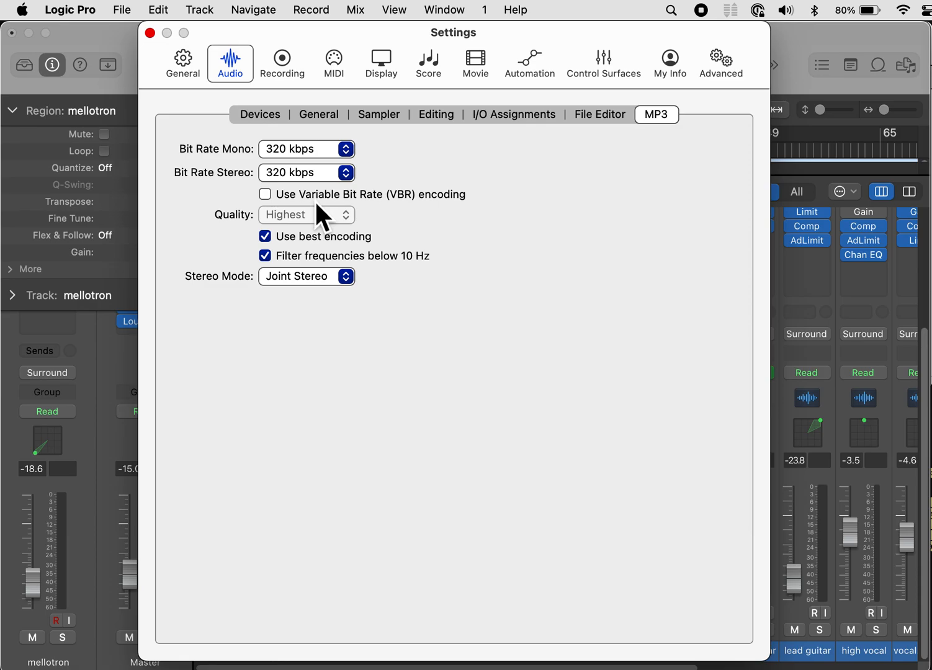
pyautogui.moveTo(317, 287)
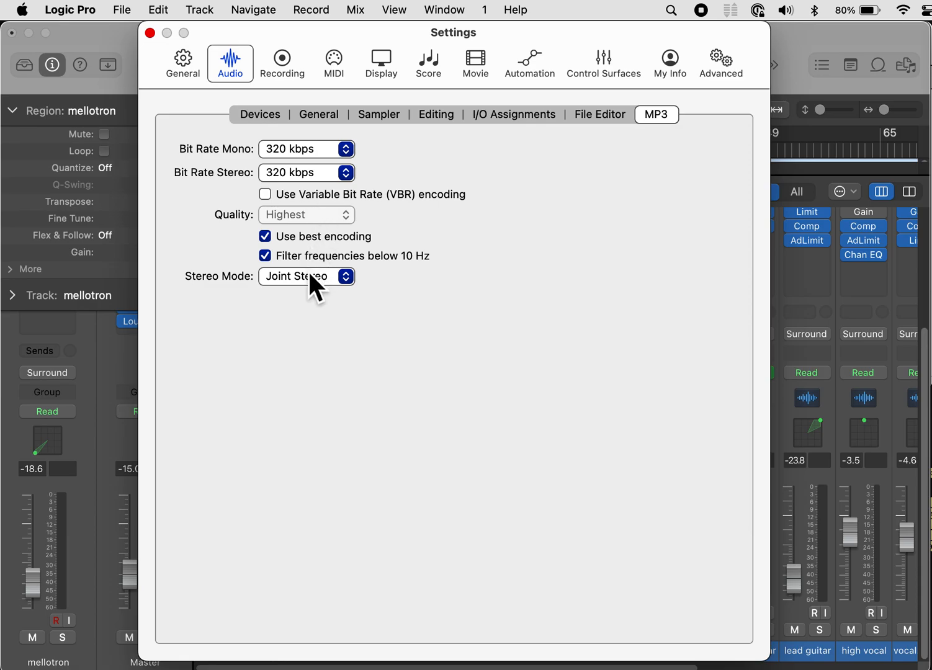
pyautogui.moveTo(373, 180)
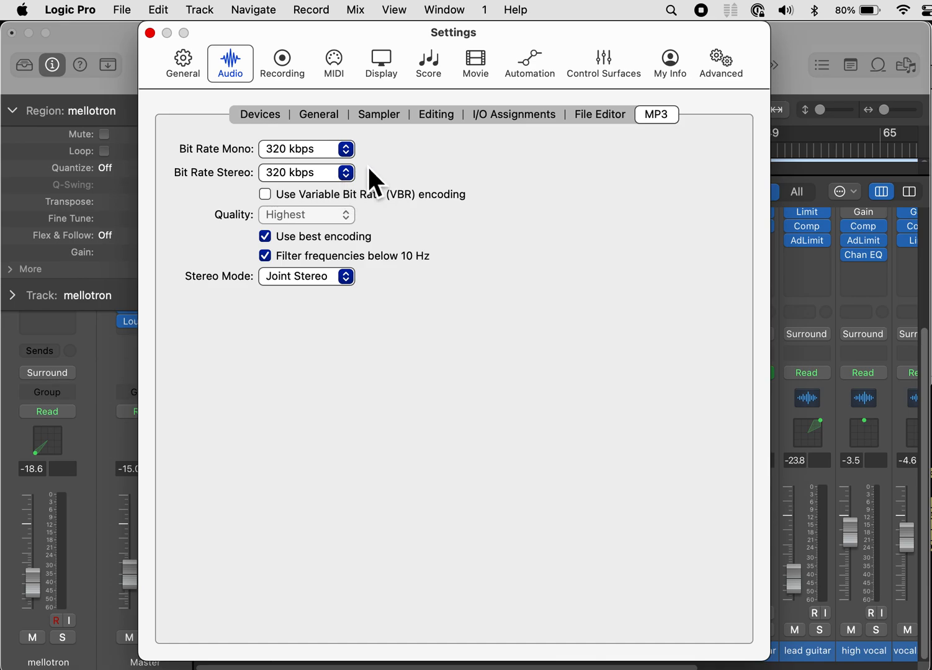
pyautogui.moveTo(543, 74)
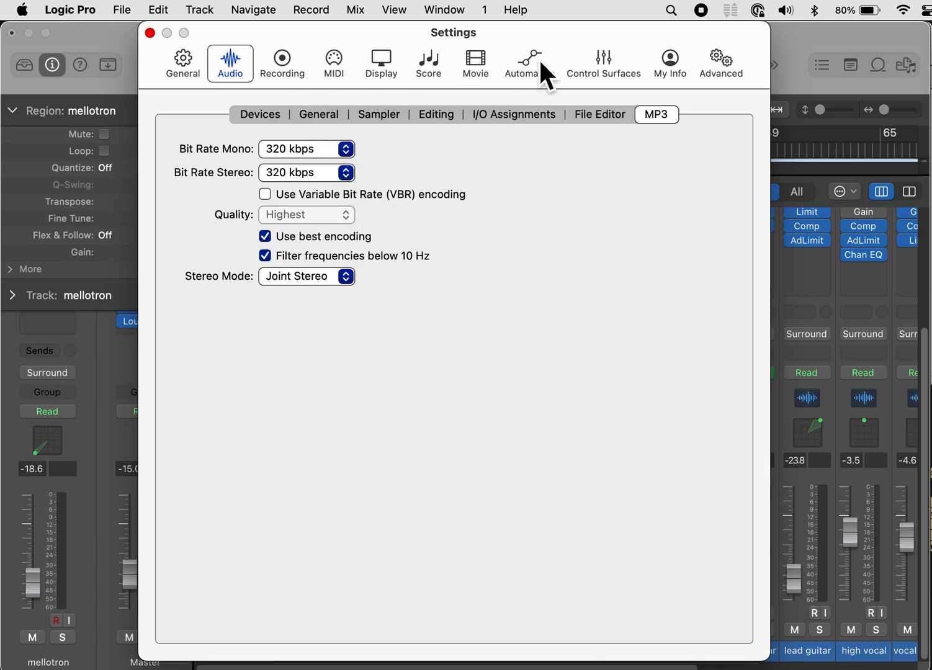
# Step: Show the Automation options in the Settings window
pyautogui.click(528, 62)
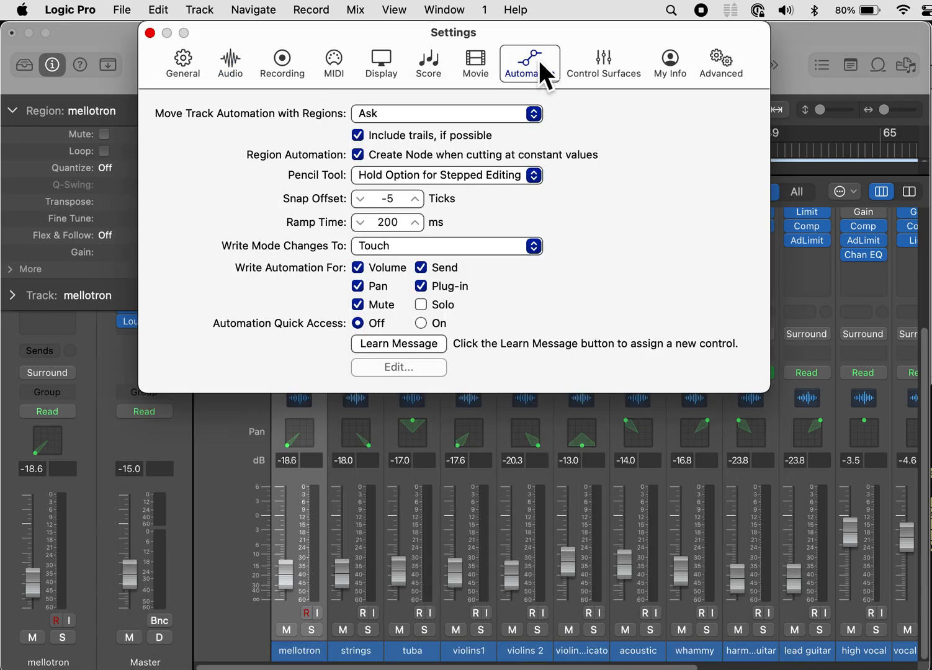
pyautogui.moveTo(511, 218)
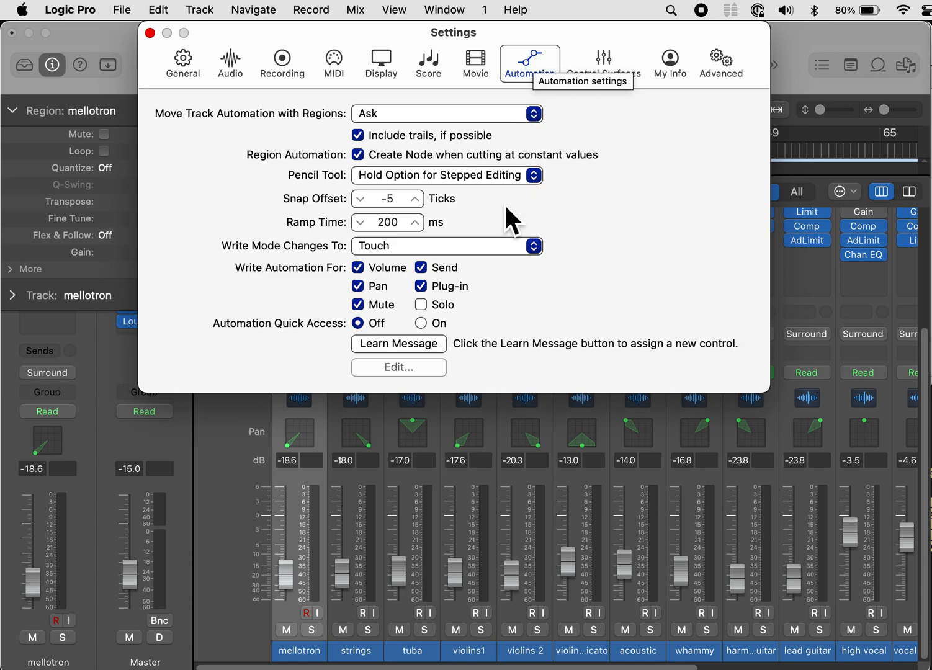
pyautogui.moveTo(633, 134)
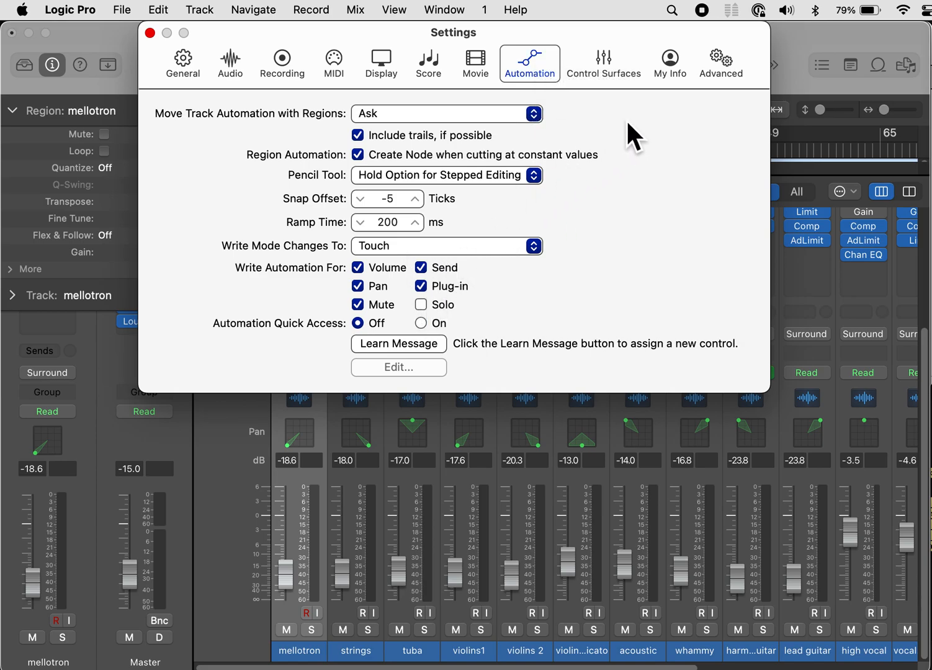
pyautogui.moveTo(720, 62)
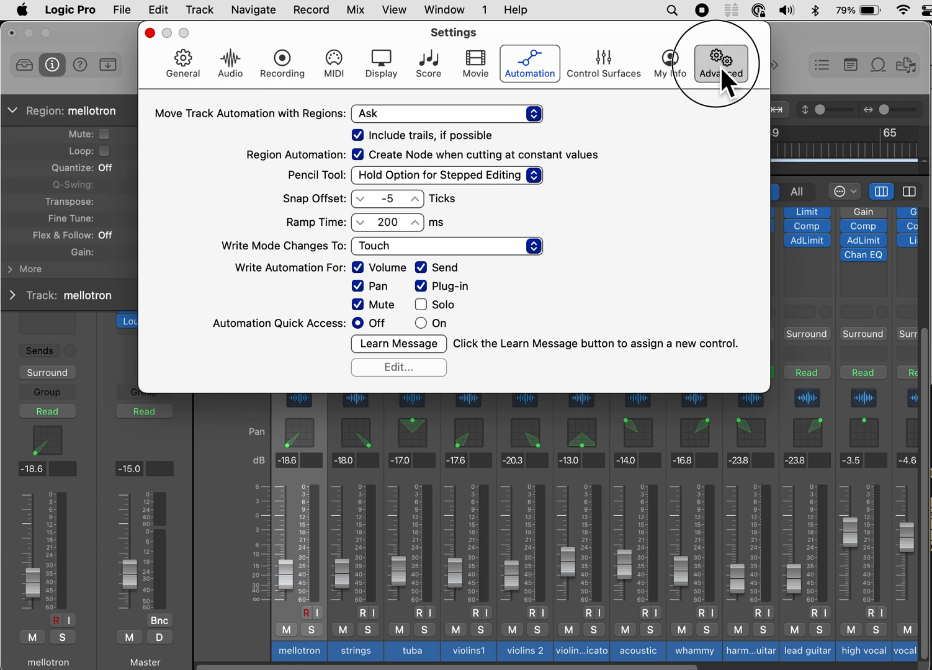
# Step: Review the Advanced settings with Complete Features enabled, then close Settings
pyautogui.click(720, 62)
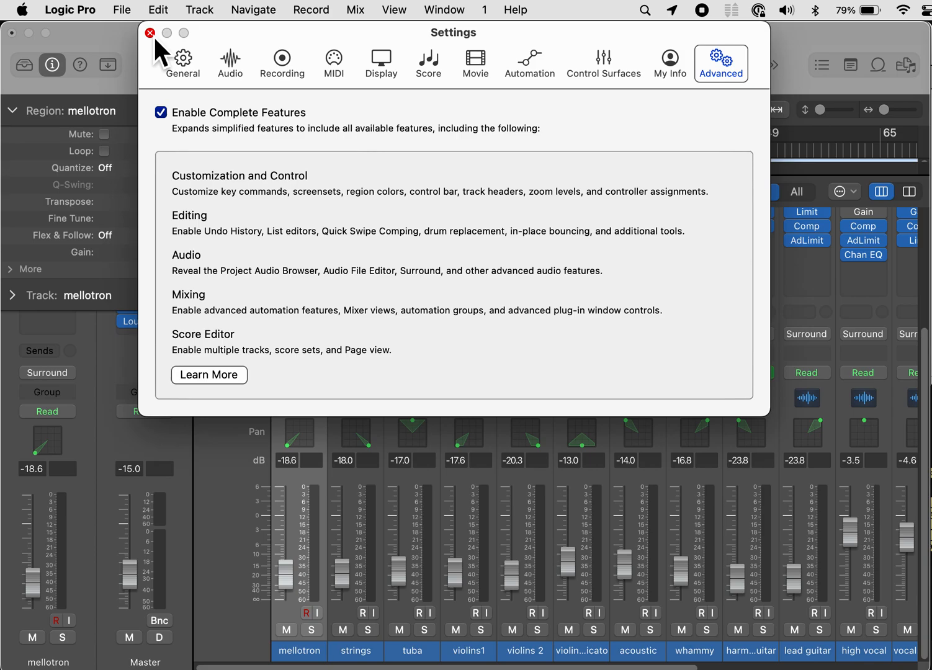
pyautogui.click(149, 33)
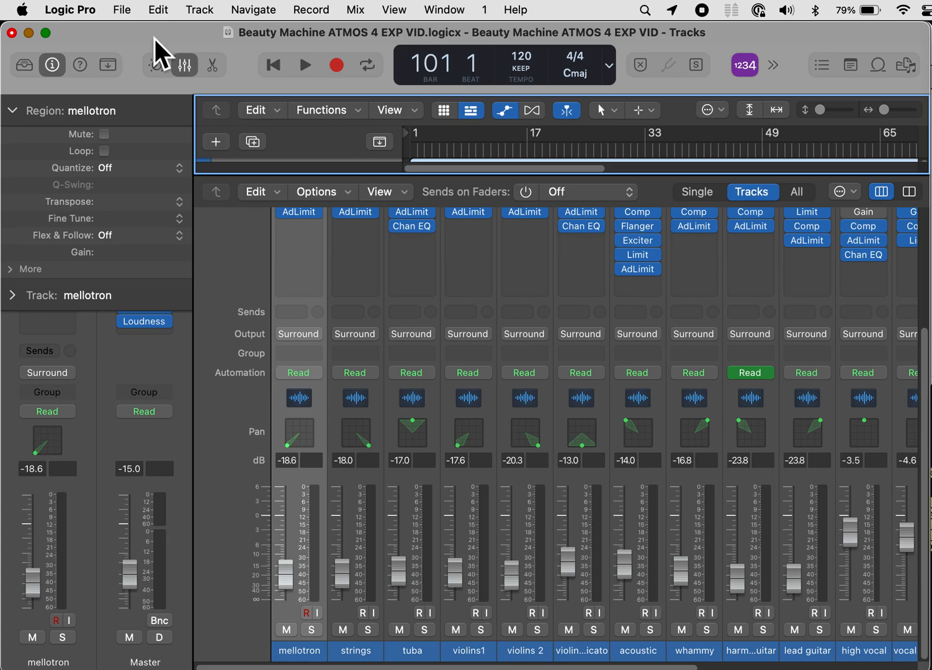
pyautogui.moveTo(167, 79)
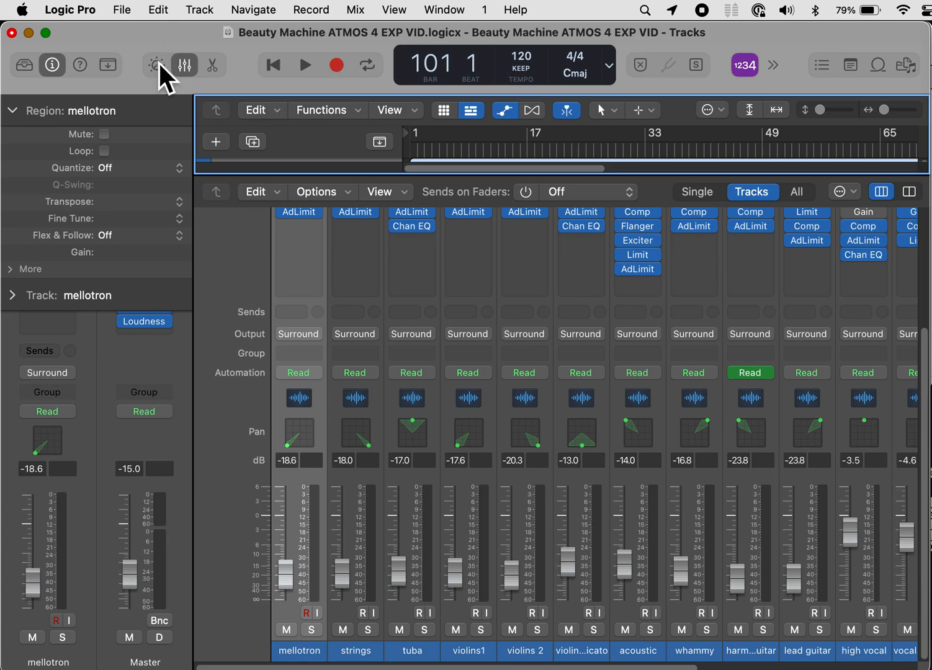
pyautogui.moveTo(144, 98)
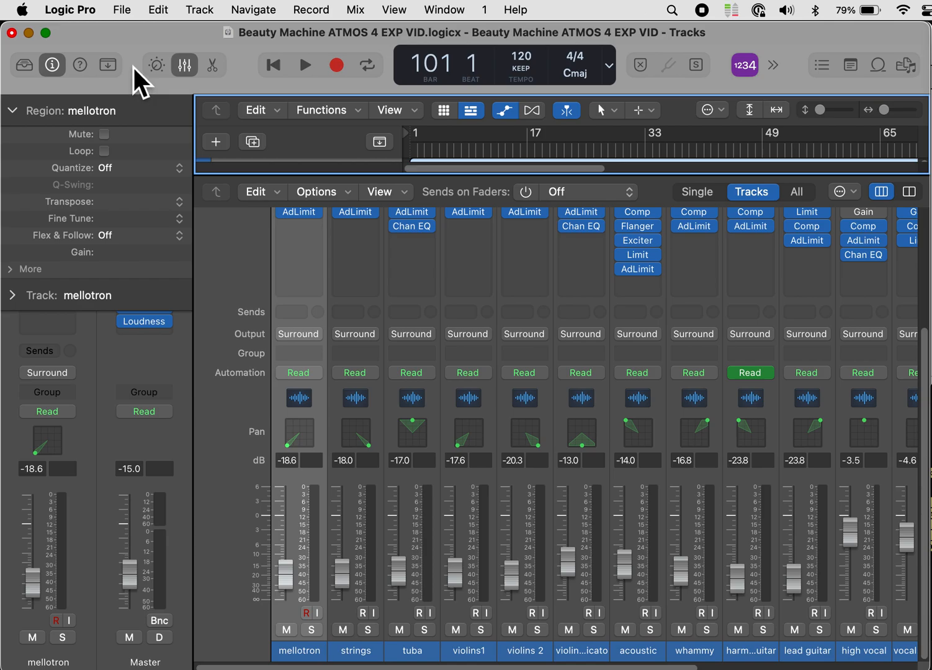
# Step: Open Customize Control Bar and Display from the control bar's shortcut menu
pyautogui.rightClick(149, 66)
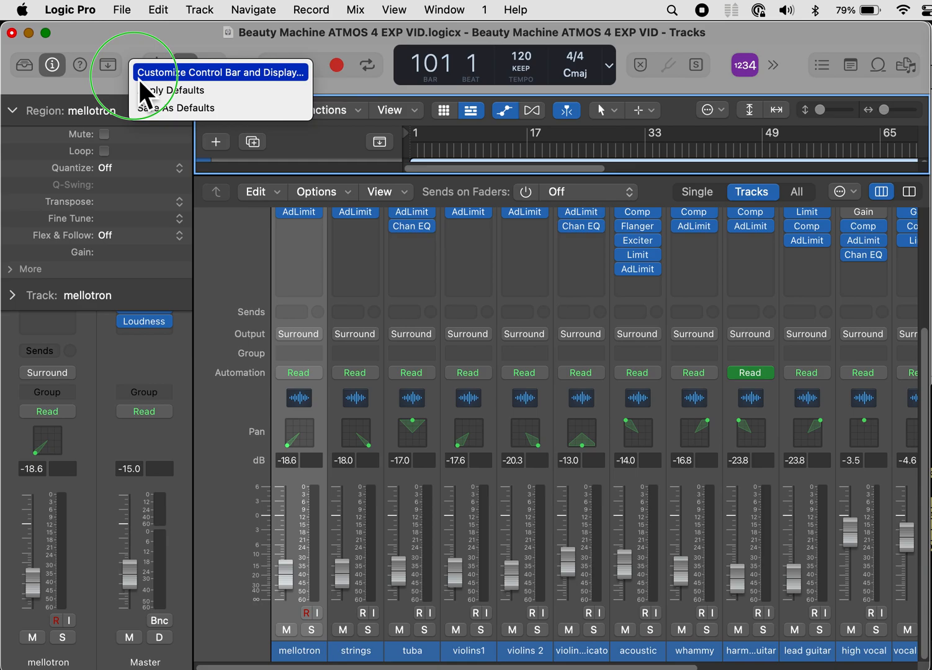
pyautogui.click(219, 72)
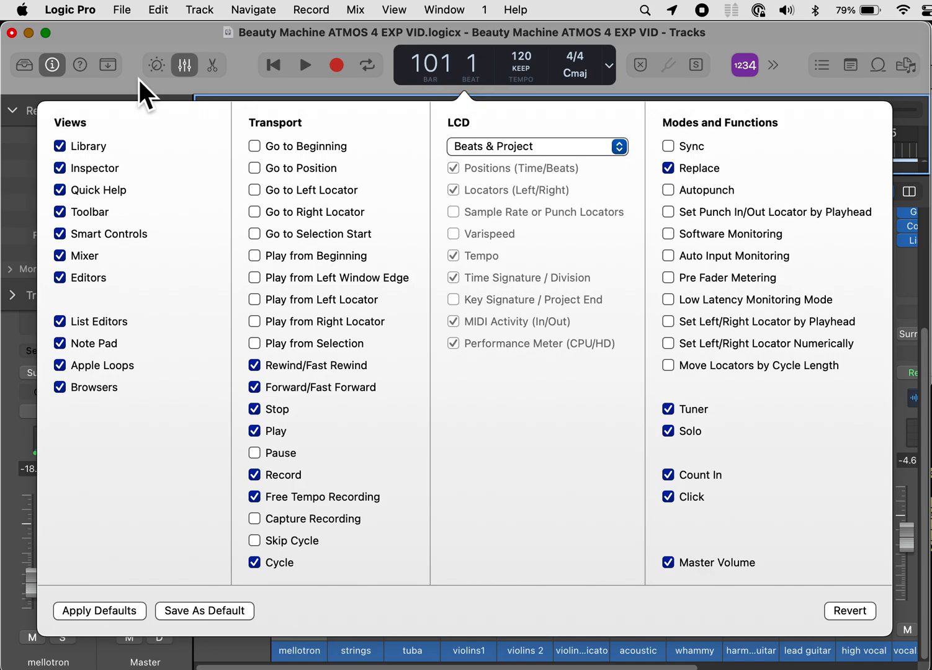
pyautogui.moveTo(137, 156)
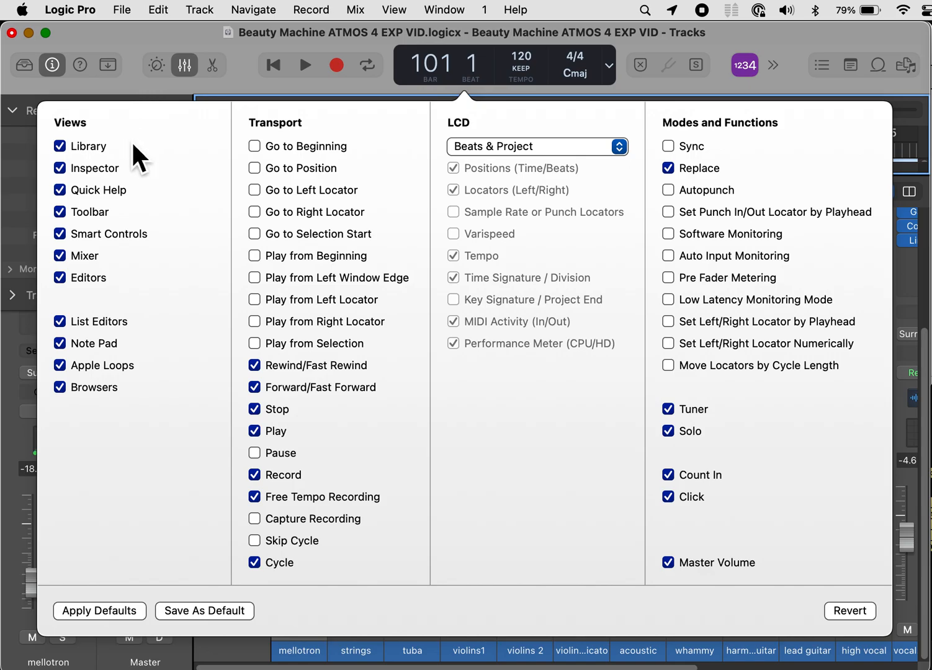
pyautogui.moveTo(110, 292)
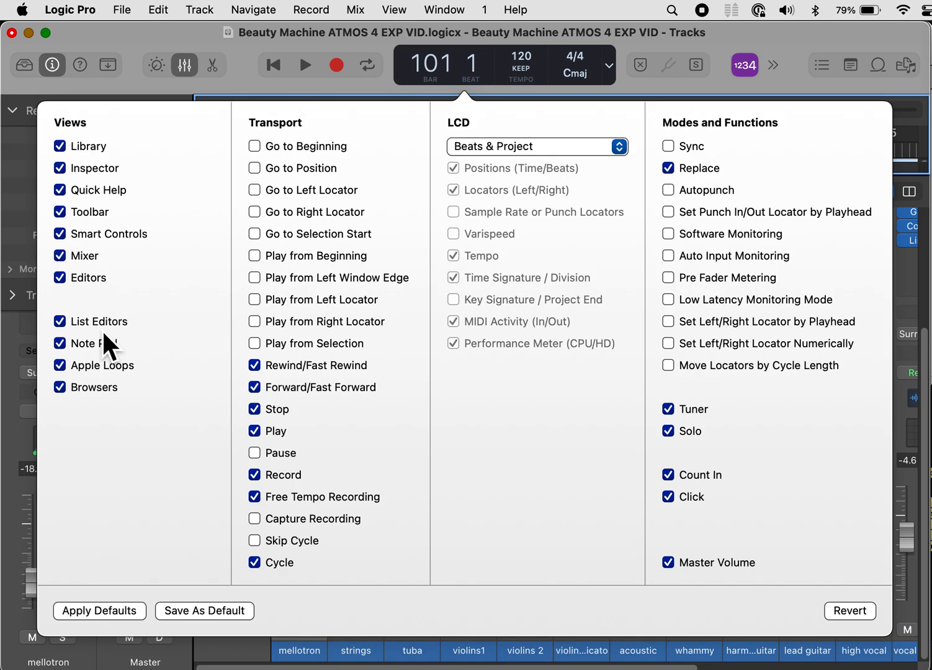
pyautogui.moveTo(112, 354)
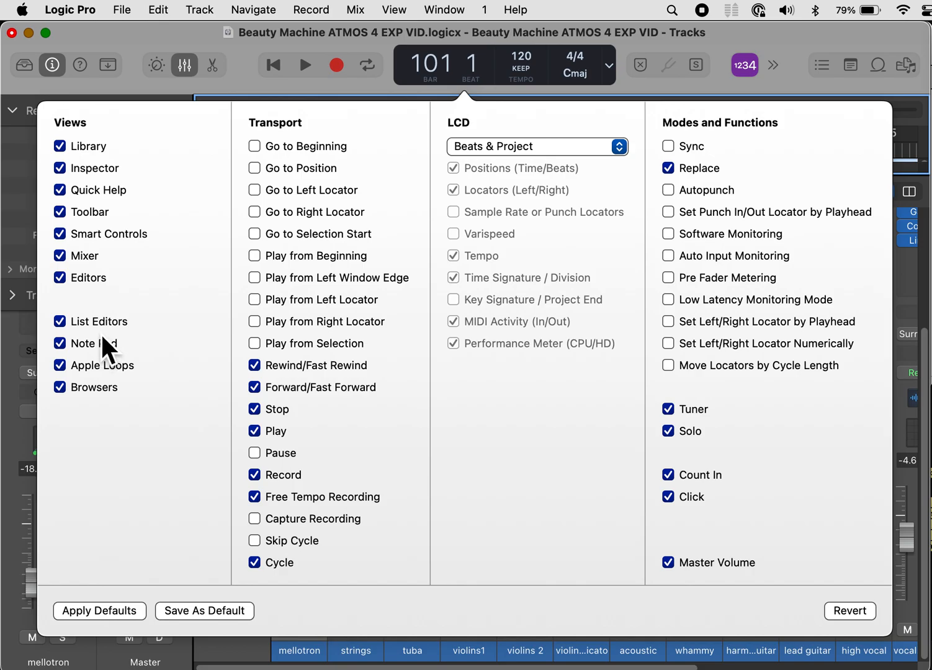
pyautogui.moveTo(99, 335)
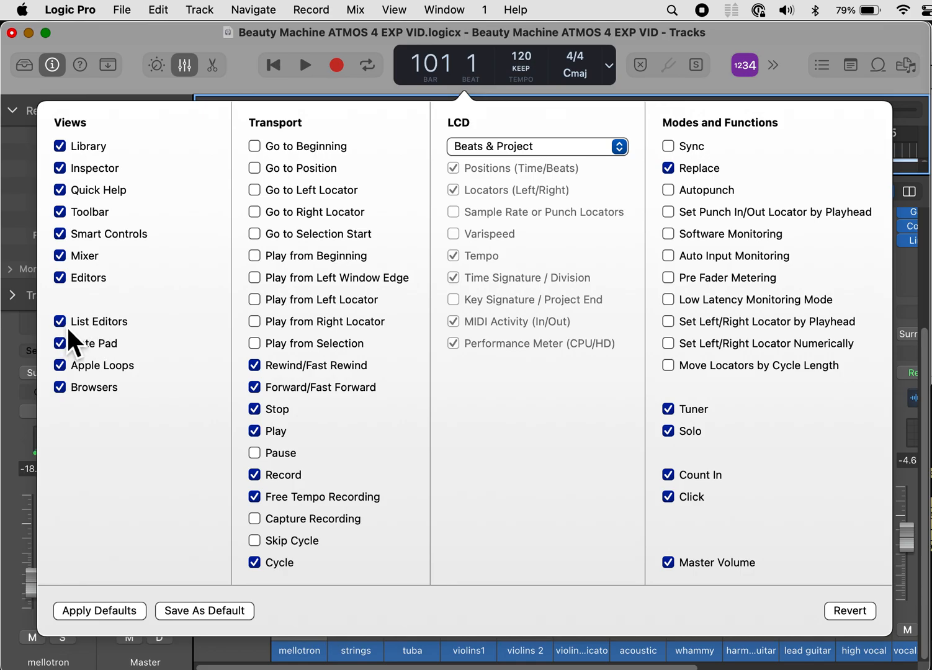
# Step: Remove List Editors and Apple Loops from the control bar Views
pyautogui.click(59, 321)
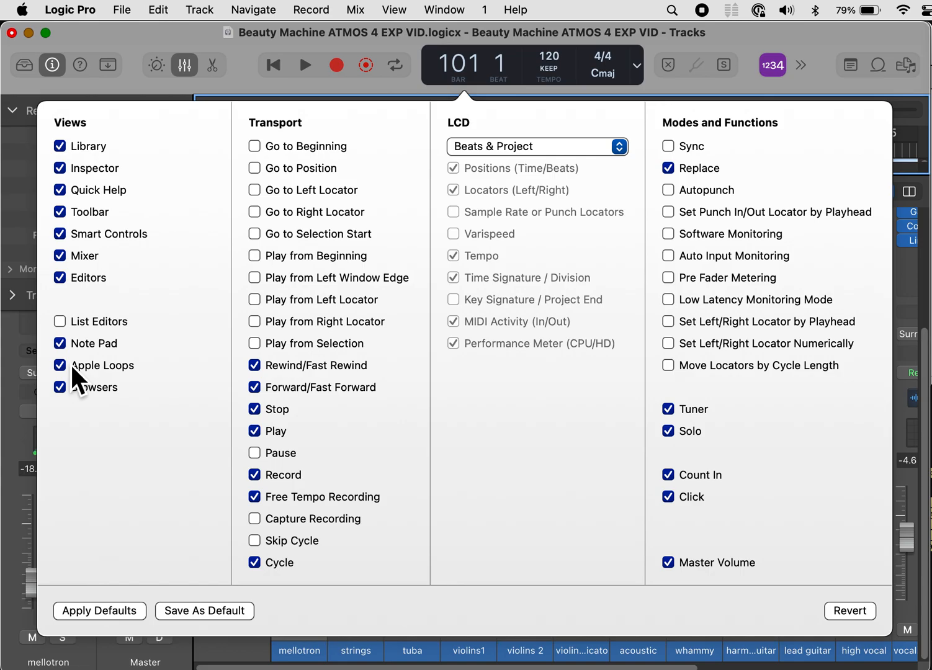
pyautogui.click(59, 365)
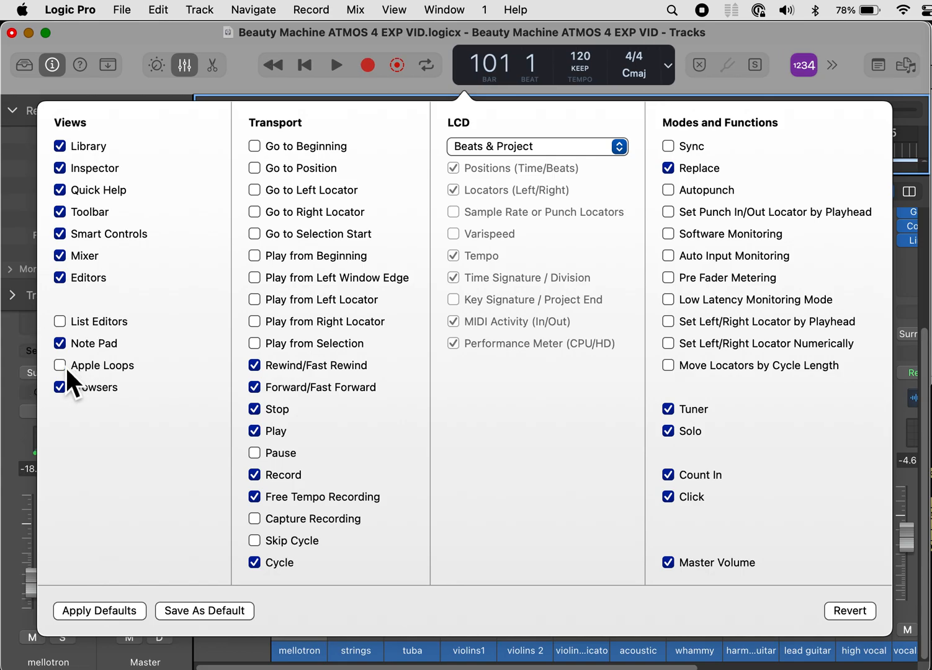
pyautogui.moveTo(112, 199)
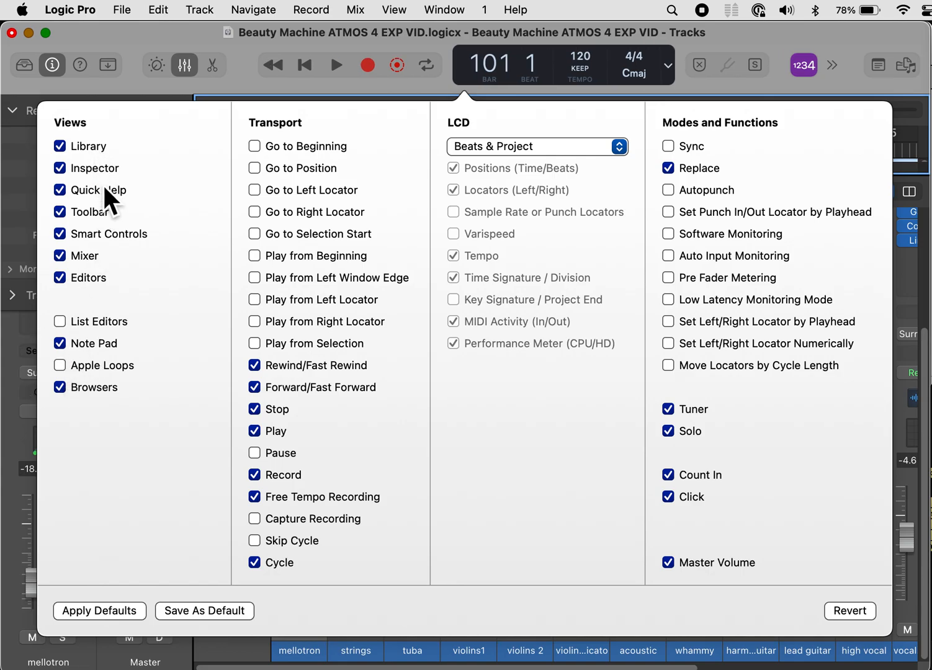
pyautogui.moveTo(111, 273)
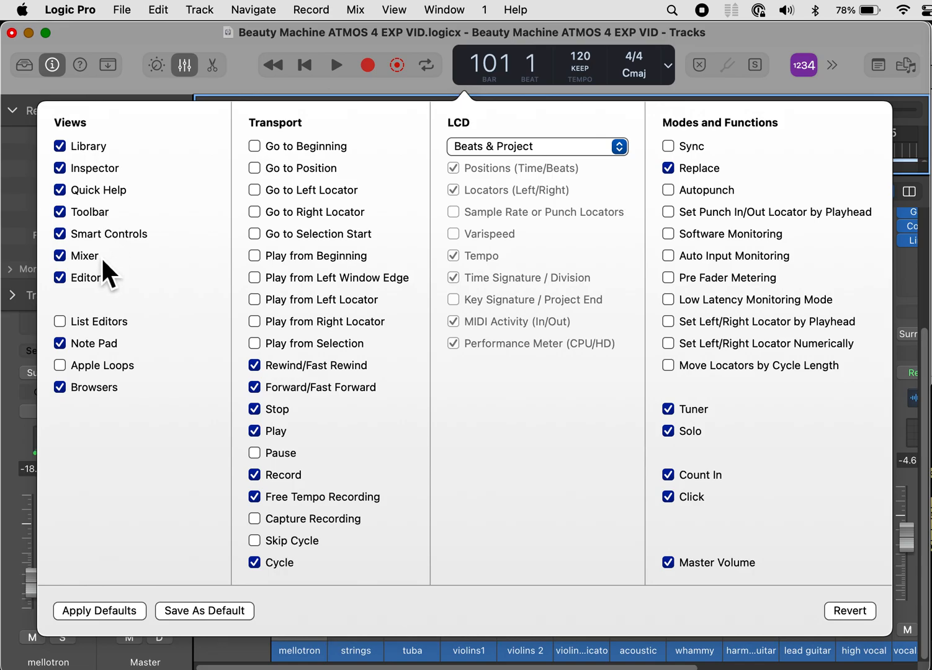
pyautogui.moveTo(112, 405)
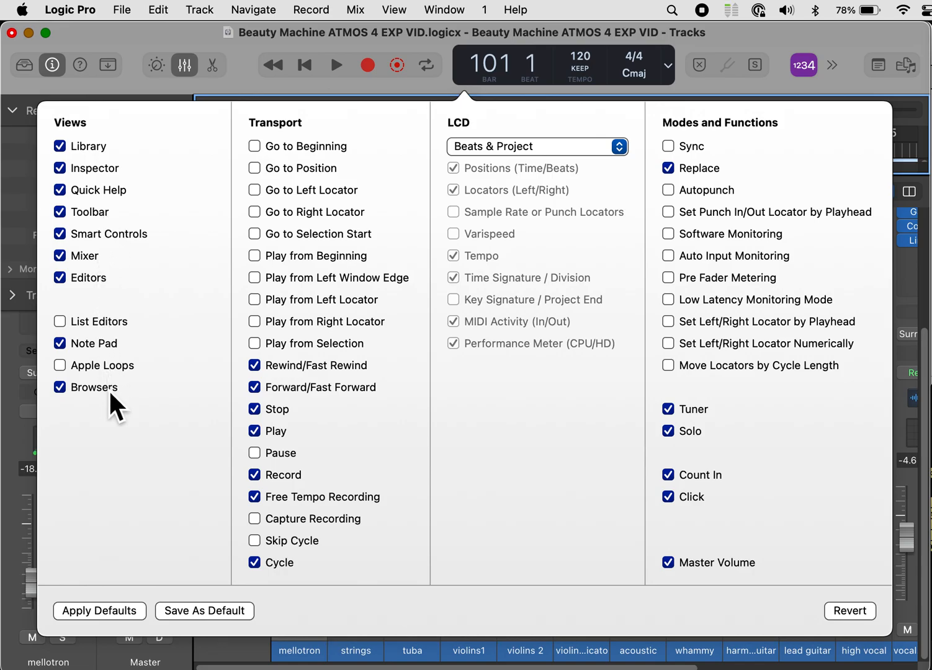
pyautogui.moveTo(279, 248)
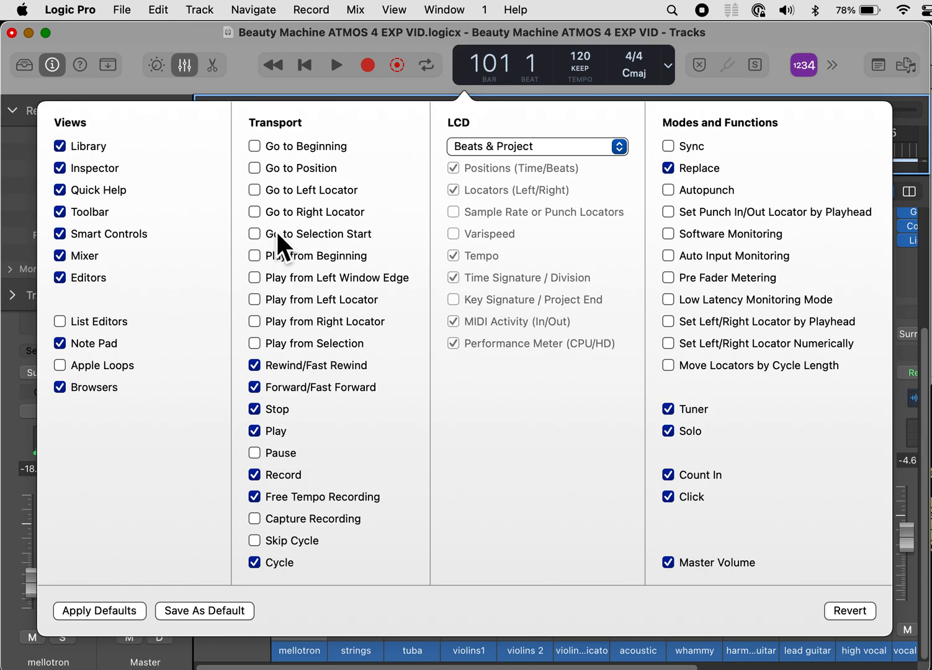
pyautogui.moveTo(267, 161)
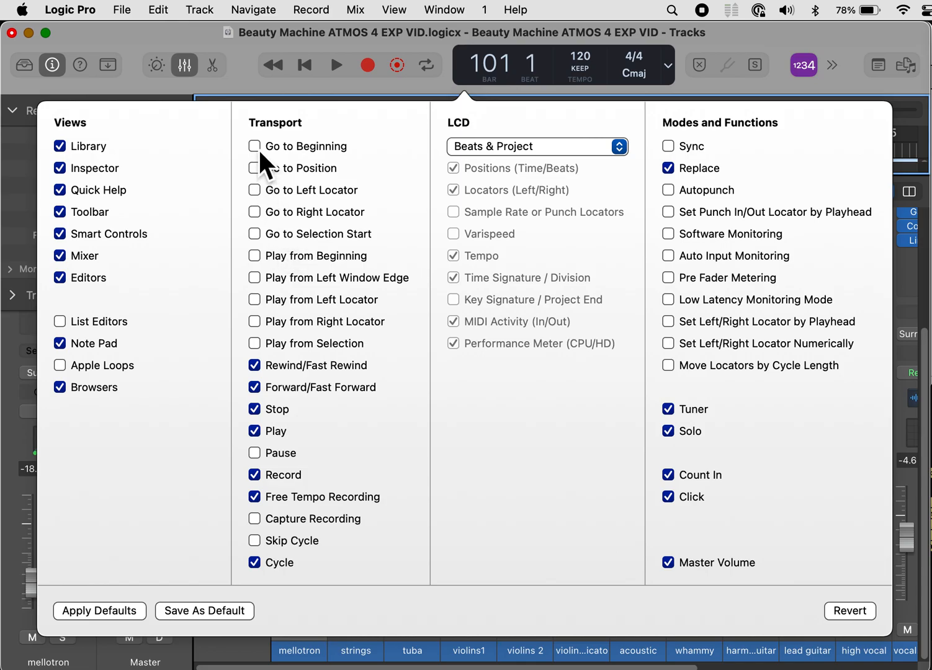
# Step: Add Go to Beginning, Play from Beginning, Play from Left Locator and Pause; remove Record and Free Tempo Recording
pyautogui.click(254, 146)
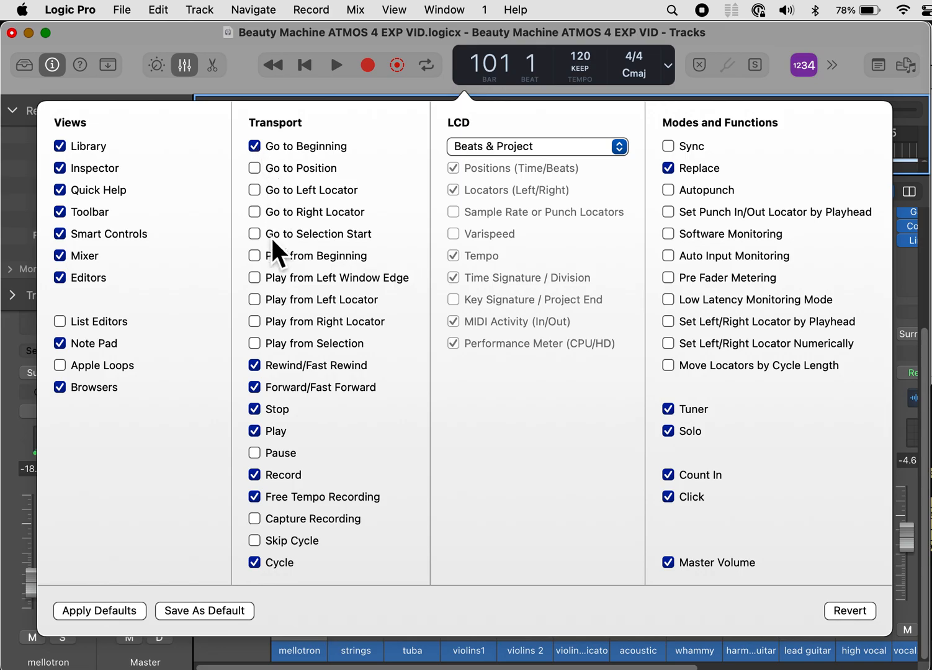
pyautogui.click(255, 255)
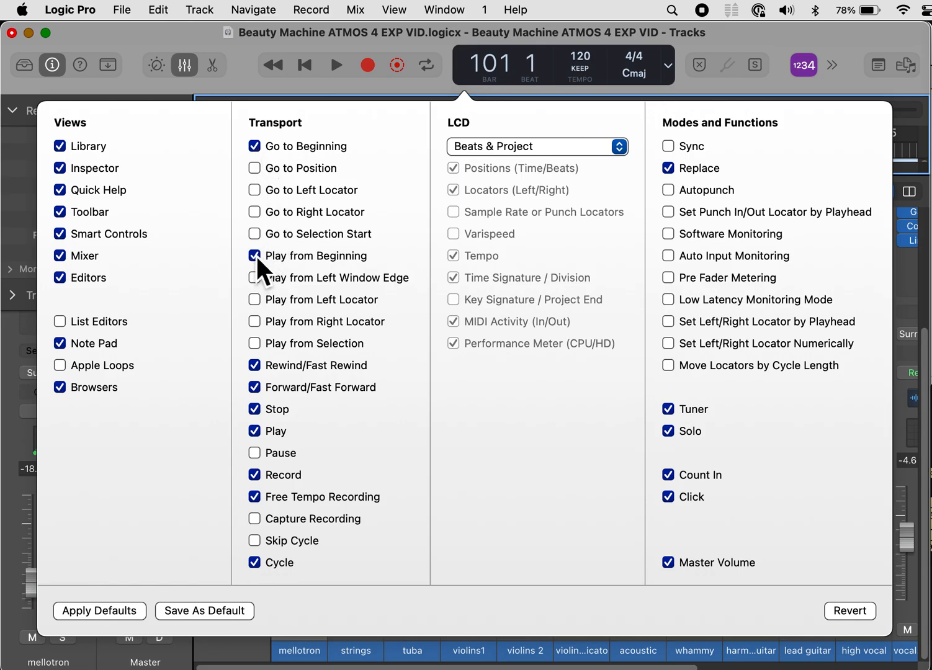
pyautogui.moveTo(301, 102)
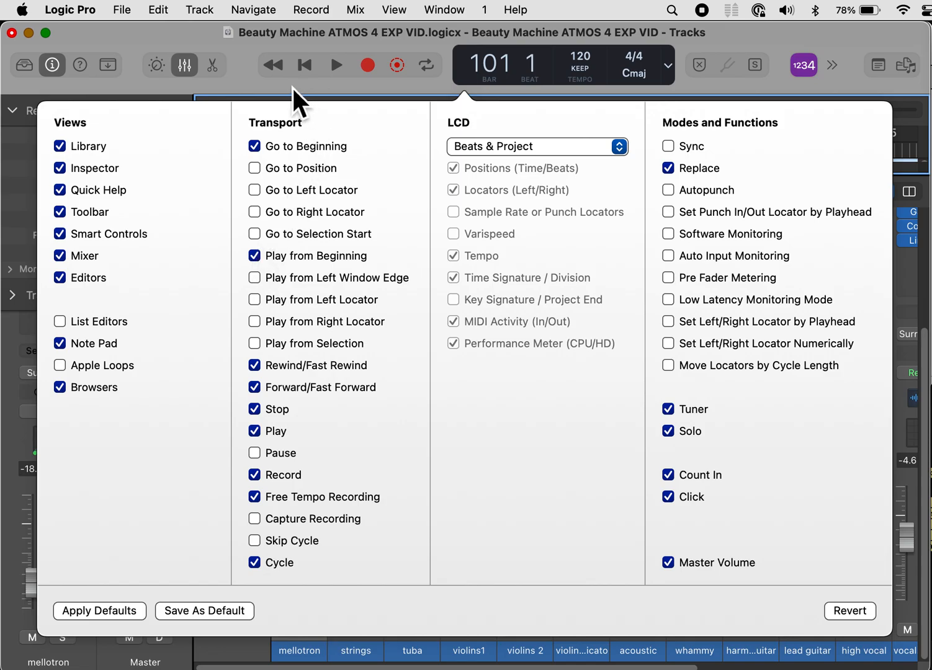
pyautogui.moveTo(348, 267)
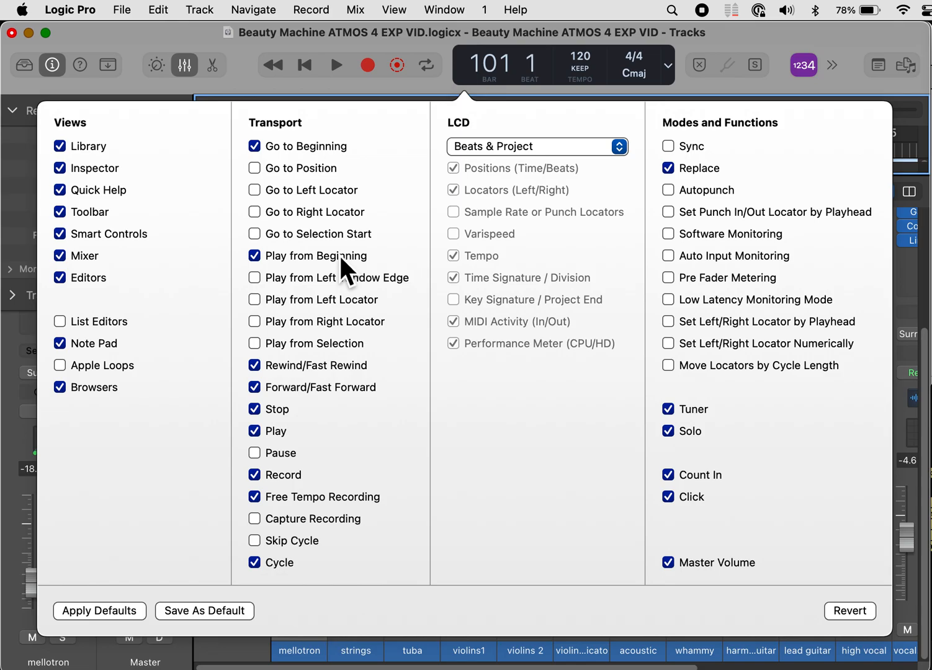
pyautogui.moveTo(258, 318)
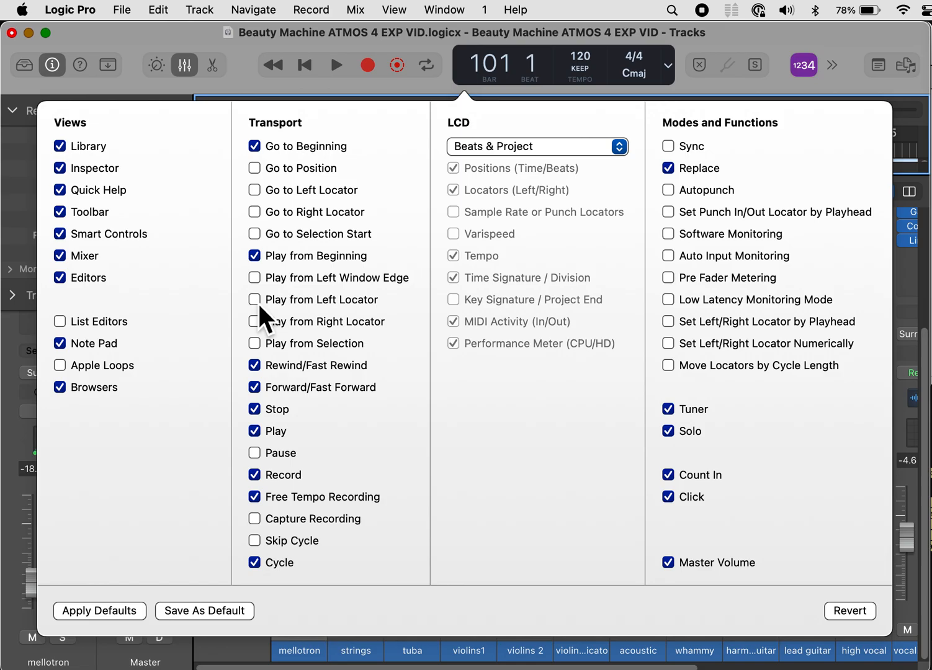
pyautogui.click(255, 299)
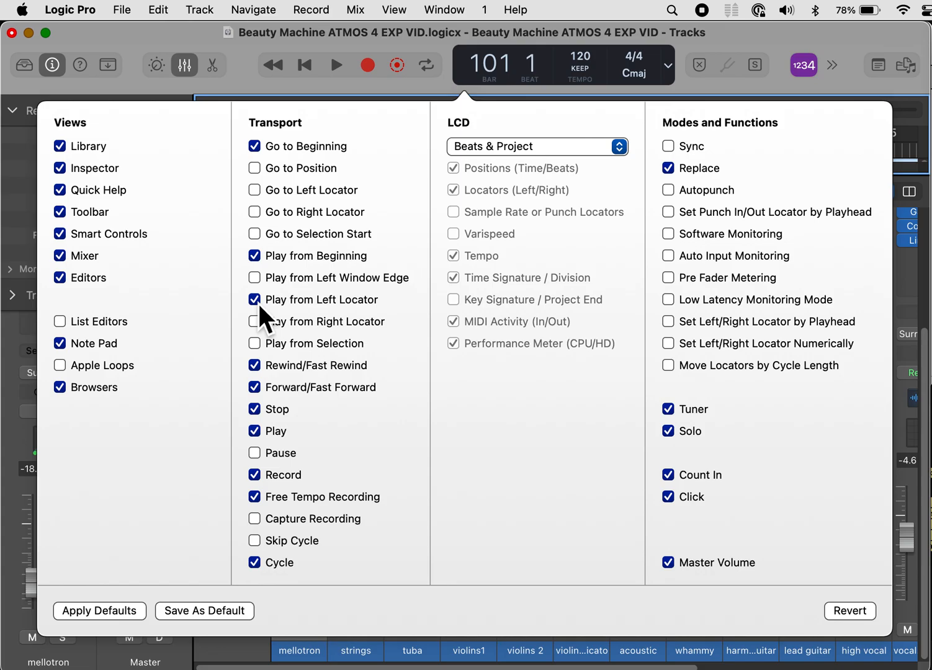
pyautogui.moveTo(266, 396)
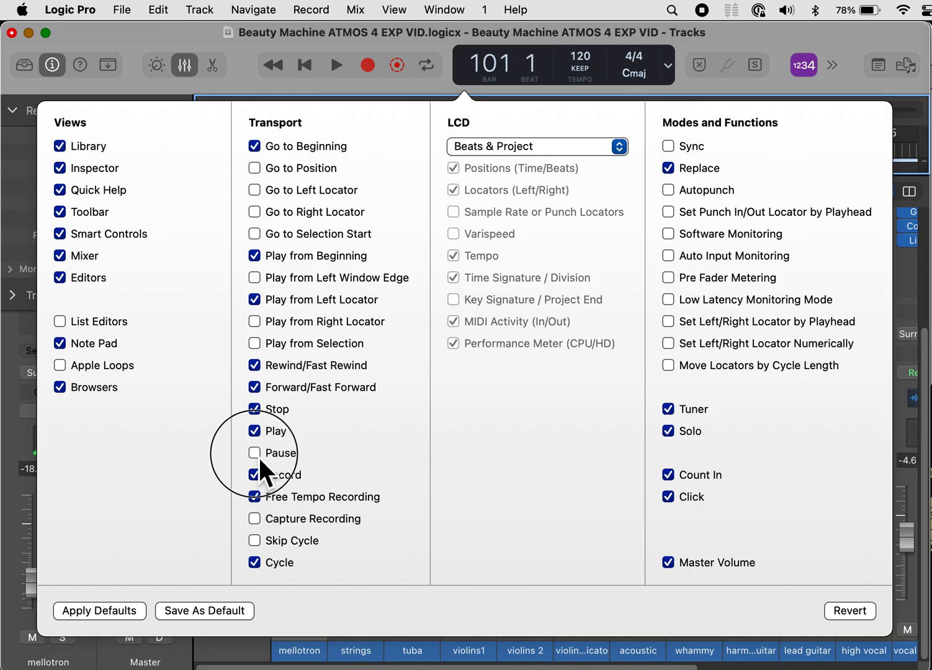
pyautogui.click(254, 453)
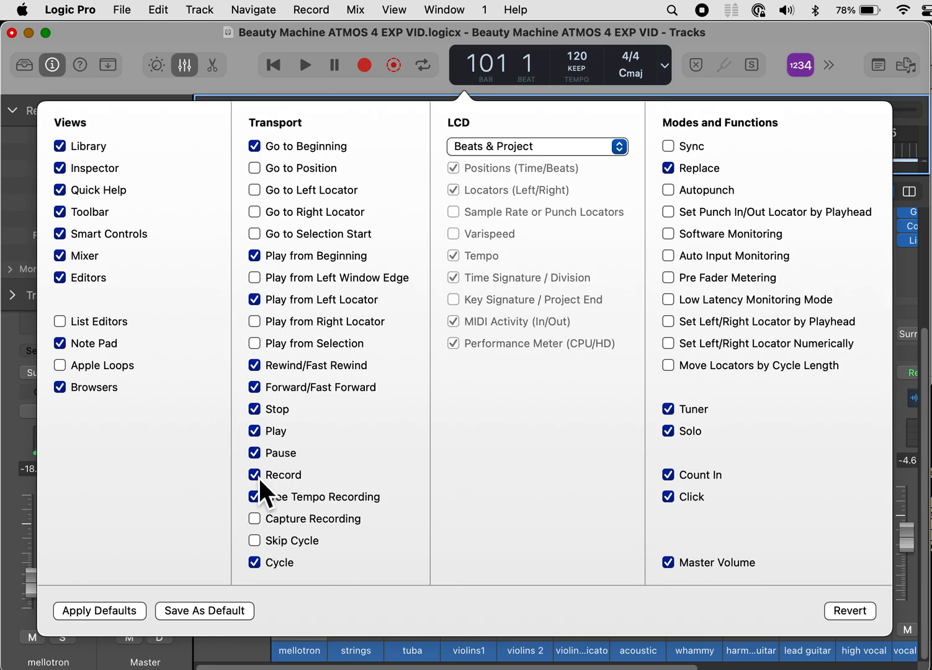
pyautogui.click(255, 474)
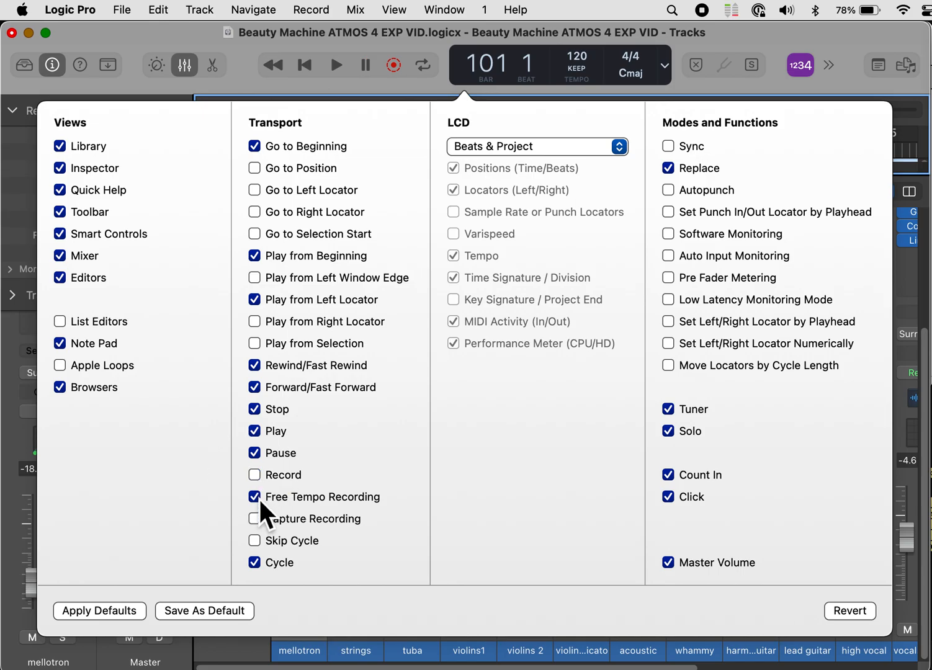
pyautogui.click(255, 497)
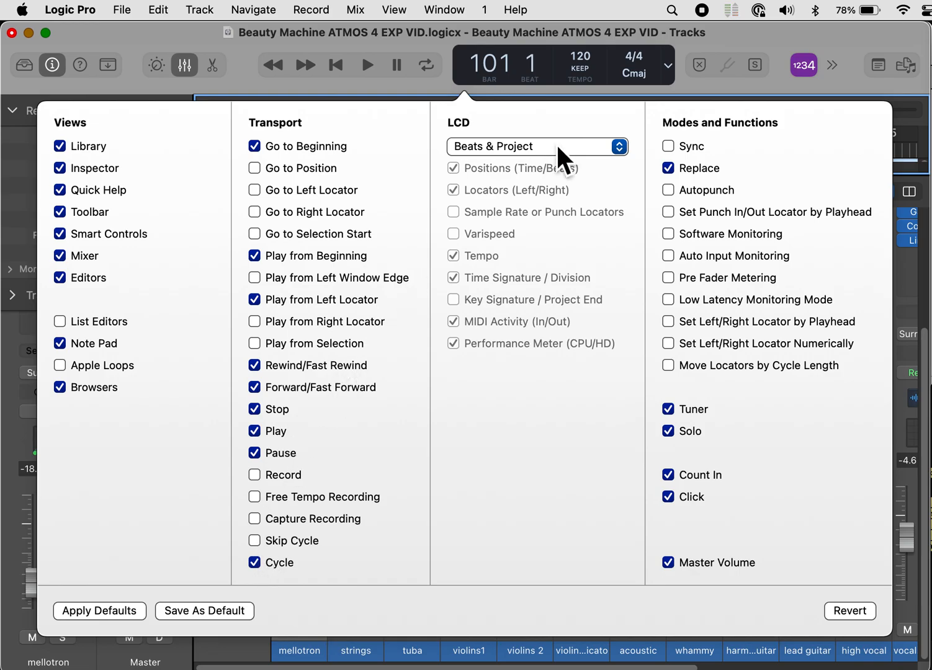
pyautogui.moveTo(567, 162)
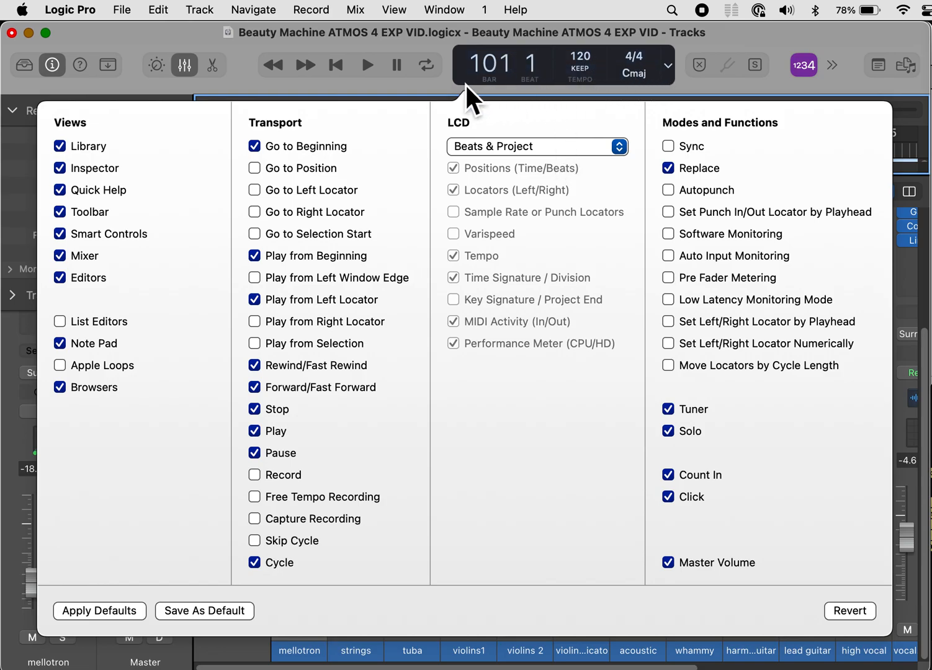
pyautogui.moveTo(519, 167)
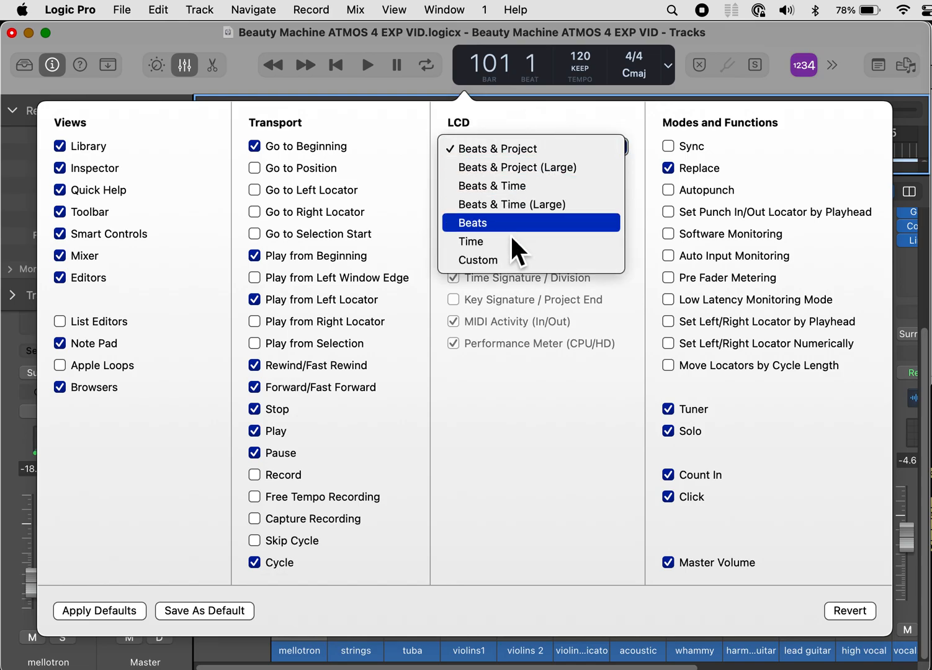
# Step: Switch the LCD display mode to Time so the playhead shows timecode
pyautogui.click(471, 241)
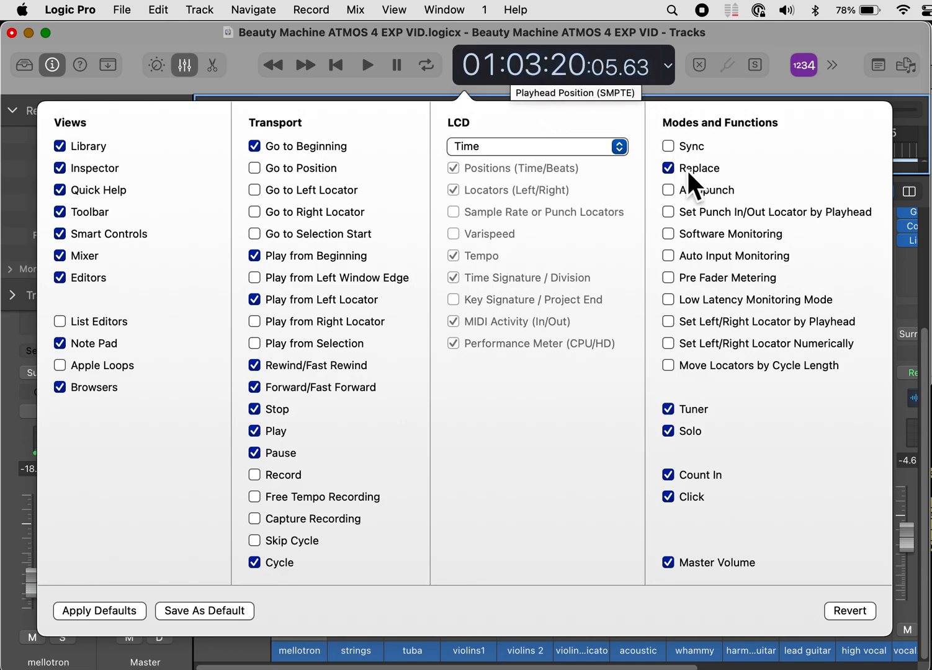
pyautogui.moveTo(700, 183)
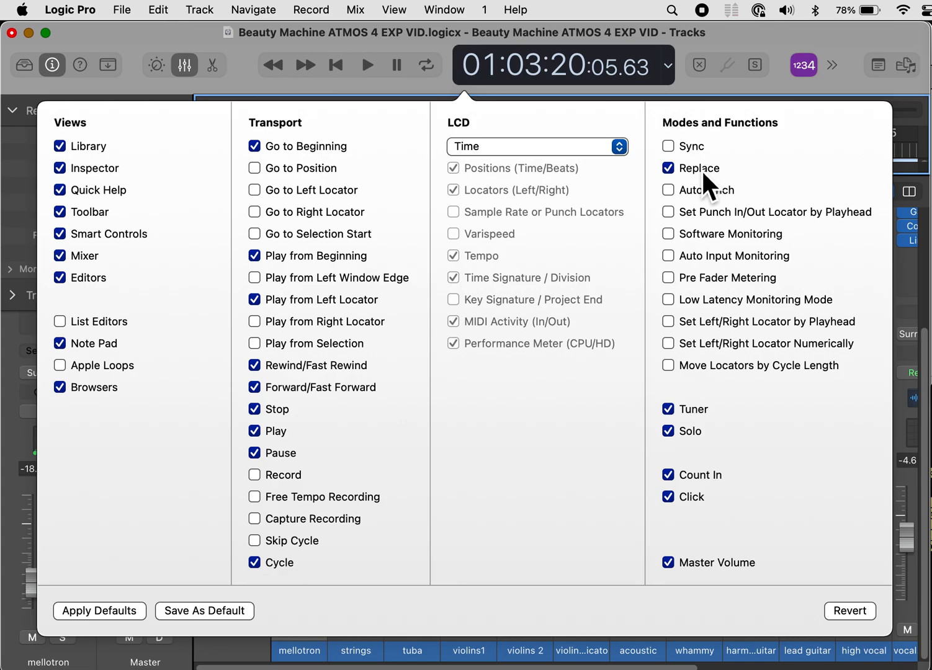
pyautogui.moveTo(681, 425)
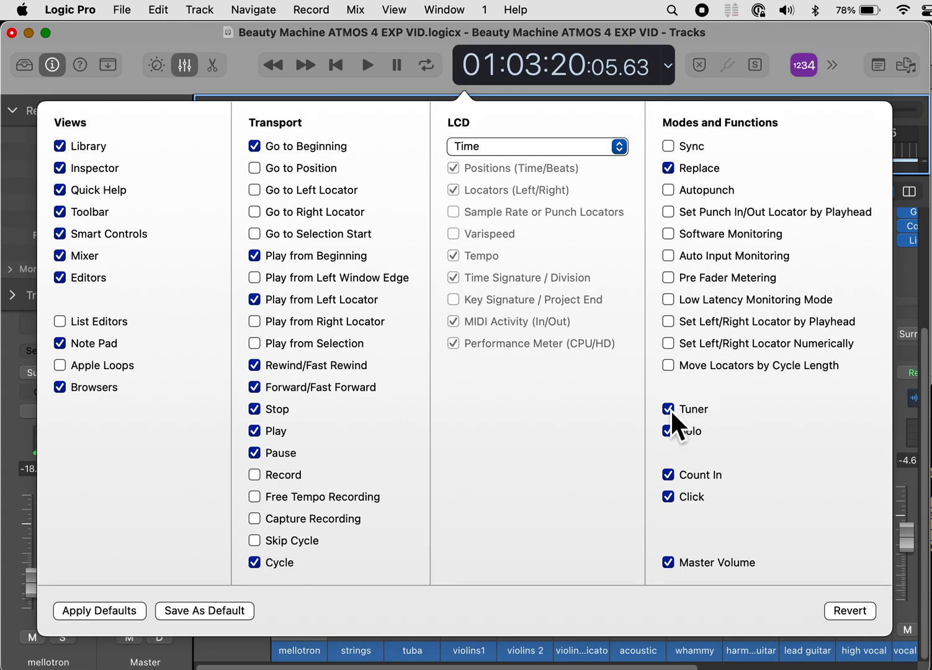
# Step: Uncheck Tuner, Count In and Click under Modes and Functions
pyautogui.click(669, 409)
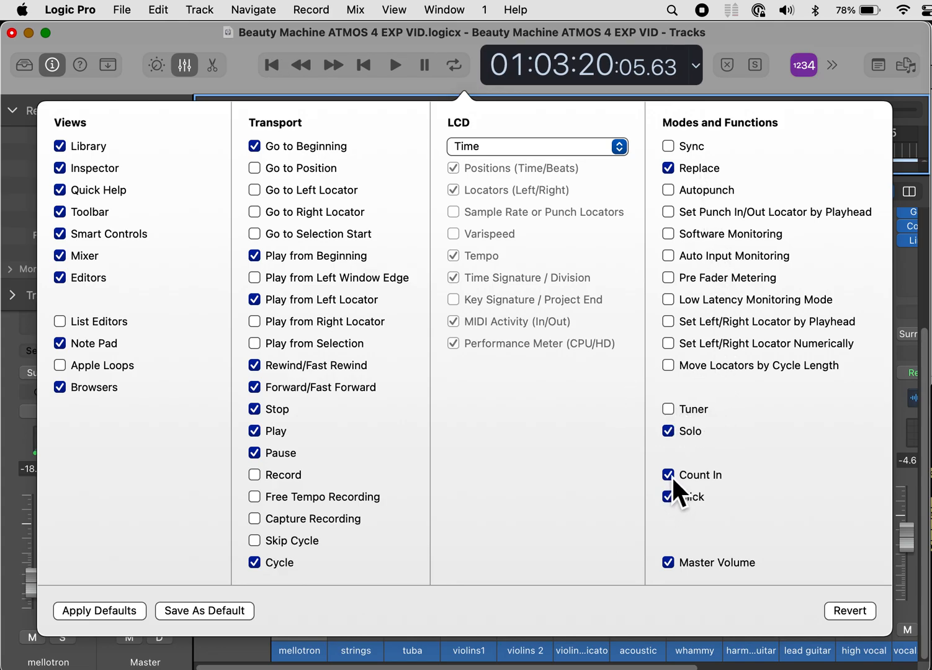
pyautogui.click(668, 475)
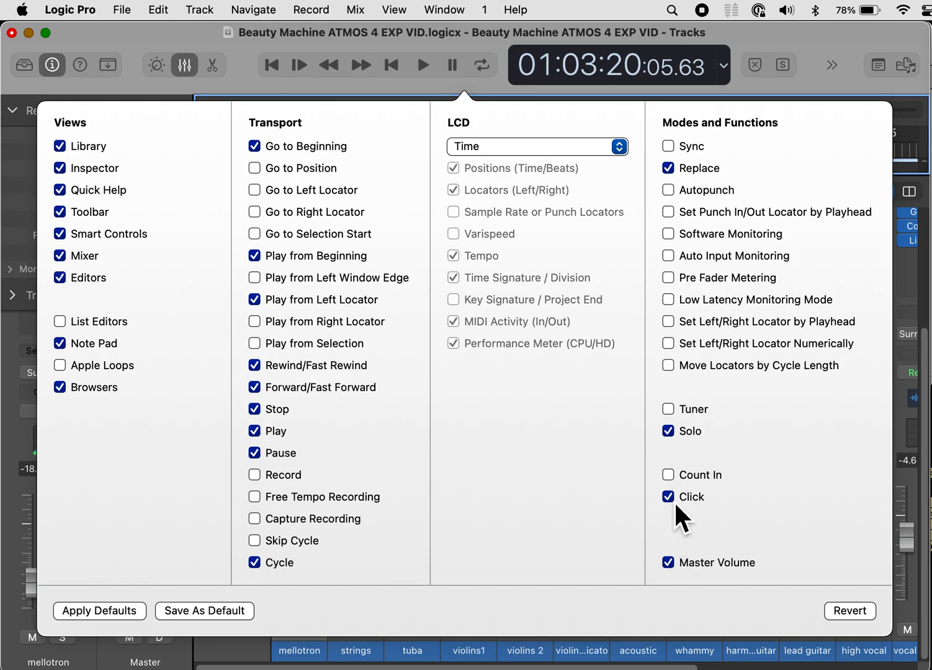
pyautogui.click(669, 497)
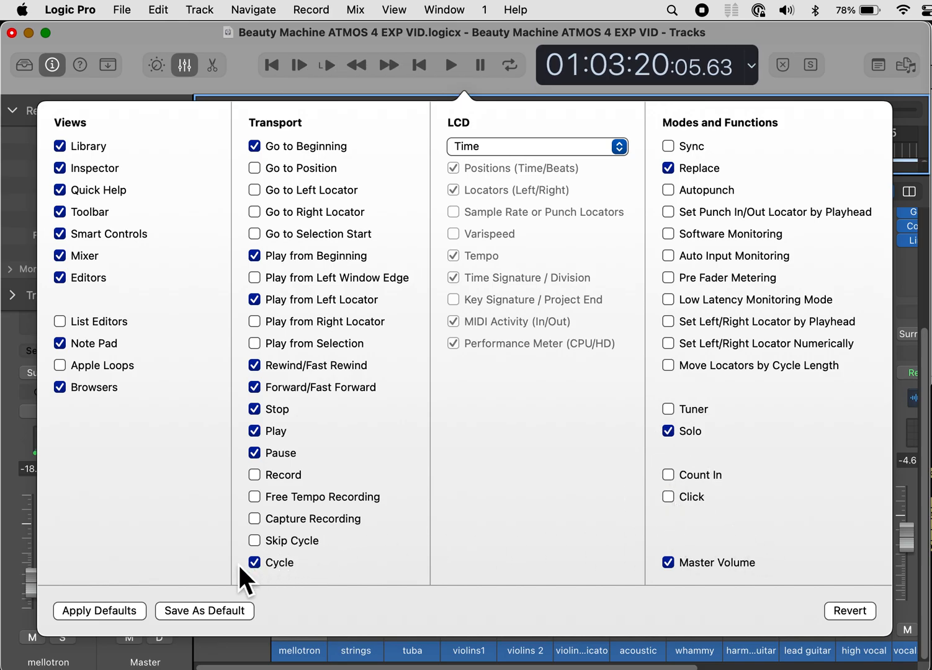
pyautogui.moveTo(205, 627)
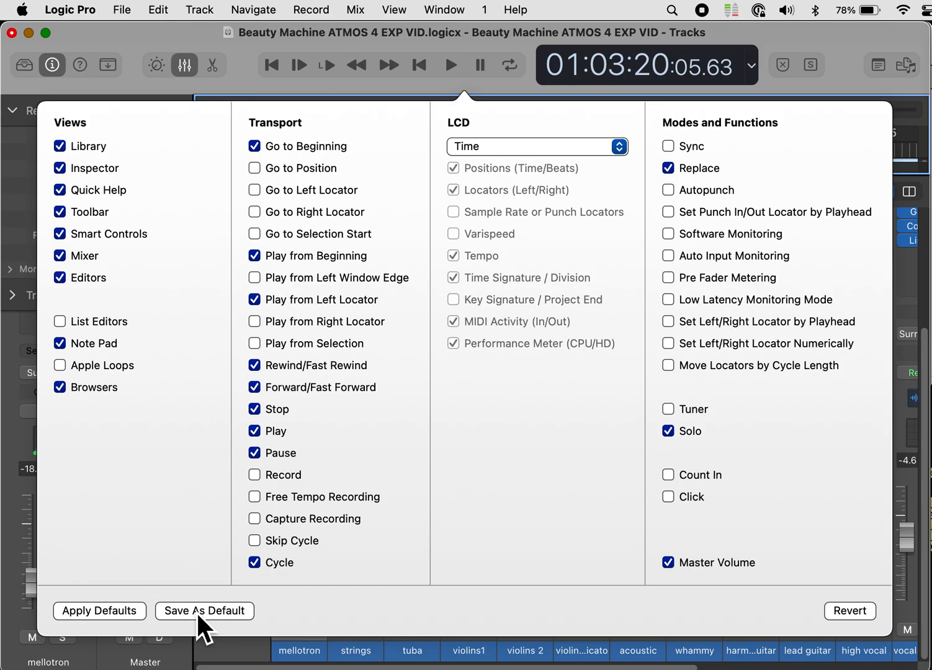
pyautogui.moveTo(496, 59)
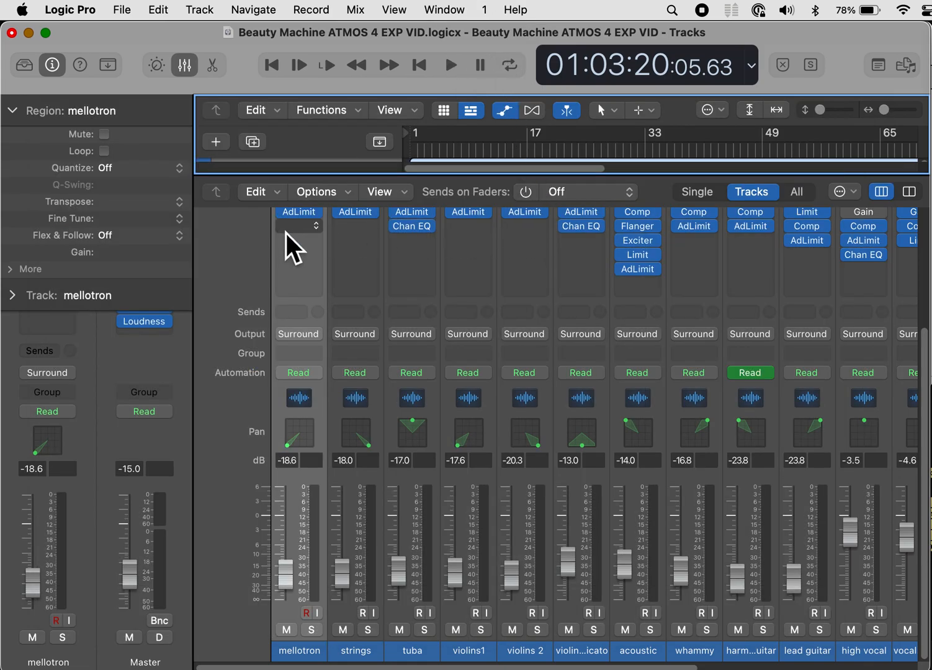
pyautogui.moveTo(335, 432)
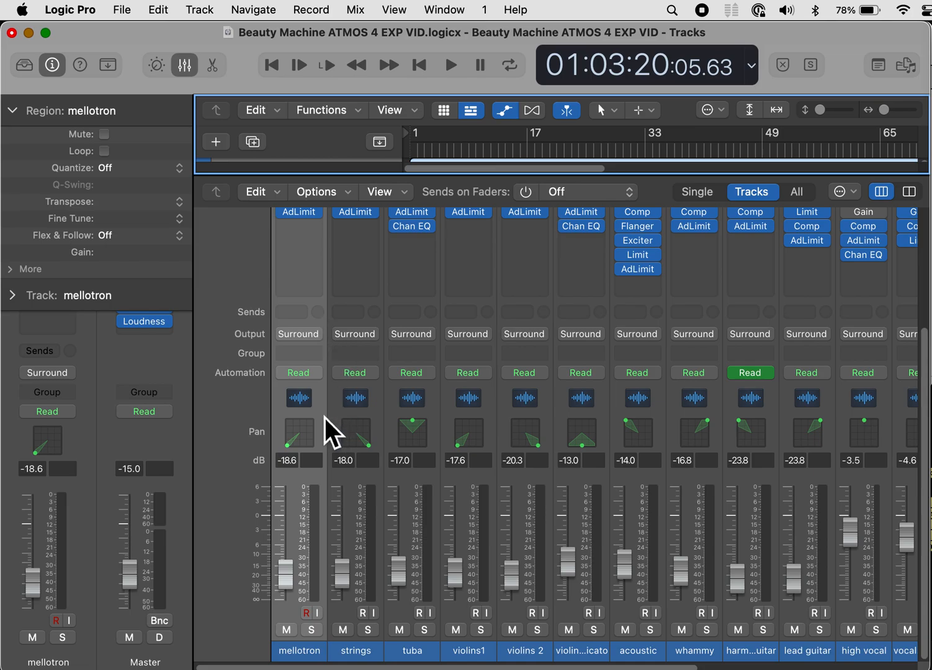
pyautogui.moveTo(324, 422)
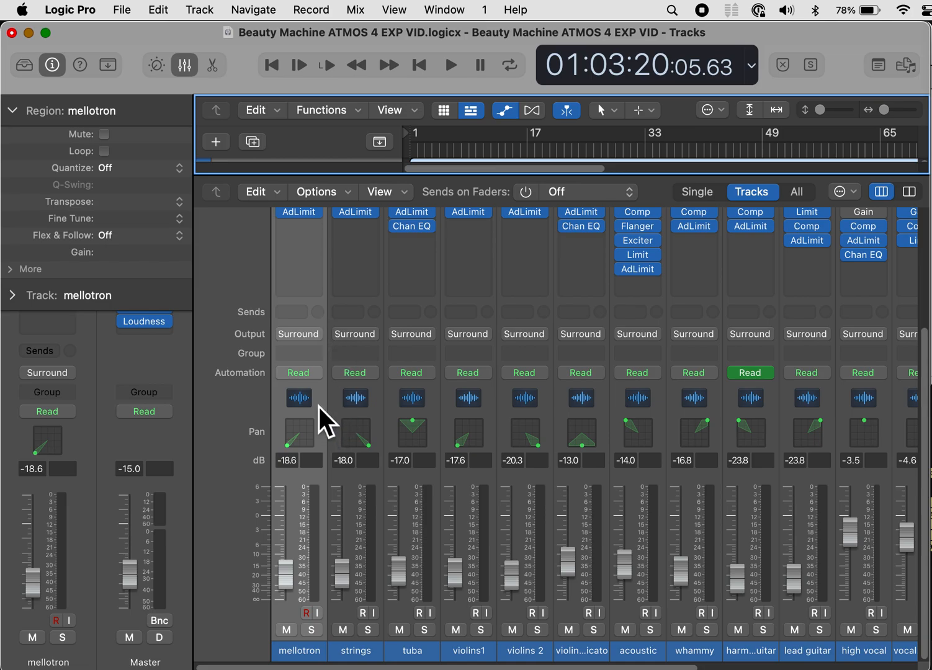
pyautogui.moveTo(332, 425)
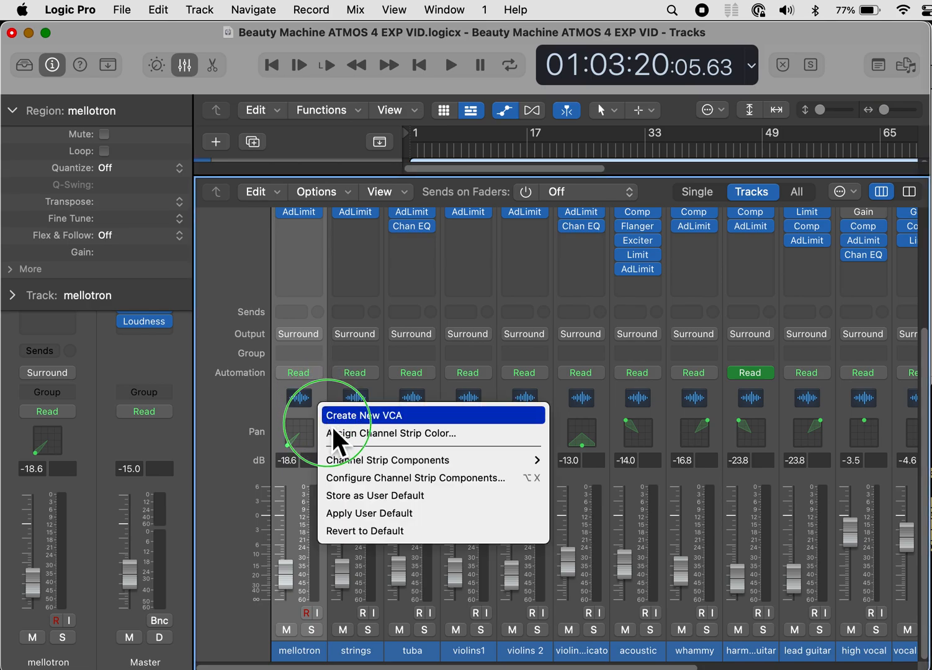
pyautogui.moveTo(390, 460)
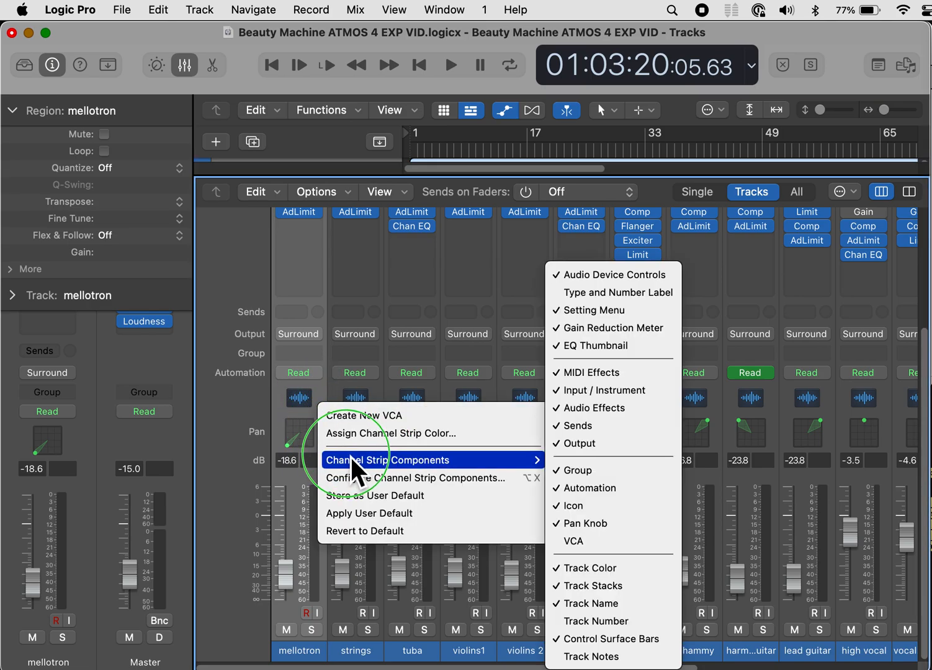
pyautogui.moveTo(571, 469)
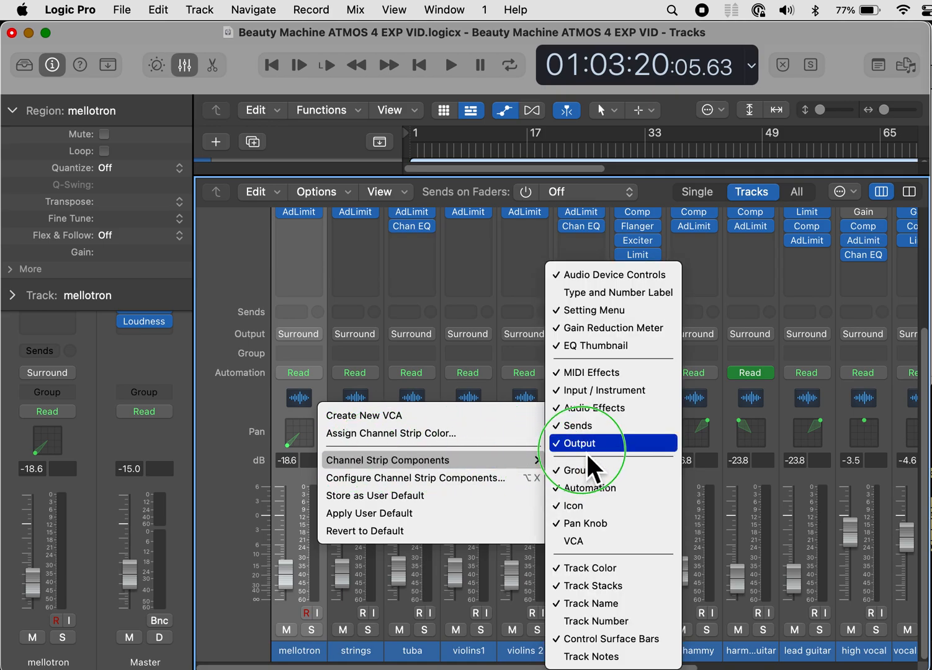
pyautogui.moveTo(600, 346)
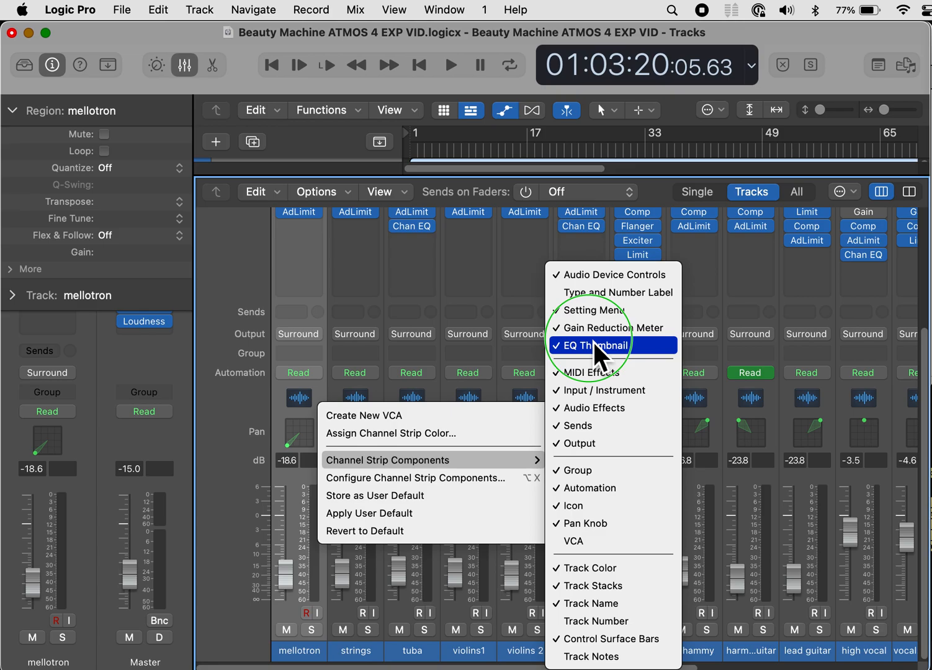
pyautogui.moveTo(597, 373)
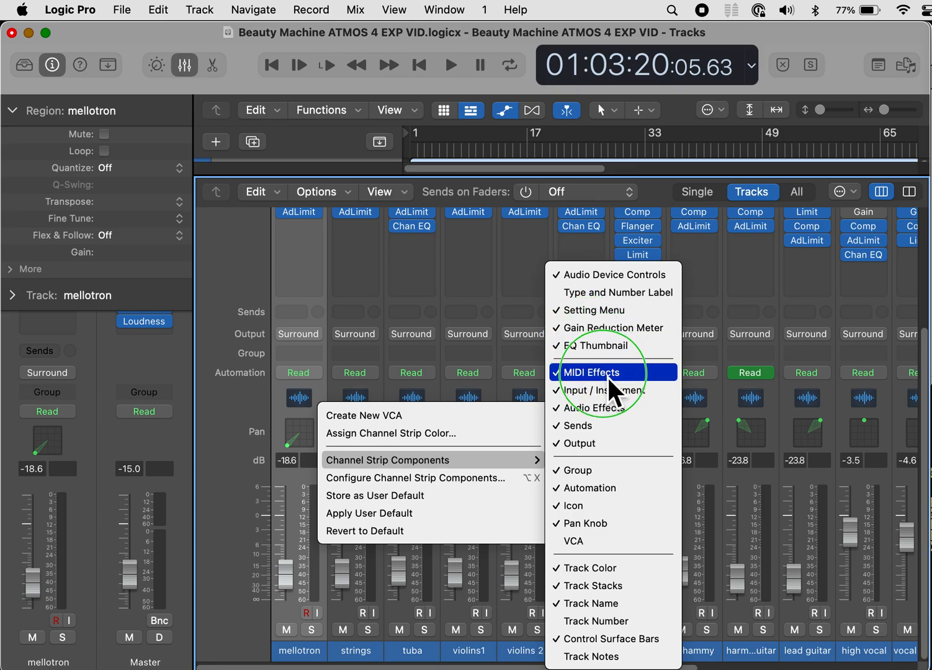
# Step: Hide the MIDI Effects section from the mixer channel strips
pyautogui.click(592, 372)
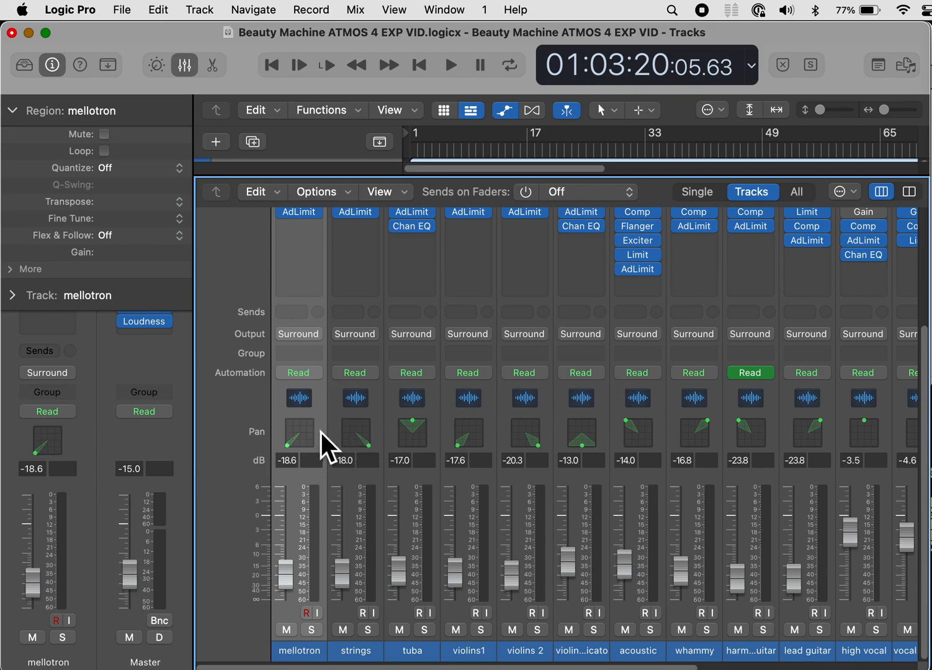
# Step: Hide the track Icon row via Channel Strip Components
pyautogui.rightClick(323, 432)
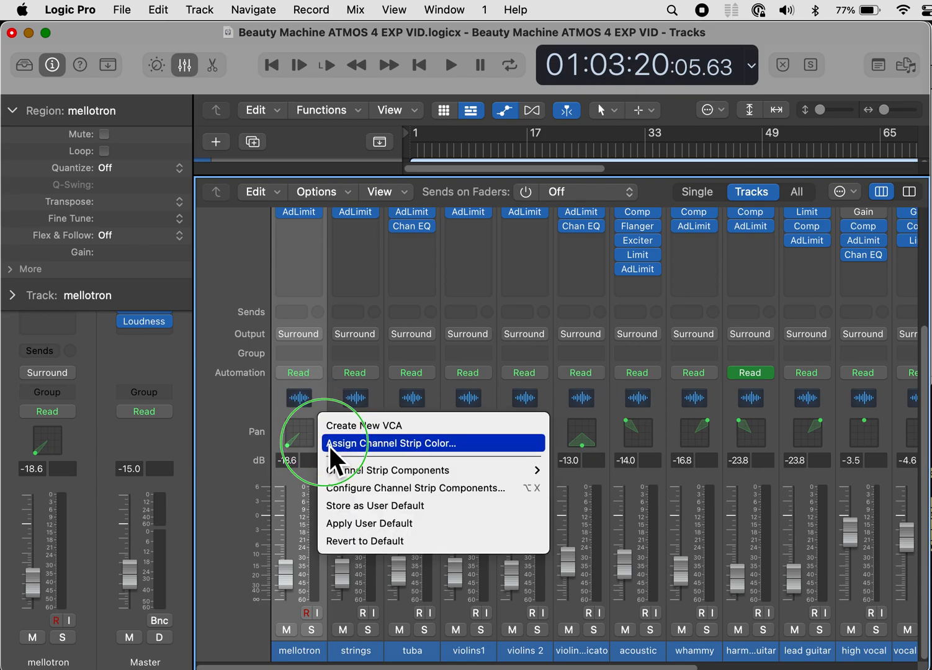
pyautogui.moveTo(459, 478)
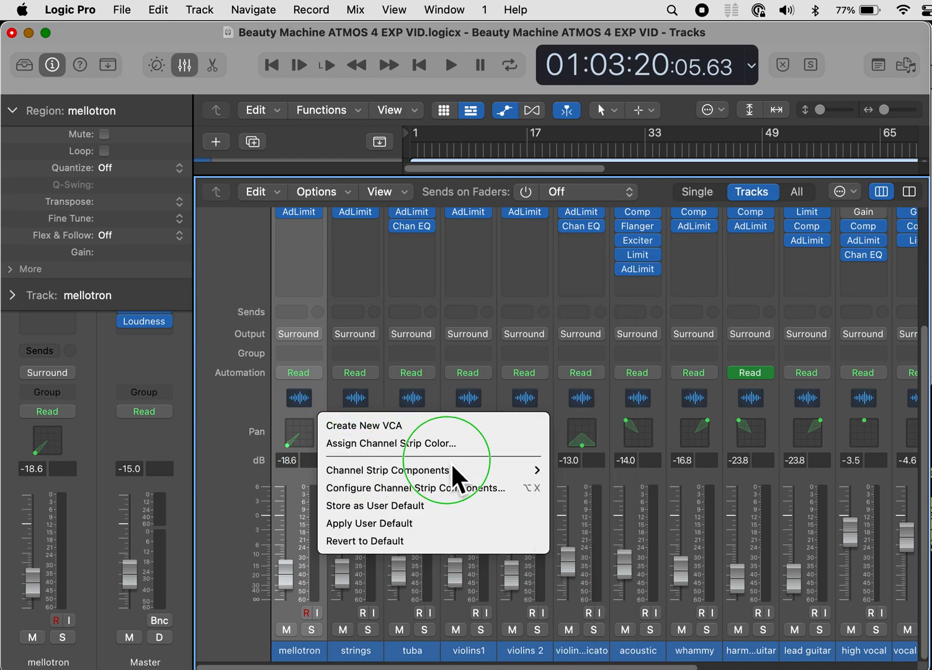
pyautogui.click(388, 469)
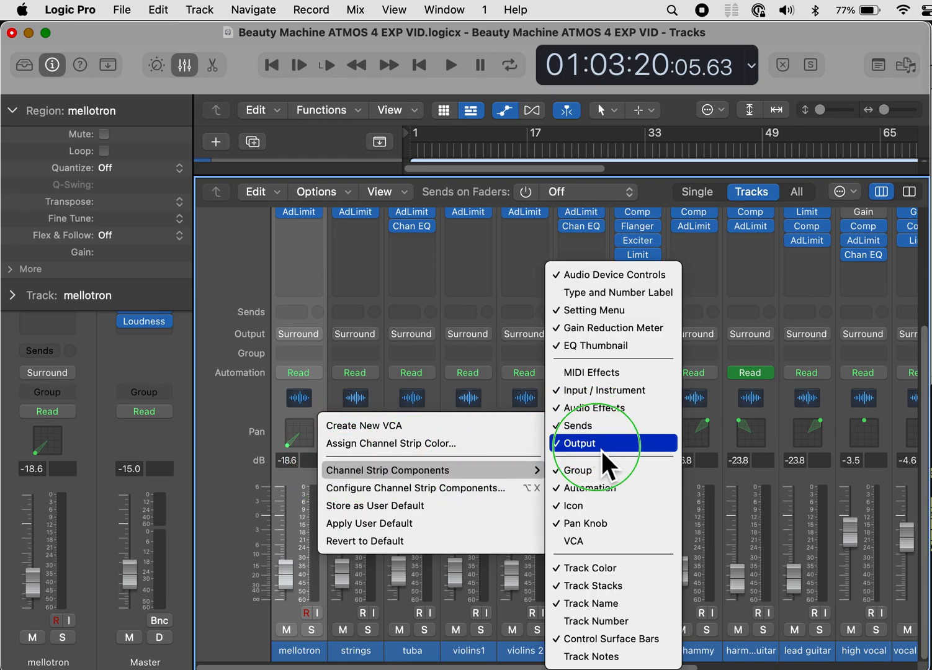
pyautogui.moveTo(642, 506)
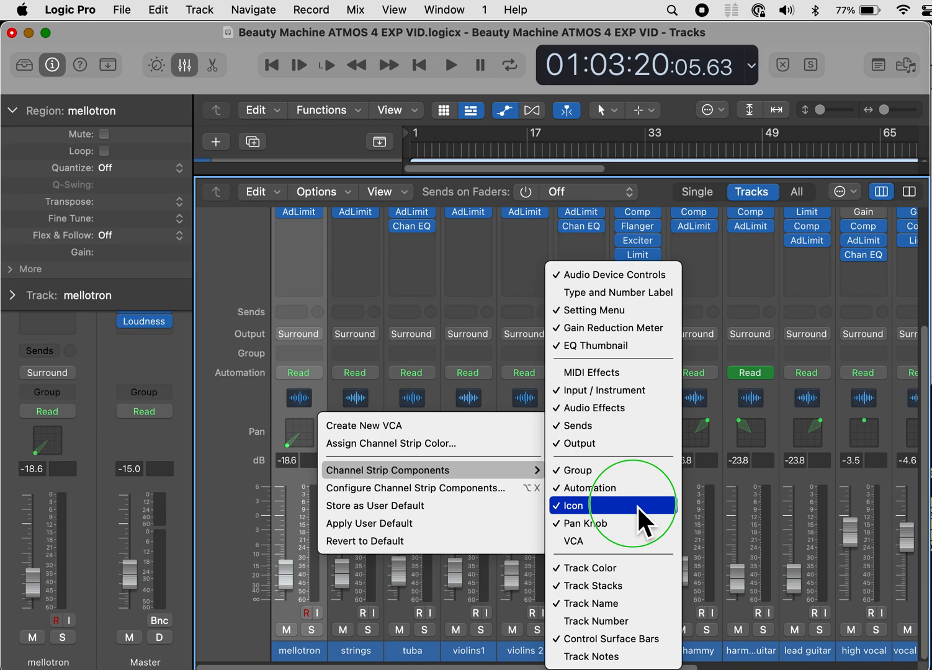
pyautogui.click(581, 505)
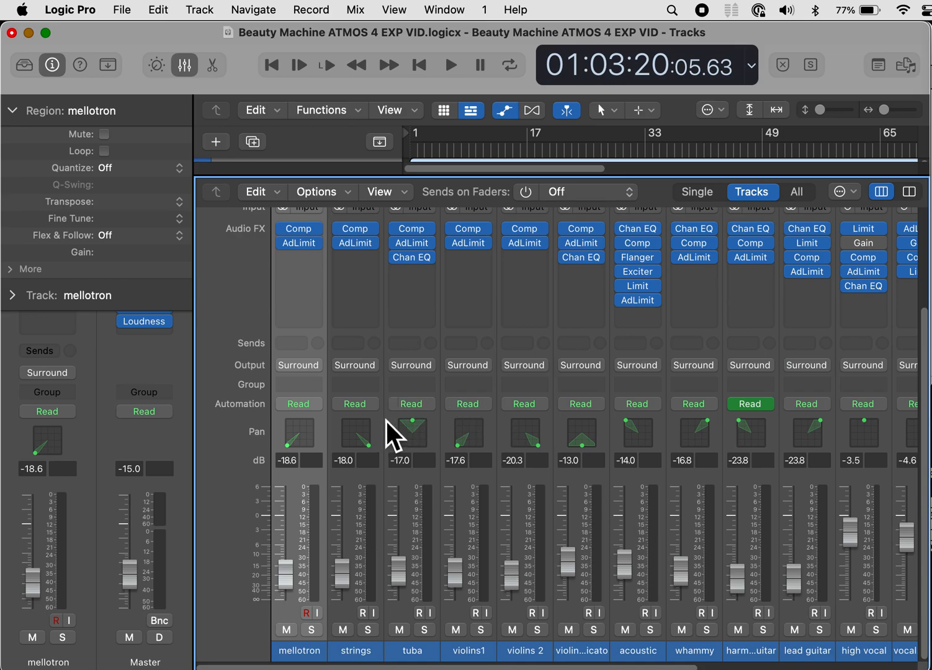
# Step: Show Track Number and Track Notes on channel strips via Channel Strip Components
pyautogui.rightClick(355, 435)
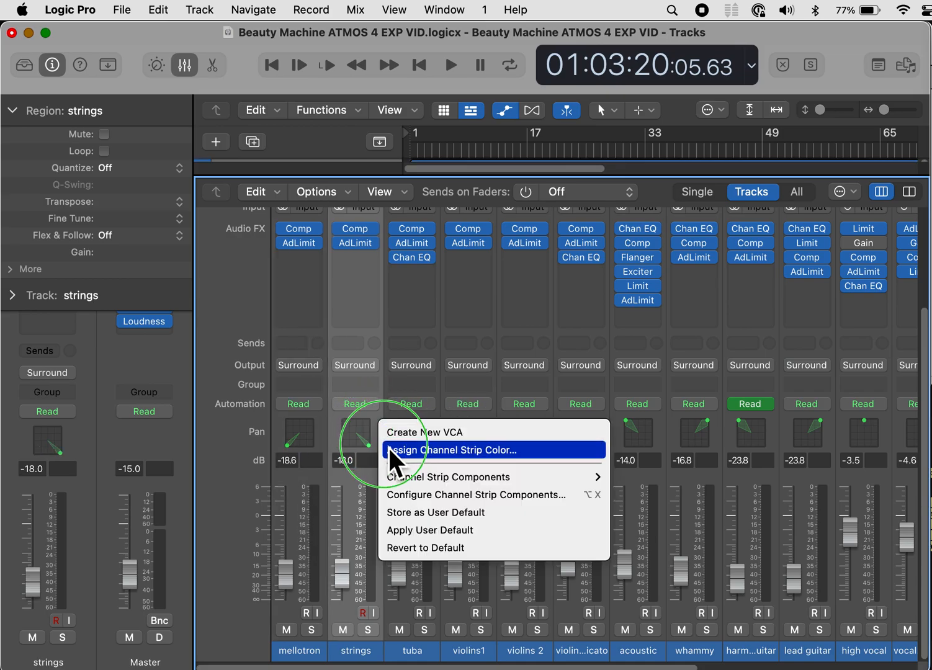
pyautogui.moveTo(438, 503)
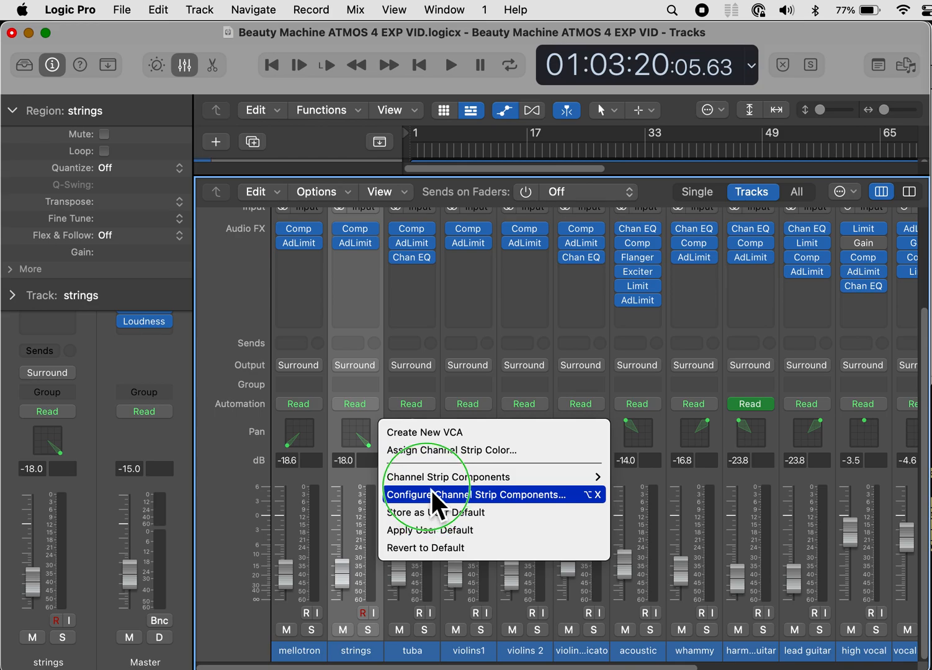
pyautogui.moveTo(448, 477)
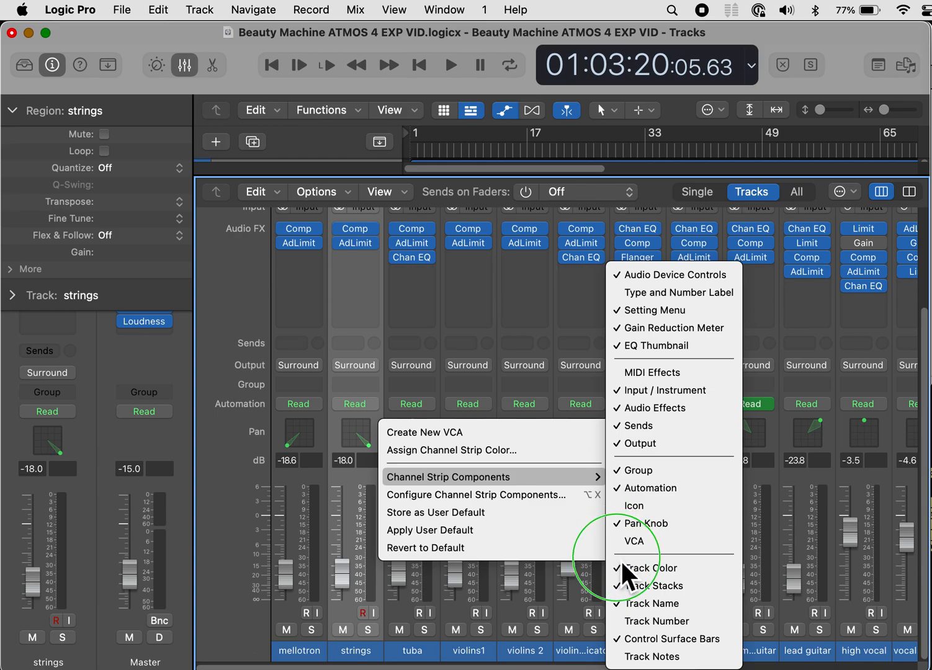
pyautogui.moveTo(646, 603)
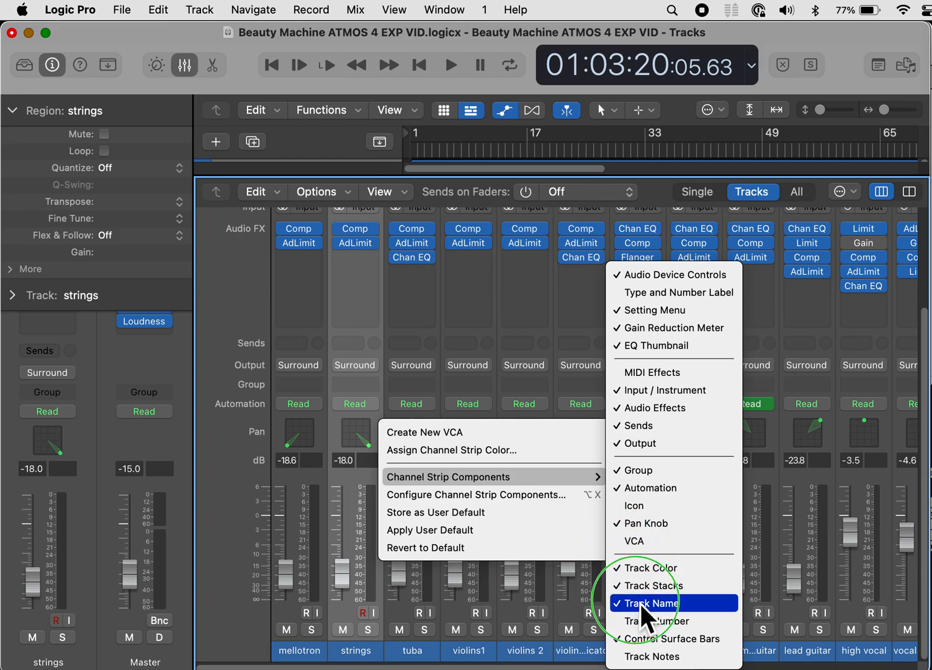
pyautogui.moveTo(658, 621)
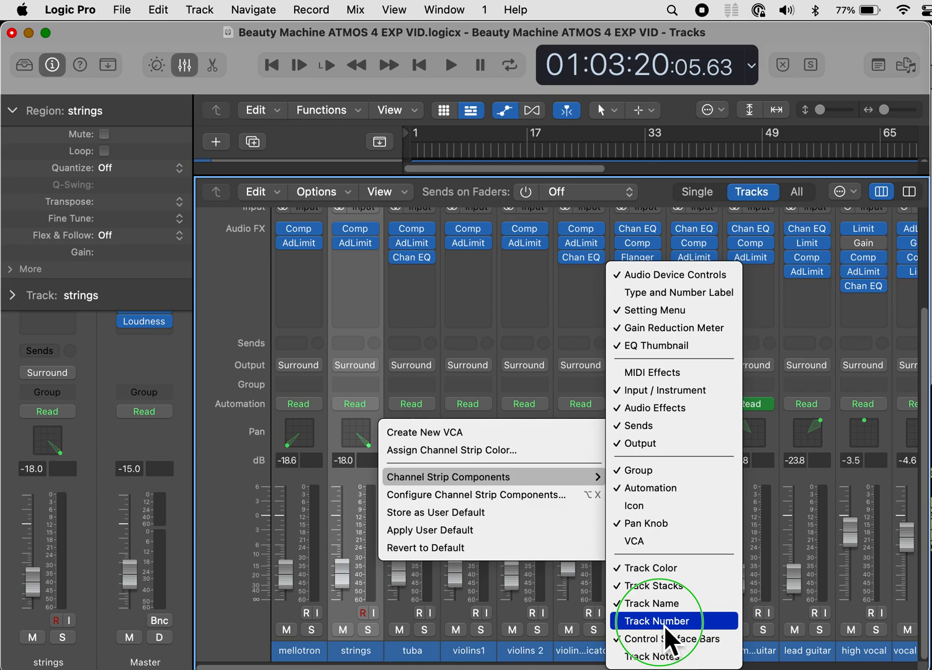
pyautogui.click(657, 621)
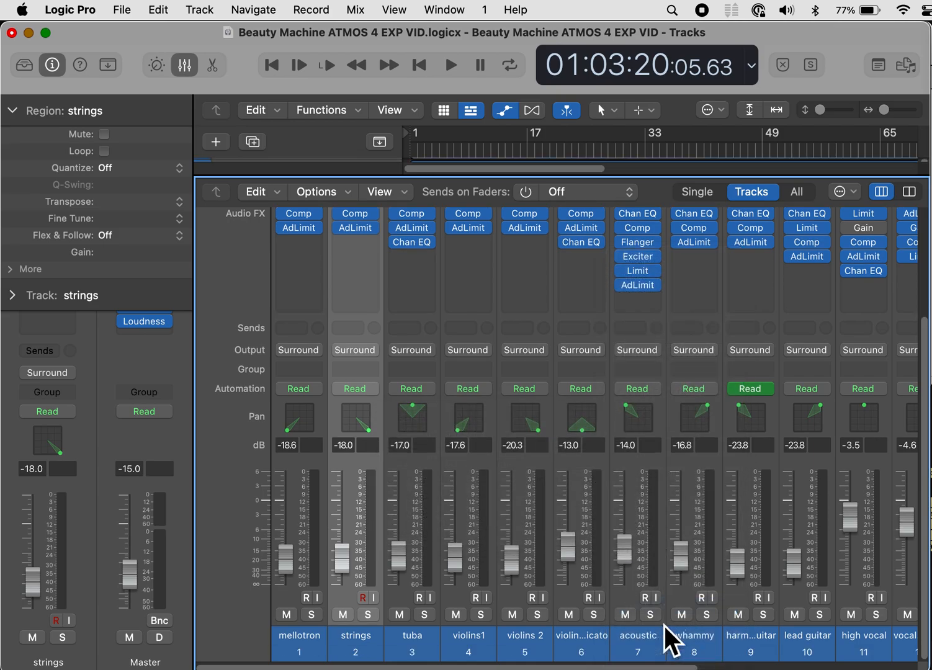
pyautogui.moveTo(887, 650)
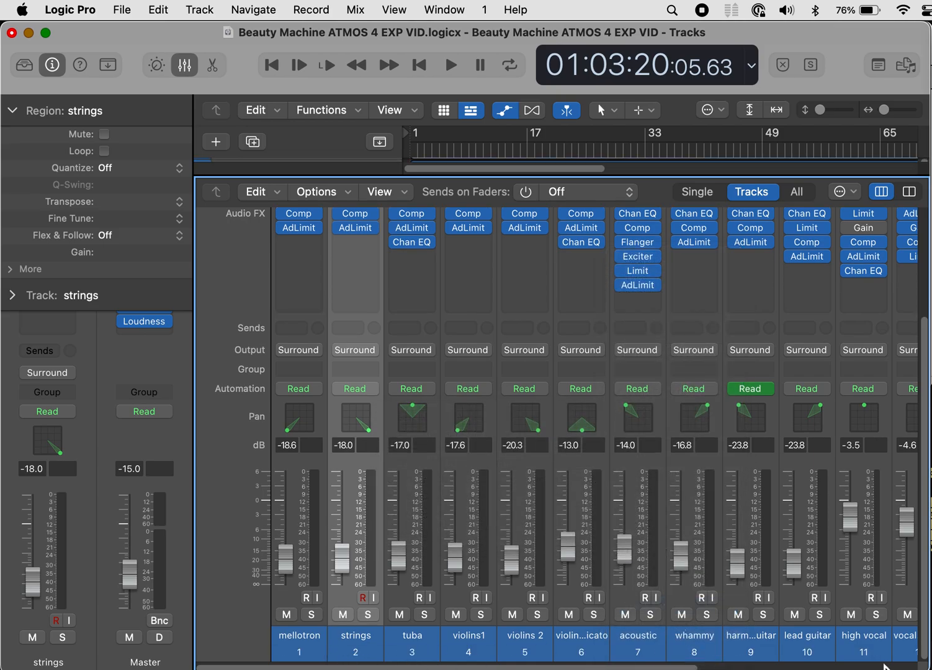
pyautogui.moveTo(886, 664)
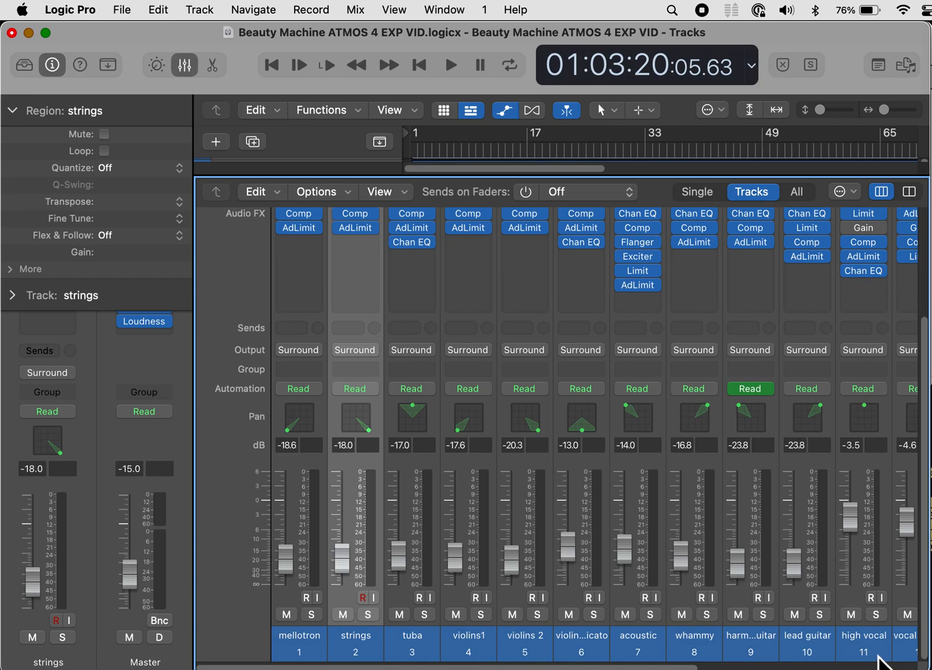
pyautogui.moveTo(514, 478)
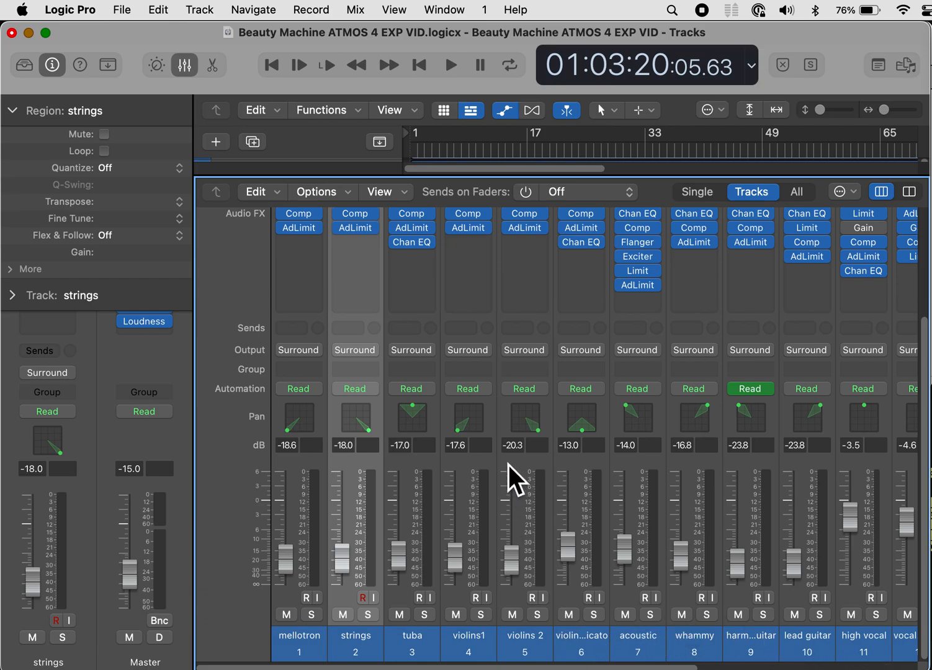
pyautogui.moveTo(499, 444)
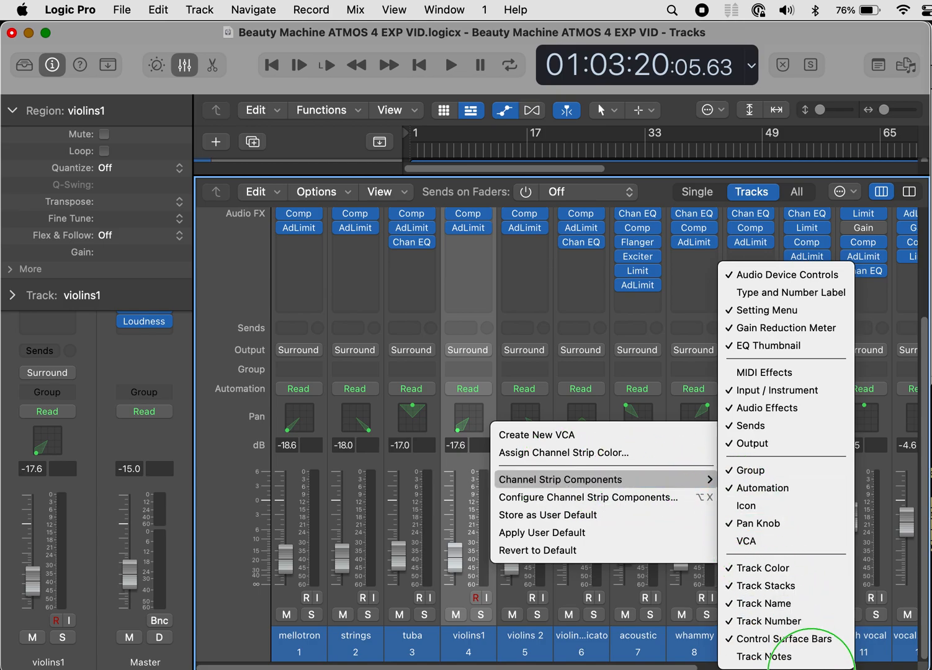
pyautogui.moveTo(763, 657)
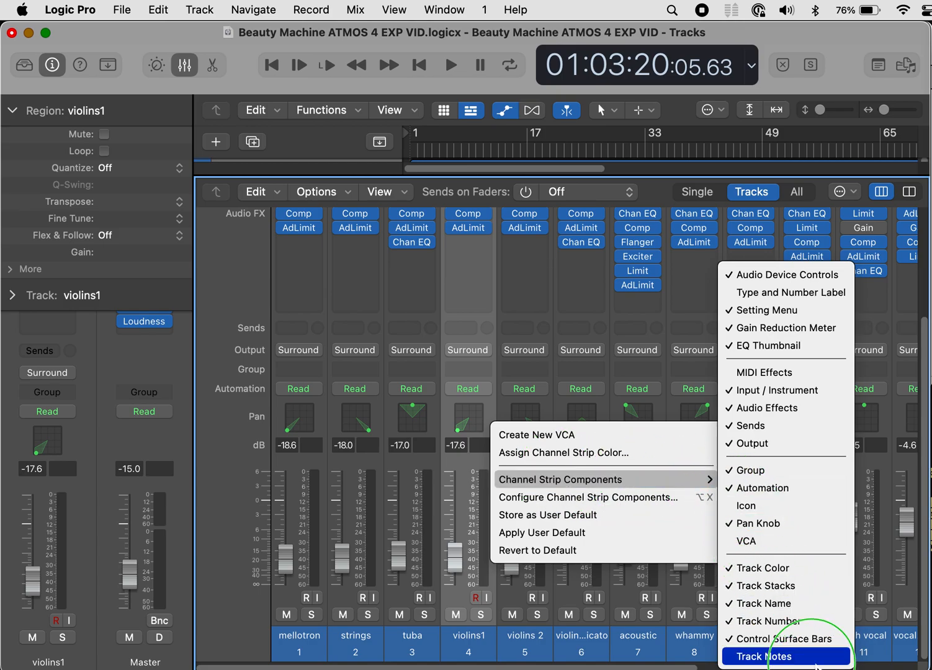
pyautogui.click(763, 656)
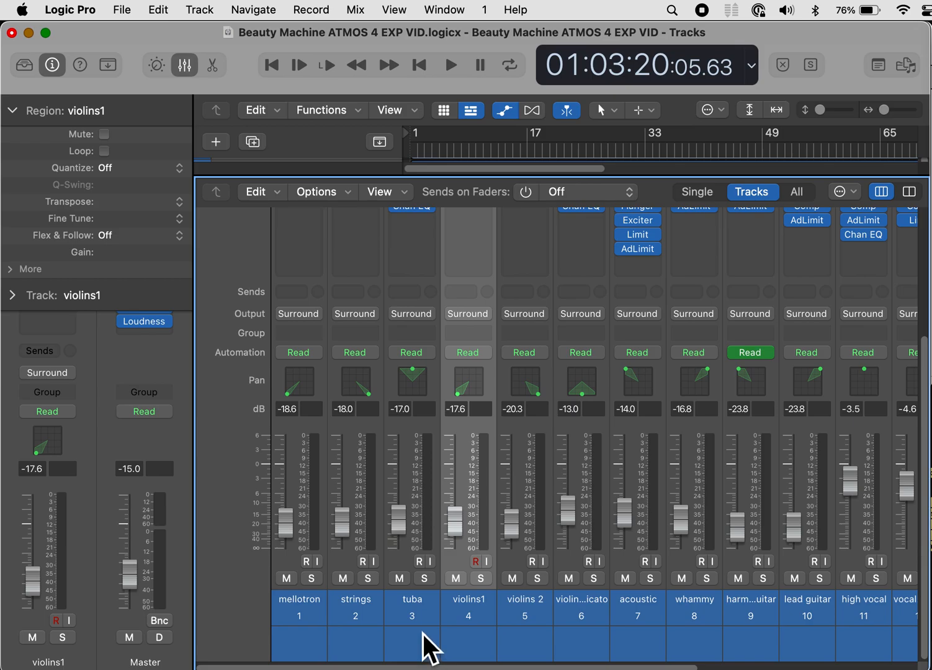
pyautogui.moveTo(424, 442)
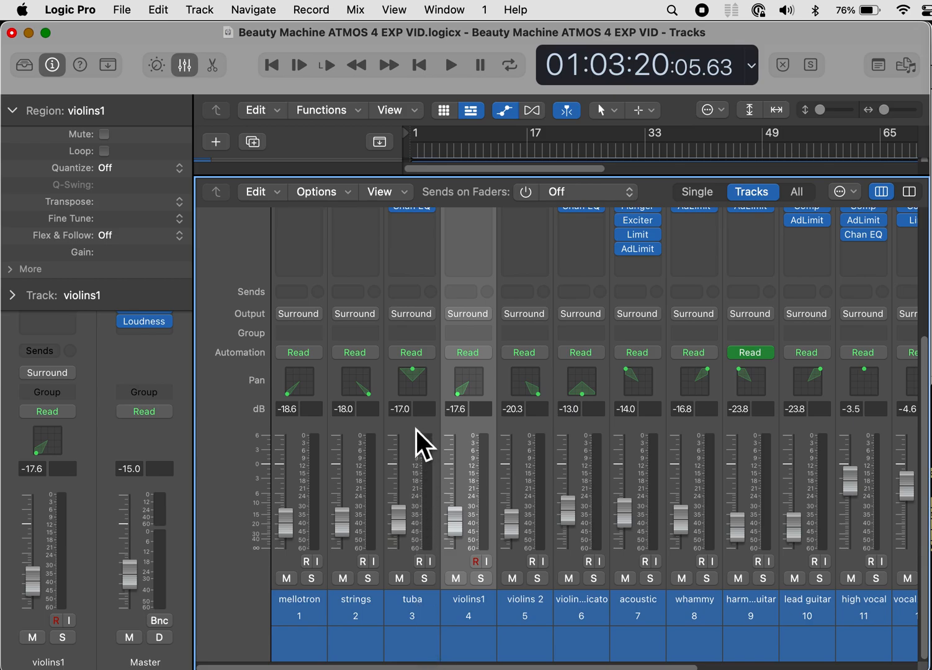
# Step: Bring up the channel strip options menu on the tuba track
pyautogui.rightClick(412, 434)
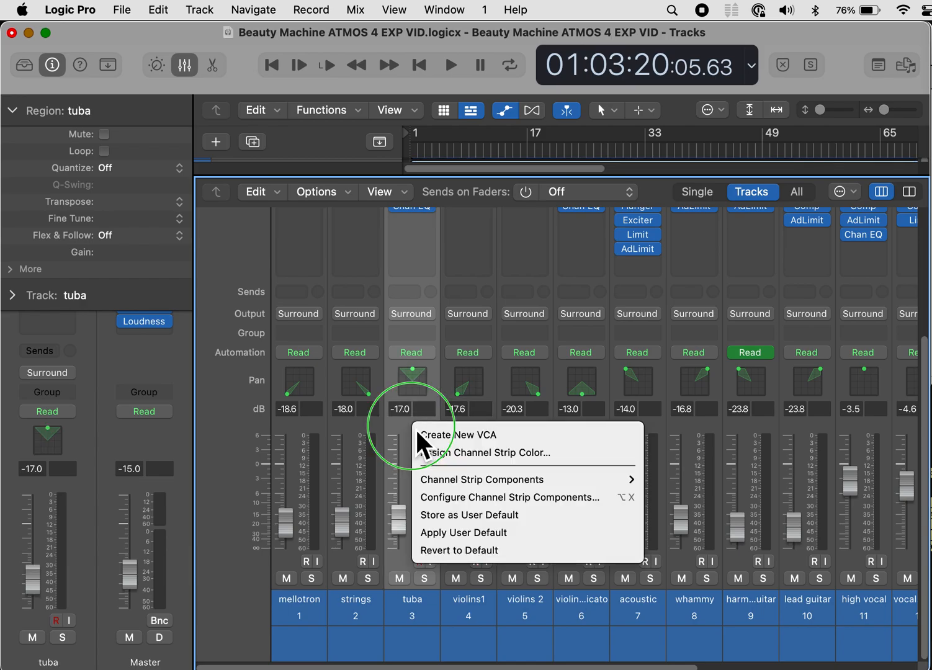
pyautogui.moveTo(505, 480)
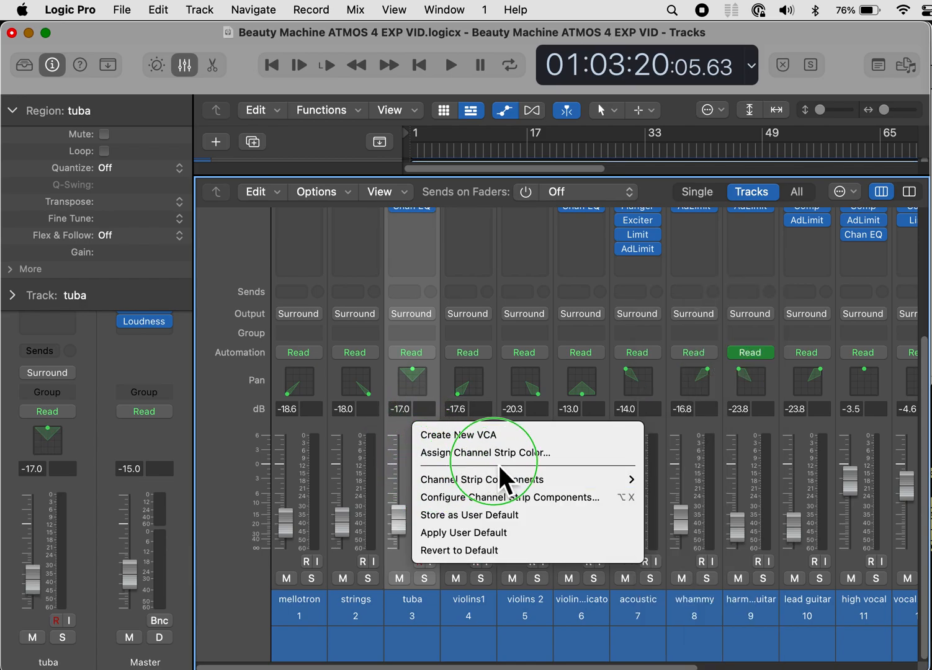
pyautogui.moveTo(531, 487)
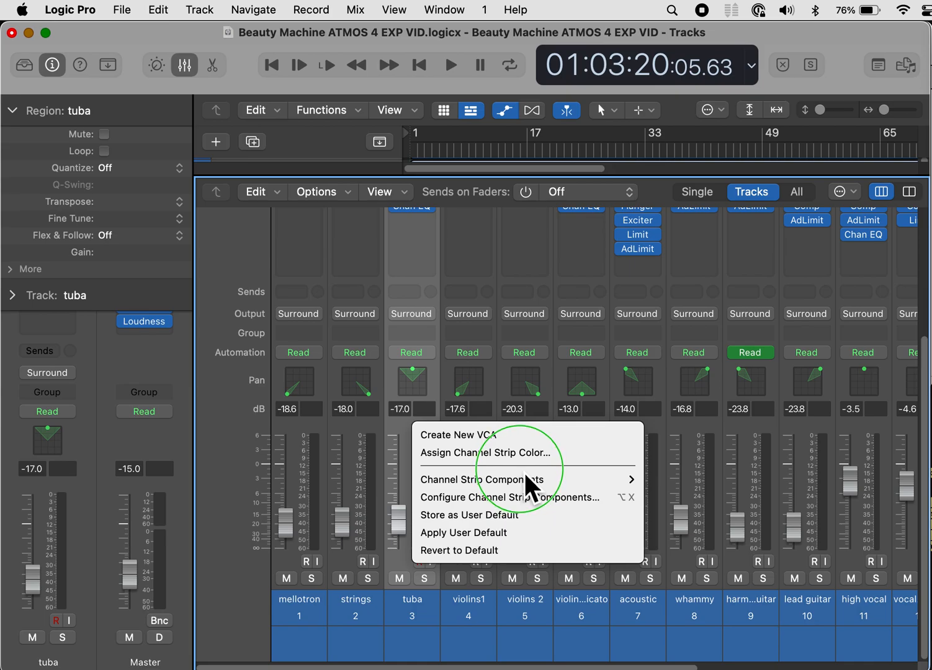
pyautogui.moveTo(482, 479)
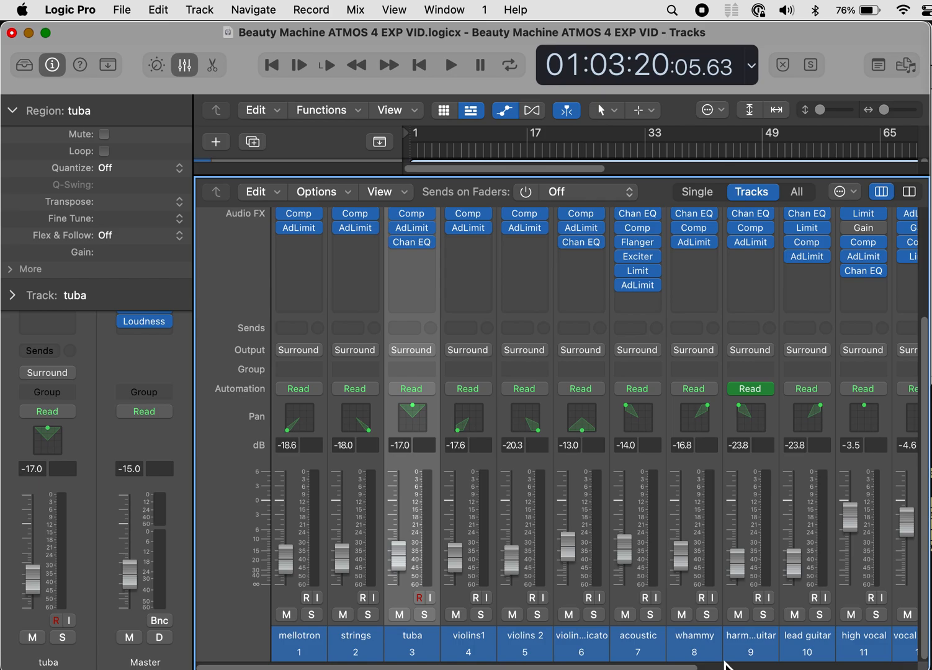
pyautogui.moveTo(448, 428)
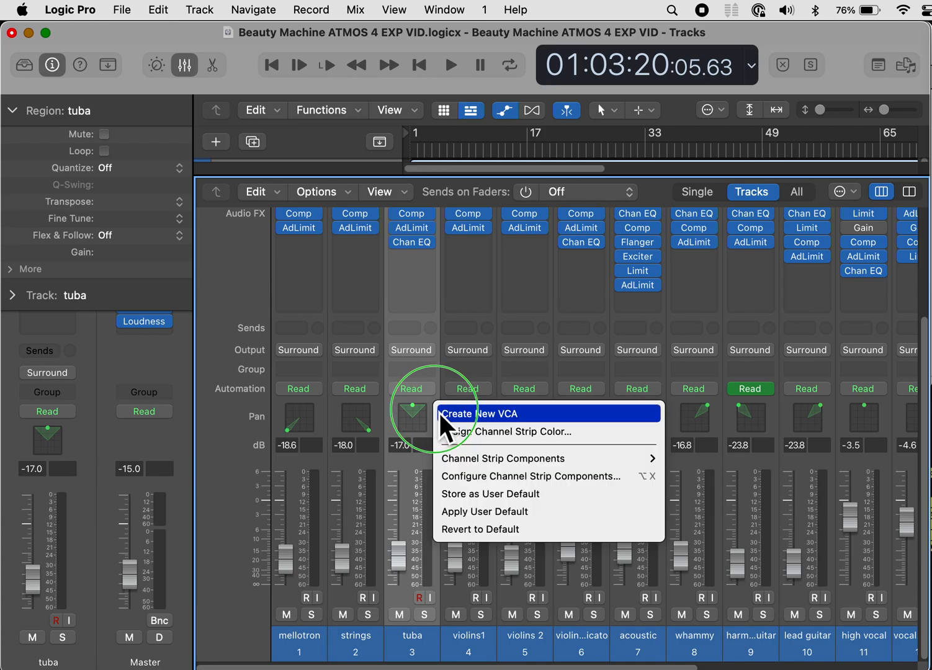
pyautogui.moveTo(503, 458)
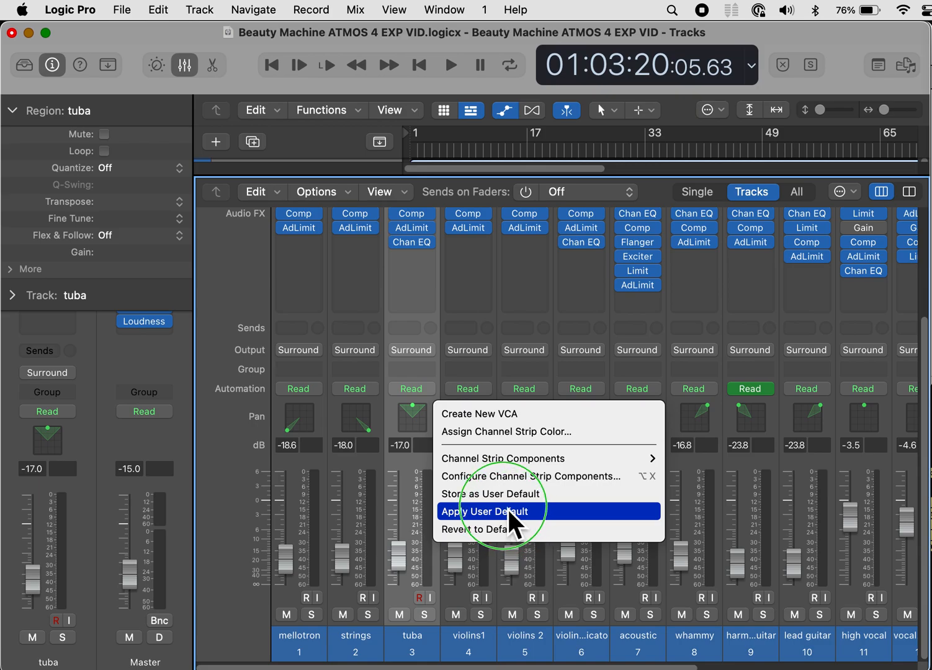
pyautogui.moveTo(509, 506)
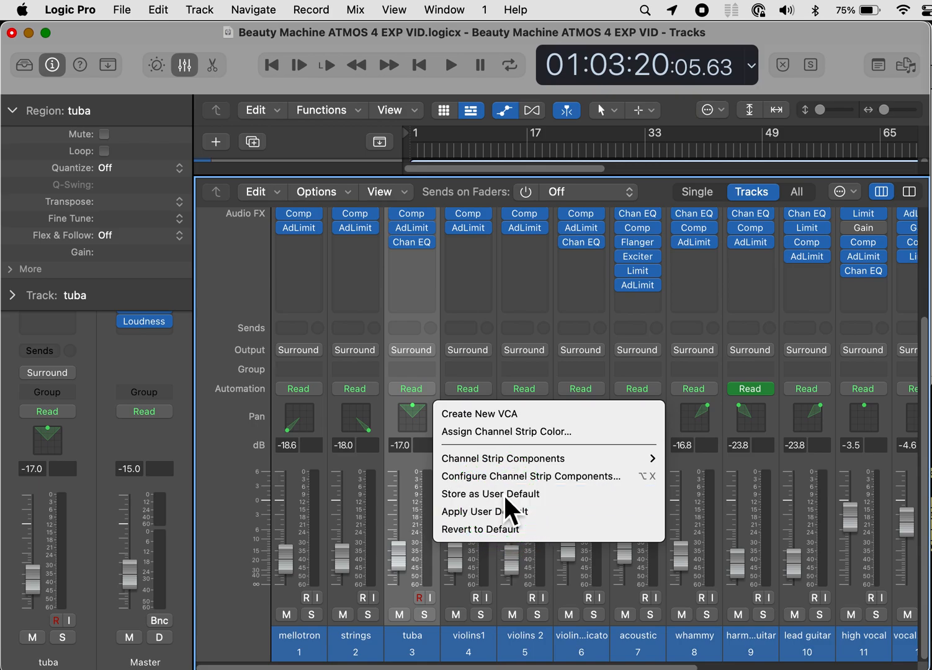